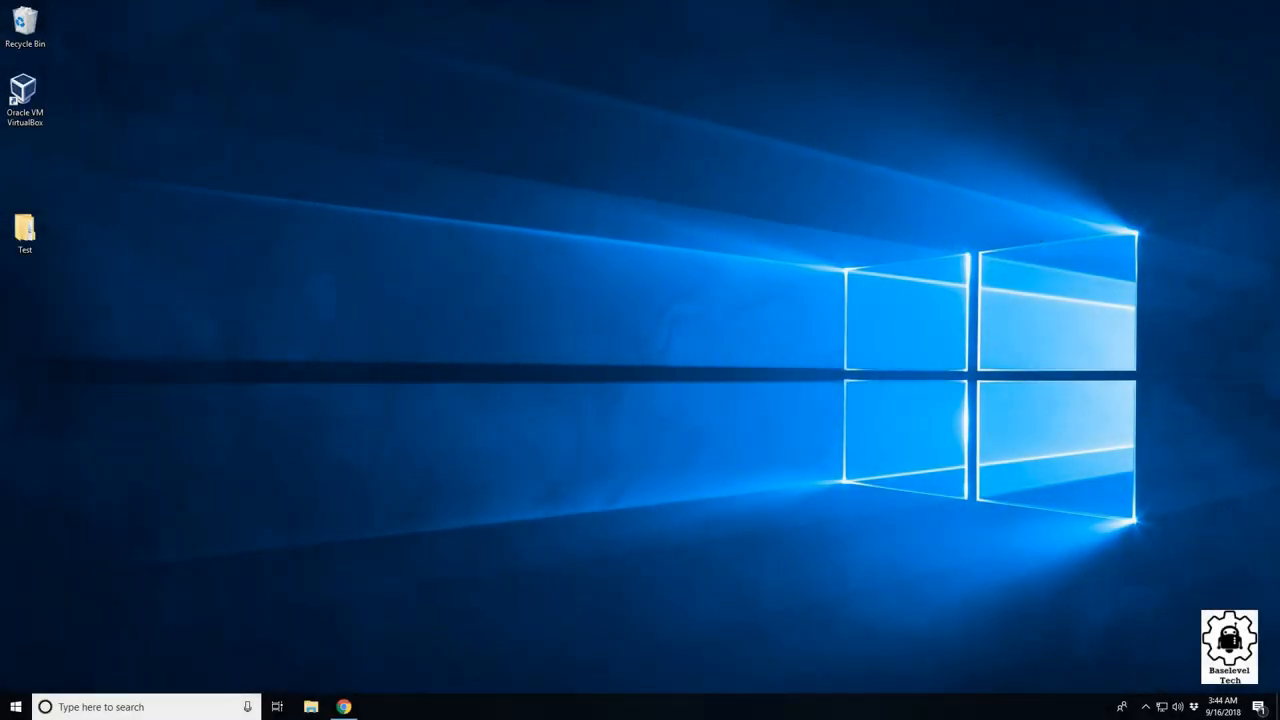
{"action": "mouse_move", "coordinate": [964, 290]}
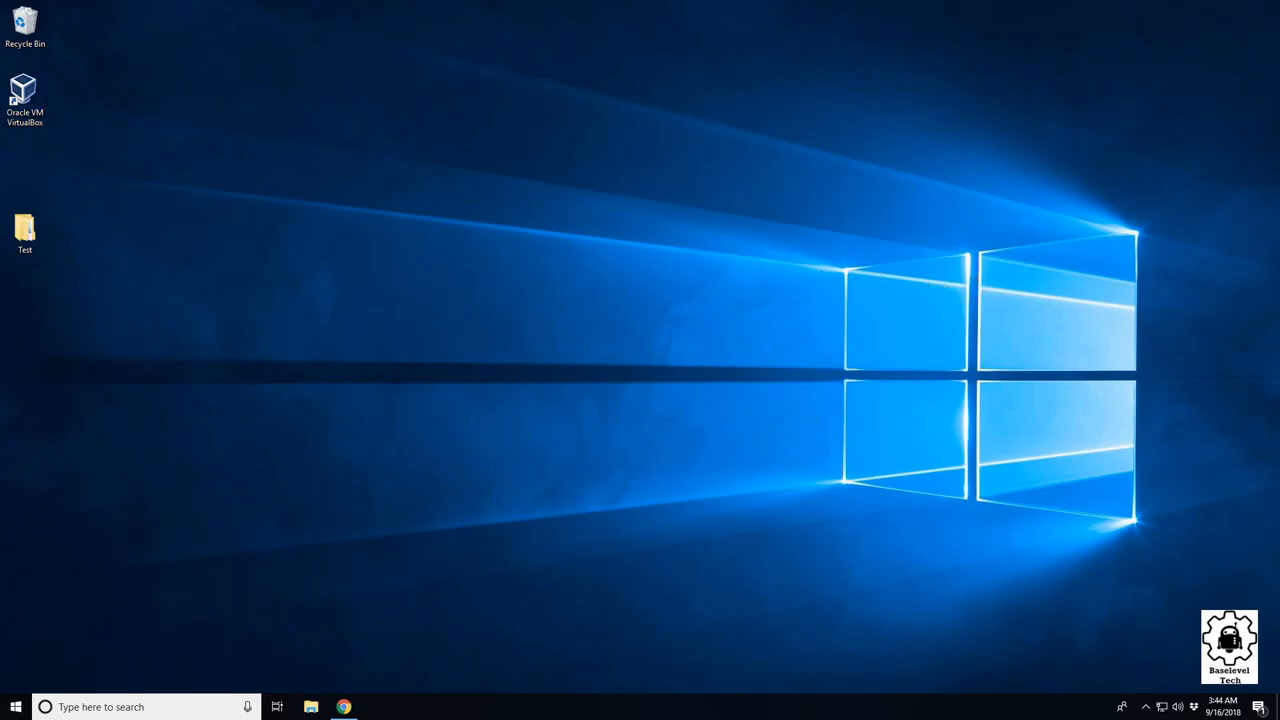
Launch Google Chrome from the Windows taskbar to a new tab.
{"action": "left_click", "coordinate": [344, 708]}
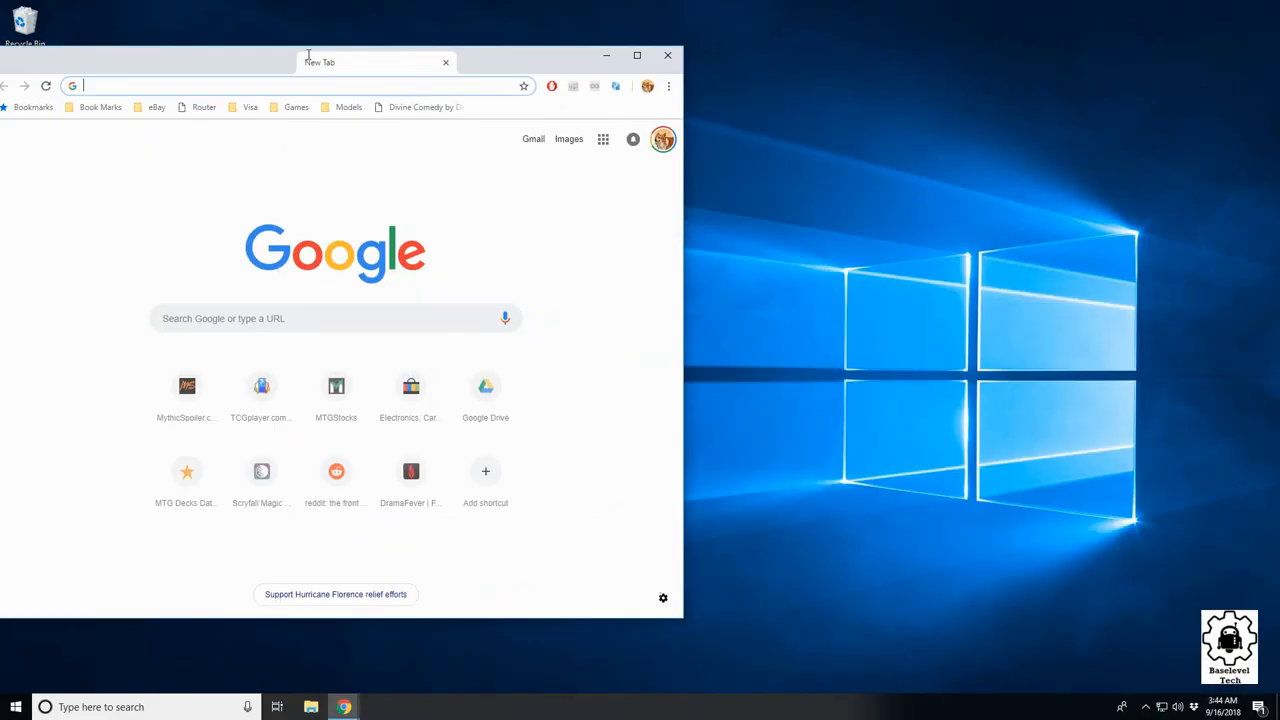
Maximize Chrome, search Google for 'malwarebytes' and choose the official Malwarebytes result.
{"action": "left_click", "coordinate": [636, 56]}
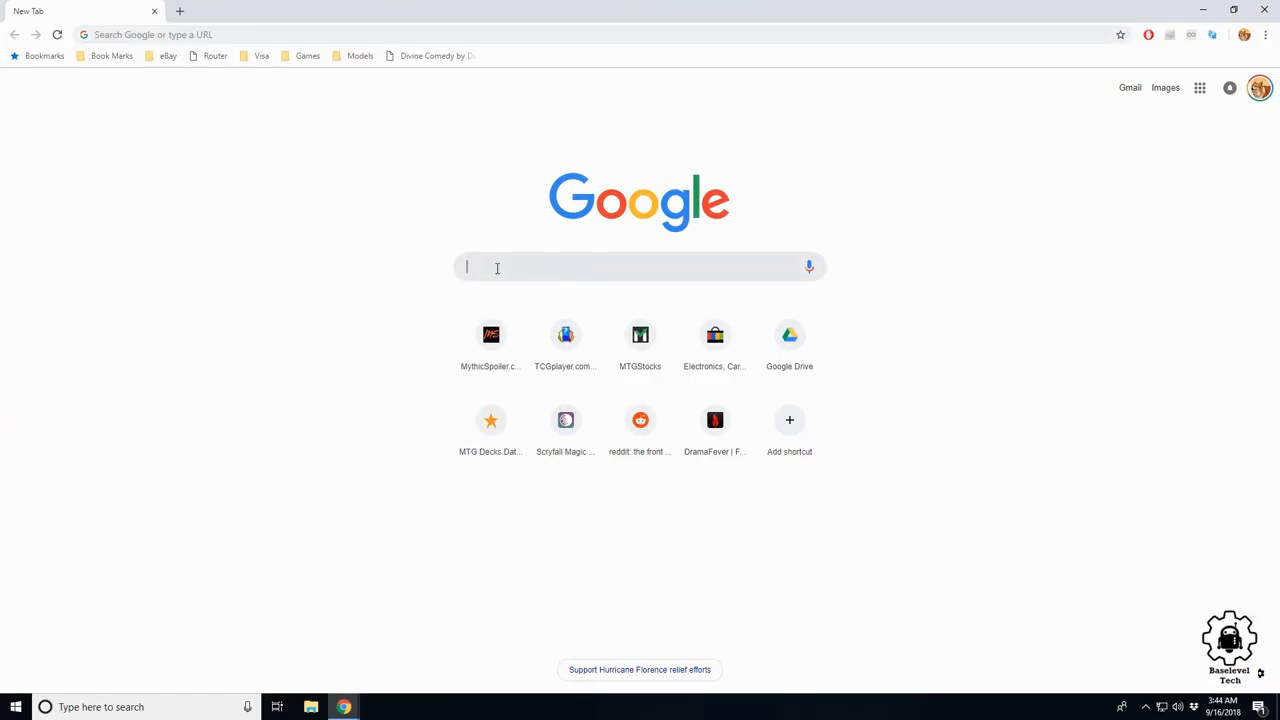
{"action": "type", "text": "malwarebytes"}
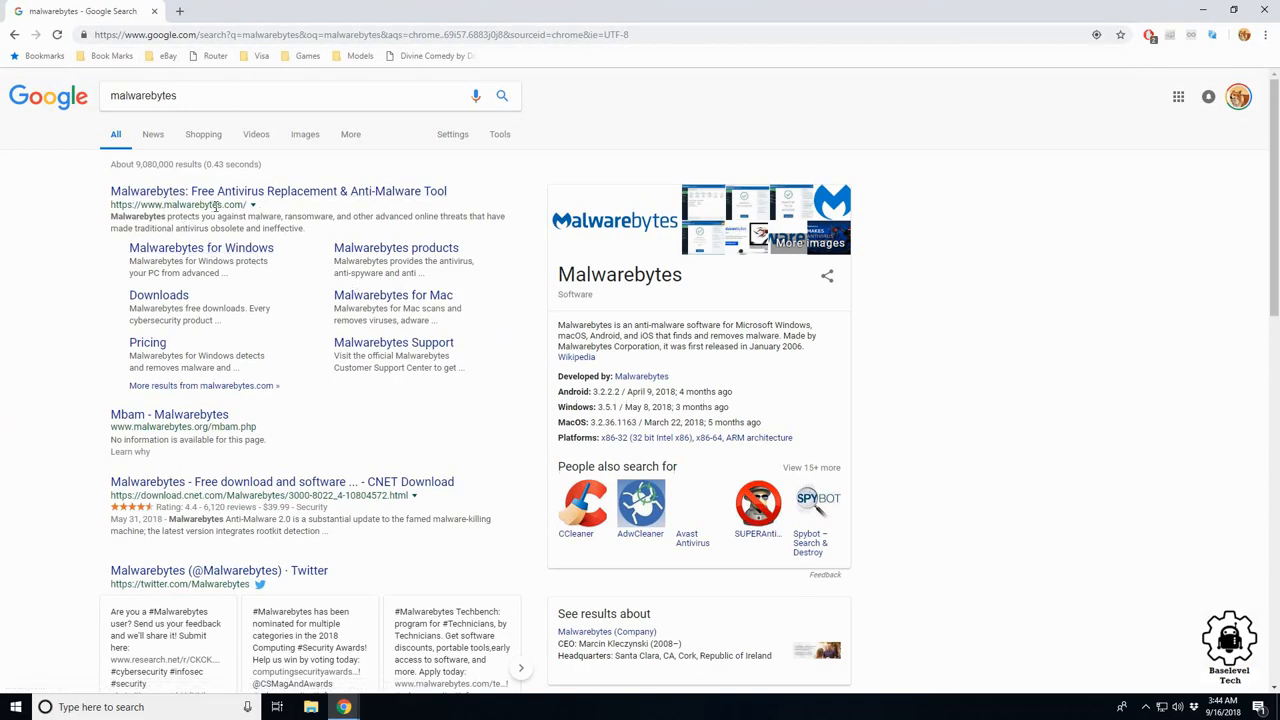
{"action": "left_click", "coordinate": [278, 192]}
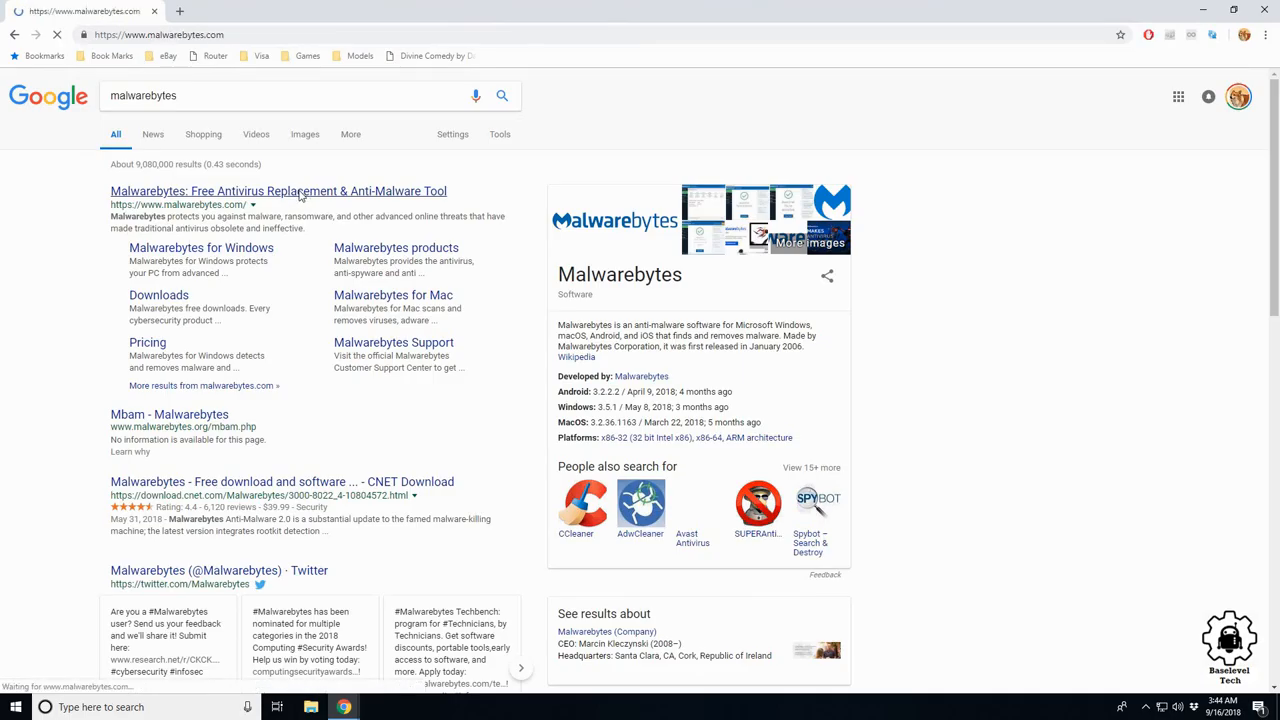
Start the FREE DOWNLOAD on the Malwarebytes homepage and keep the flagged setup file.
{"action": "left_click", "coordinate": [278, 192]}
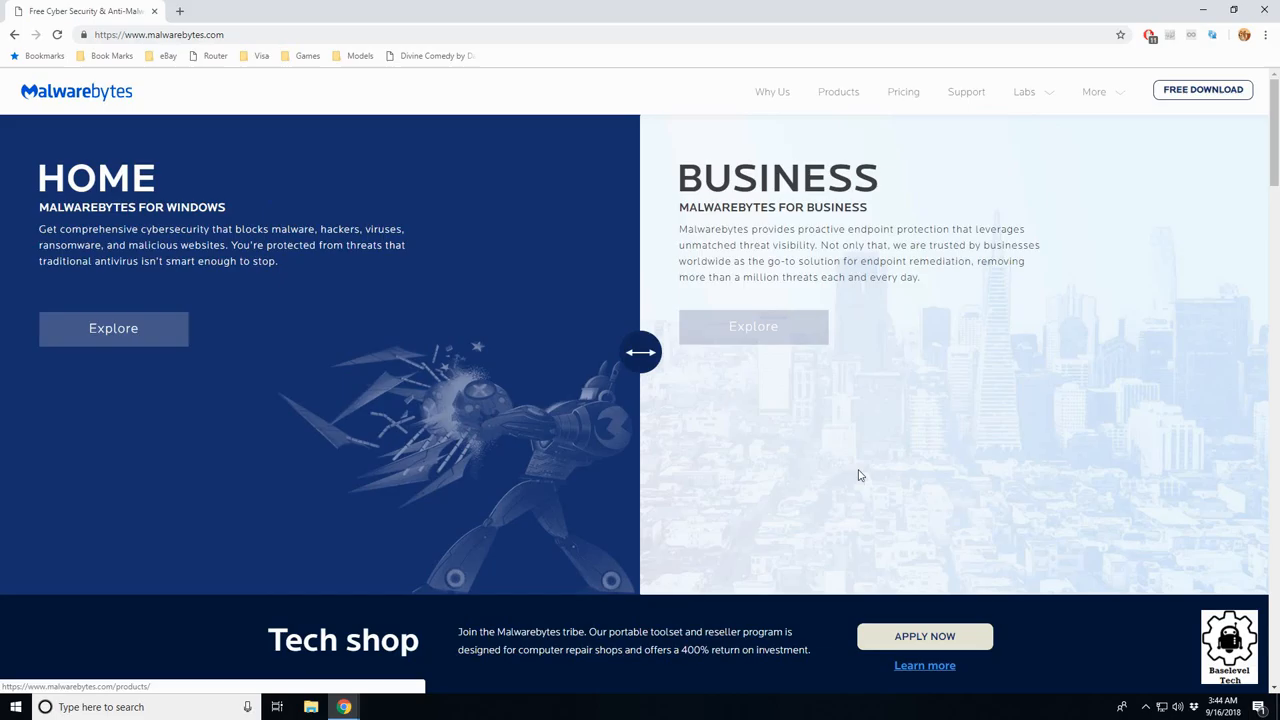
{"action": "scroll", "scroll_direction": "down", "scroll_amount": 3}
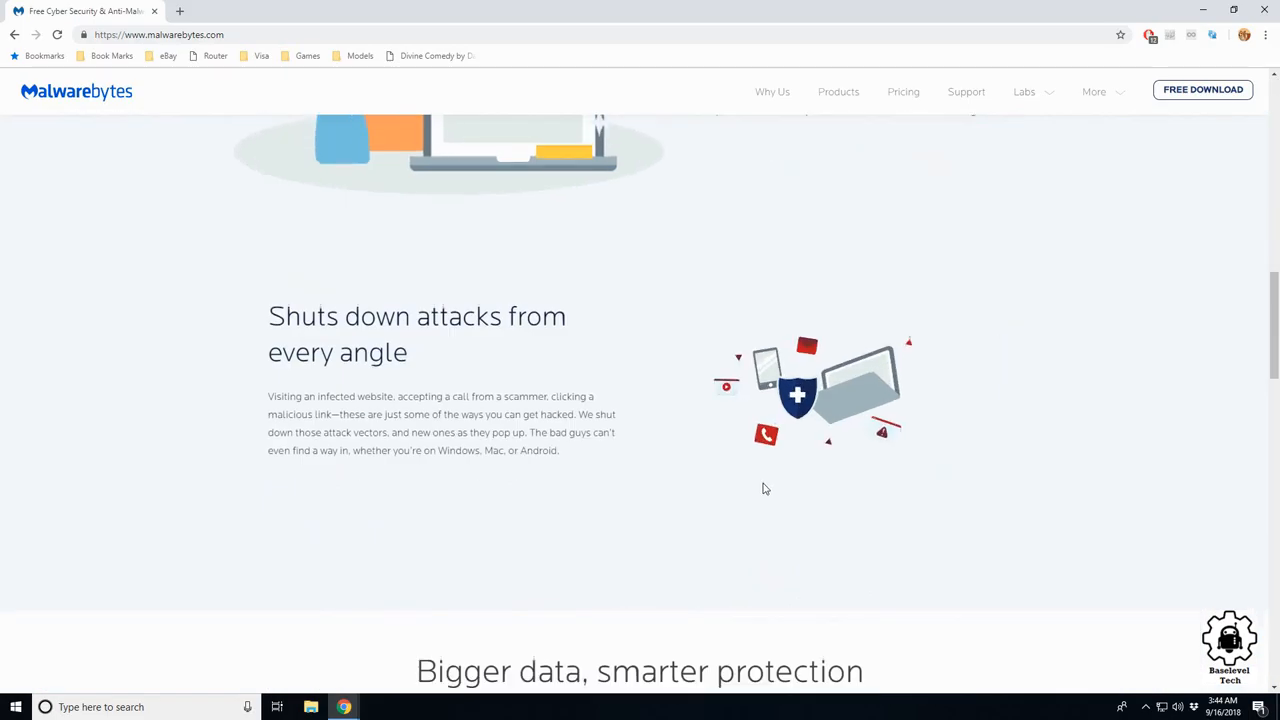
{"action": "scroll", "scroll_direction": "up", "scroll_amount": 3}
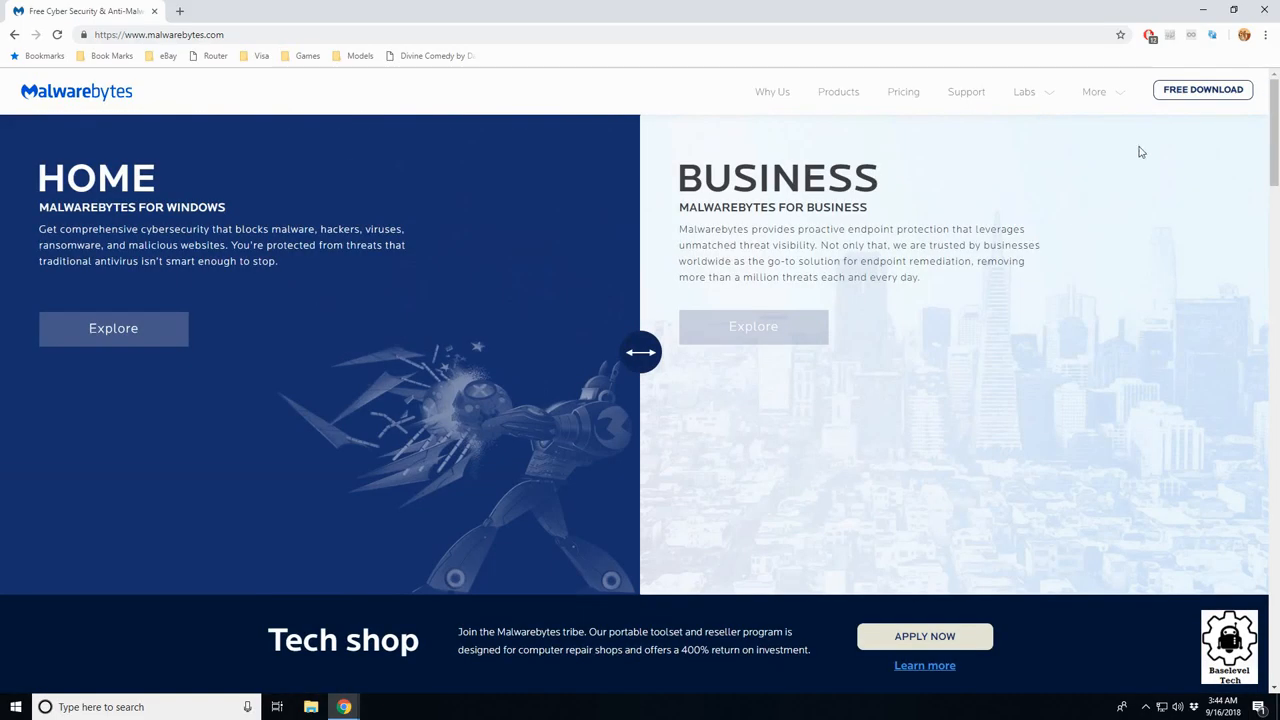
{"action": "left_click", "coordinate": [1202, 88]}
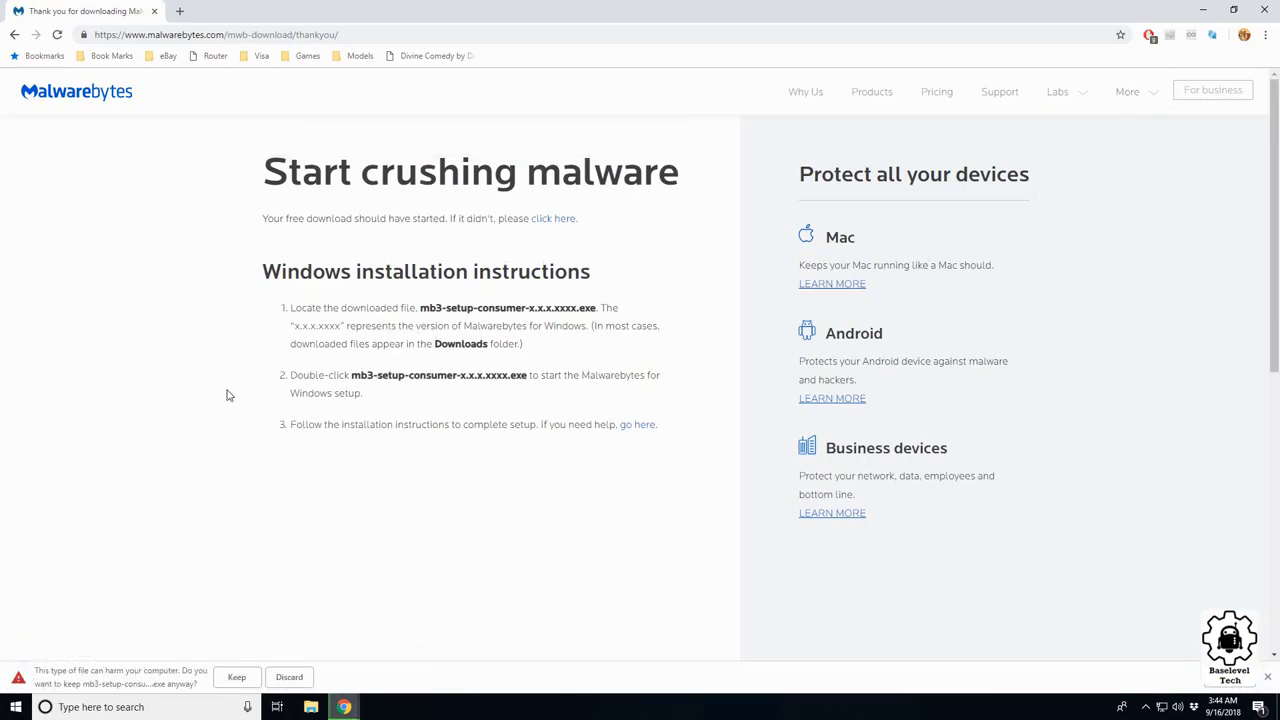
{"action": "mouse_move", "coordinate": [200, 700]}
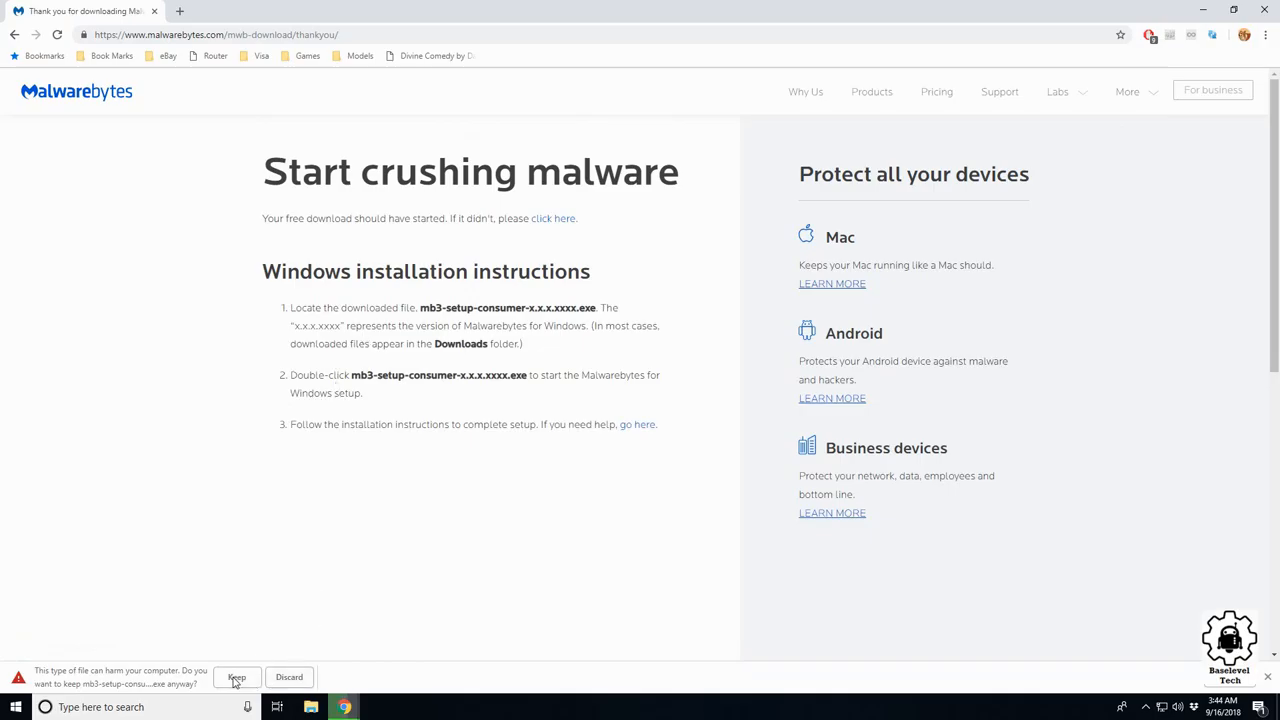
{"action": "left_click", "coordinate": [236, 676]}
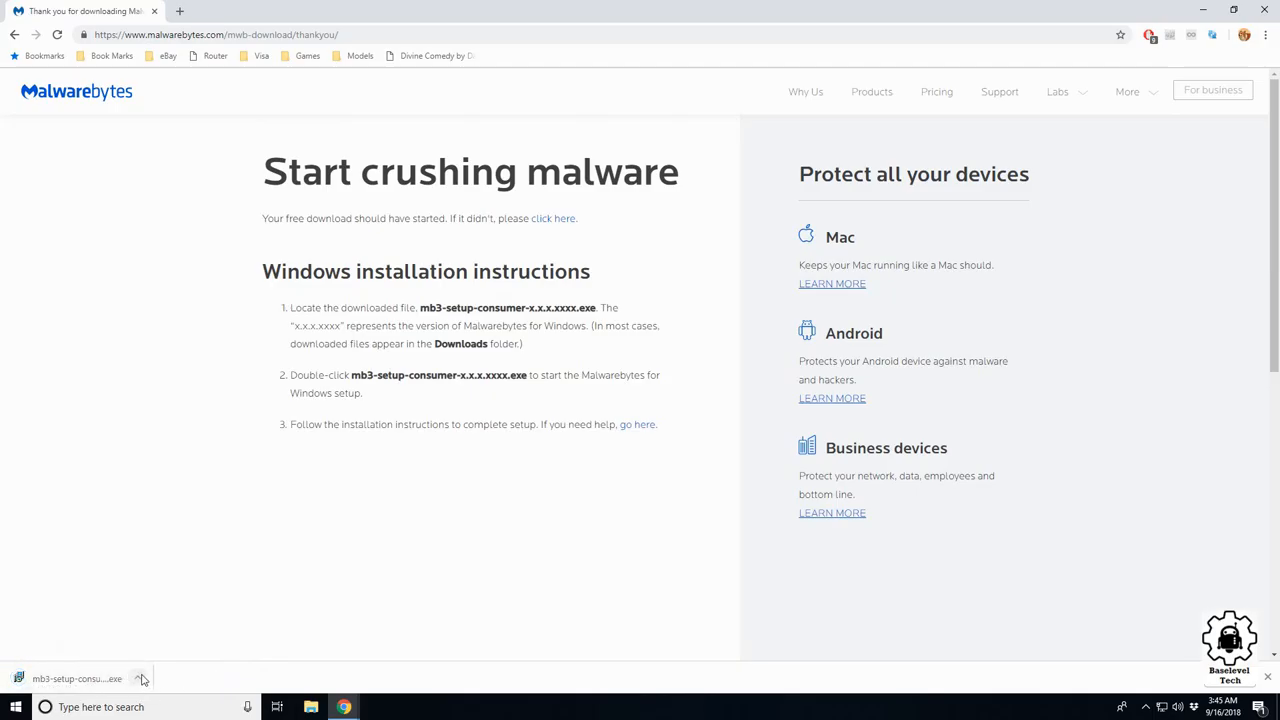
Run mb3-setup in English, review Advanced Options, then Agree and Install to the suggested folder.
{"action": "left_click", "coordinate": [76, 678]}
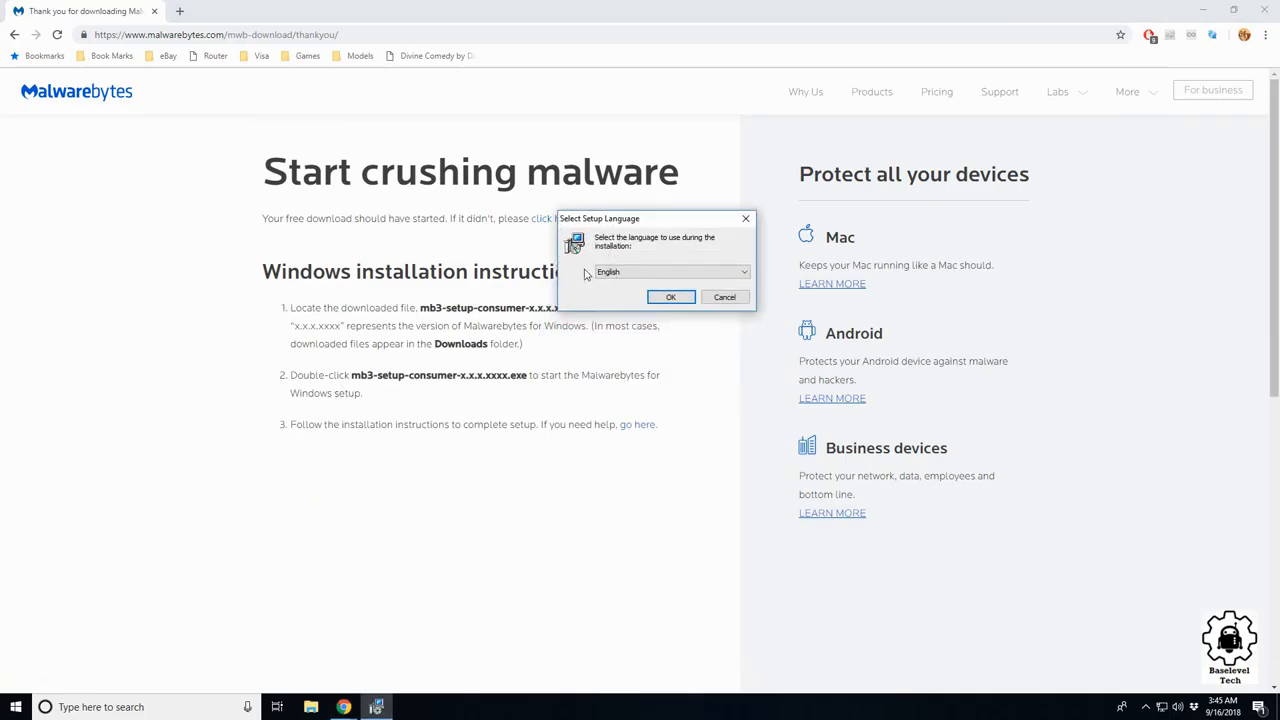
{"action": "left_click", "coordinate": [670, 296]}
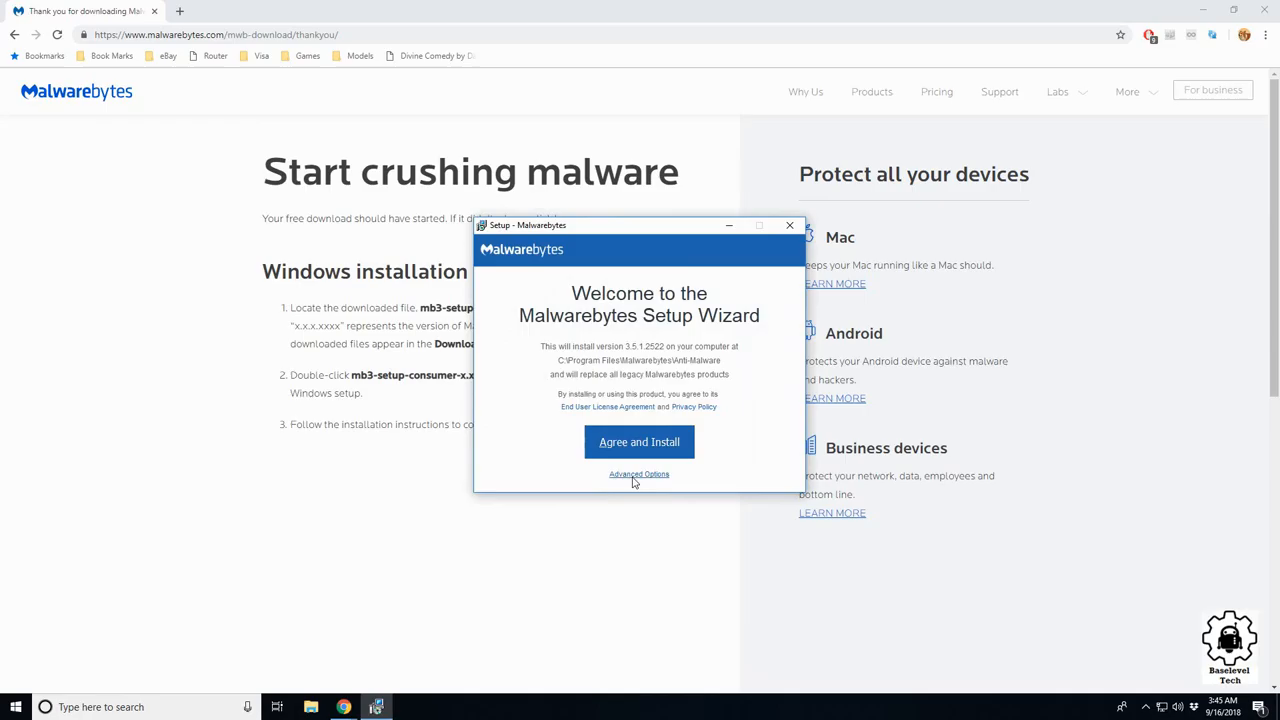
{"action": "left_click", "coordinate": [640, 474]}
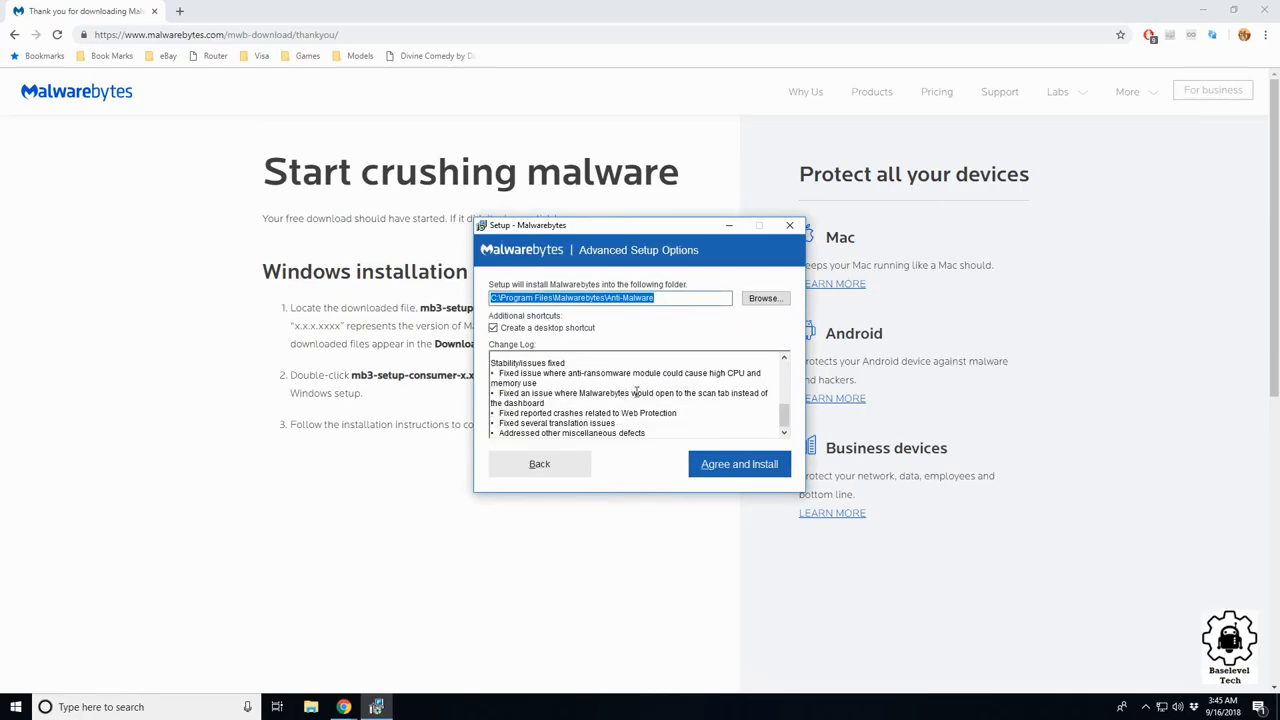
{"action": "left_click", "coordinate": [740, 464]}
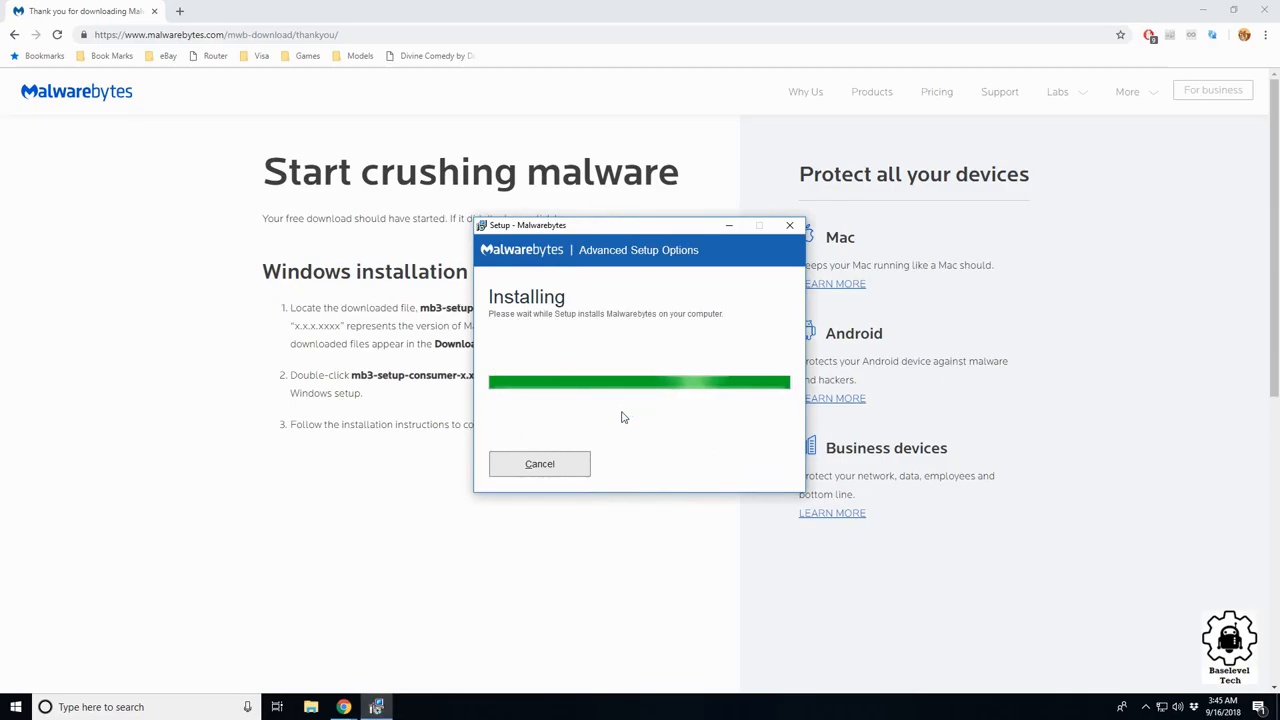
{"action": "mouse_move", "coordinate": [630, 414]}
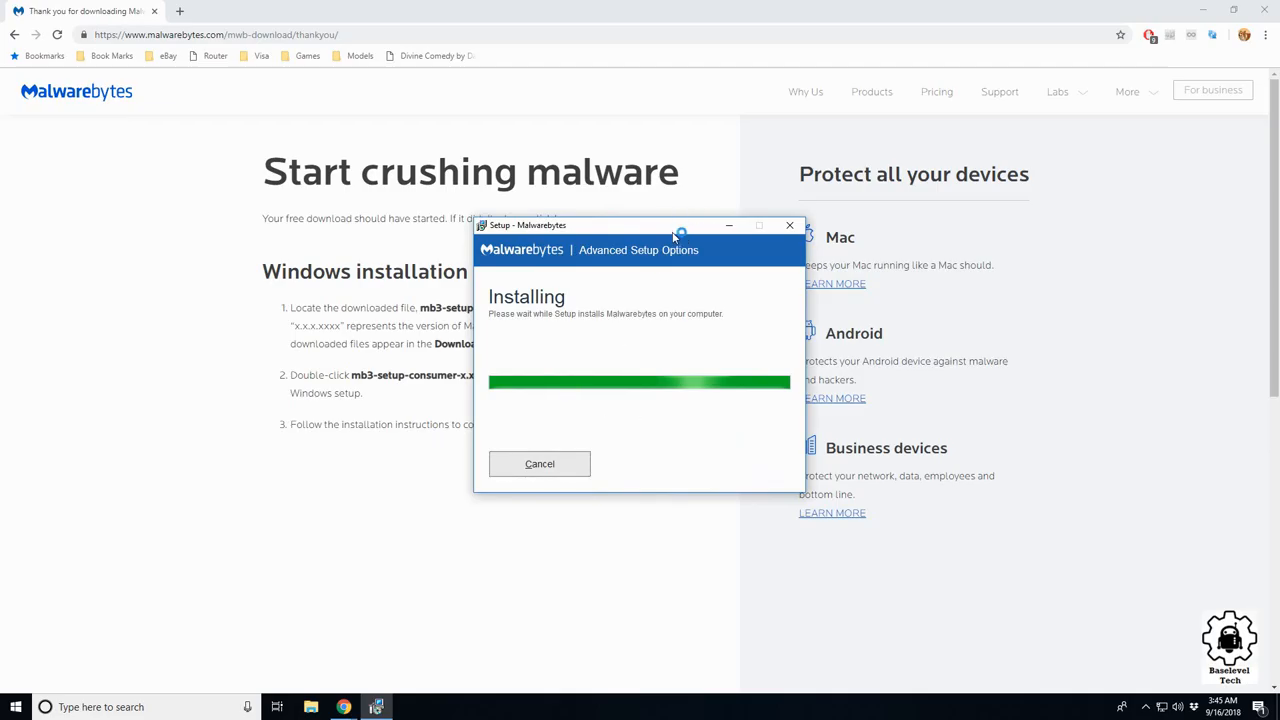
{"action": "mouse_move", "coordinate": [856, 350]}
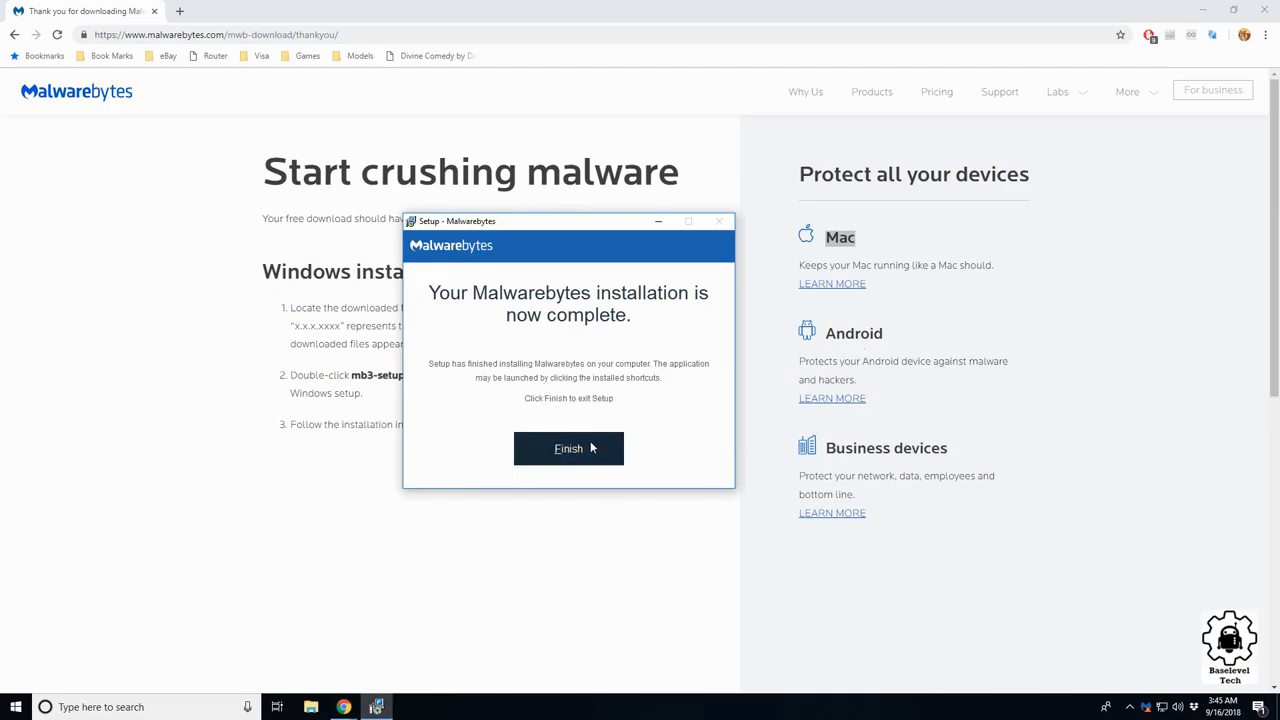
{"action": "mouse_move", "coordinate": [568, 456]}
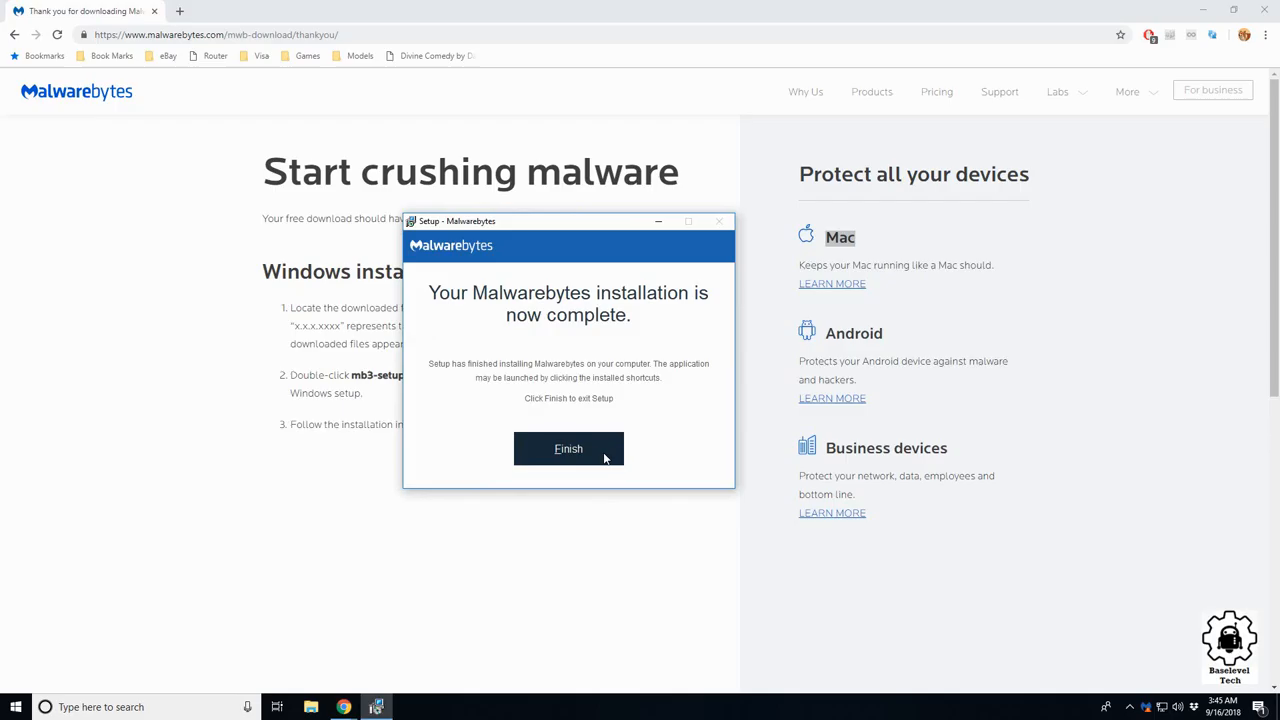
{"action": "mouse_move", "coordinate": [630, 396]}
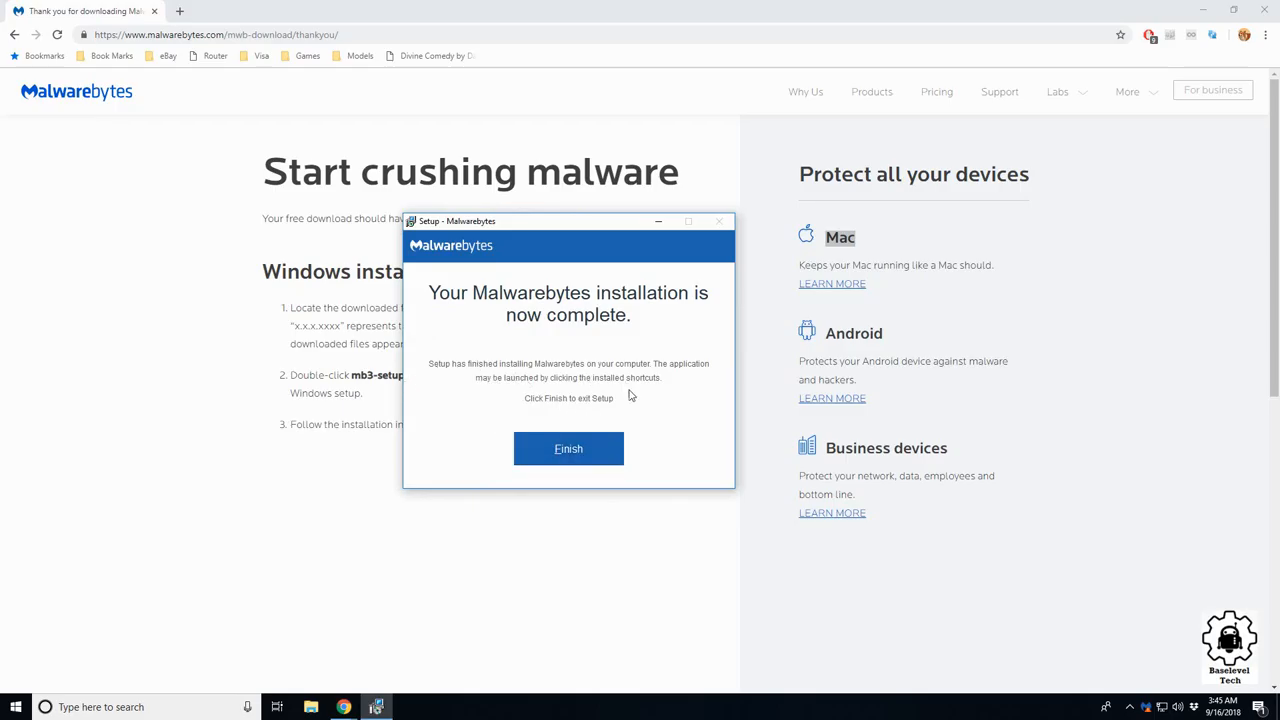
Close the finished installer and launch Malwarebytes to its dashboard.
{"action": "left_click", "coordinate": [568, 448]}
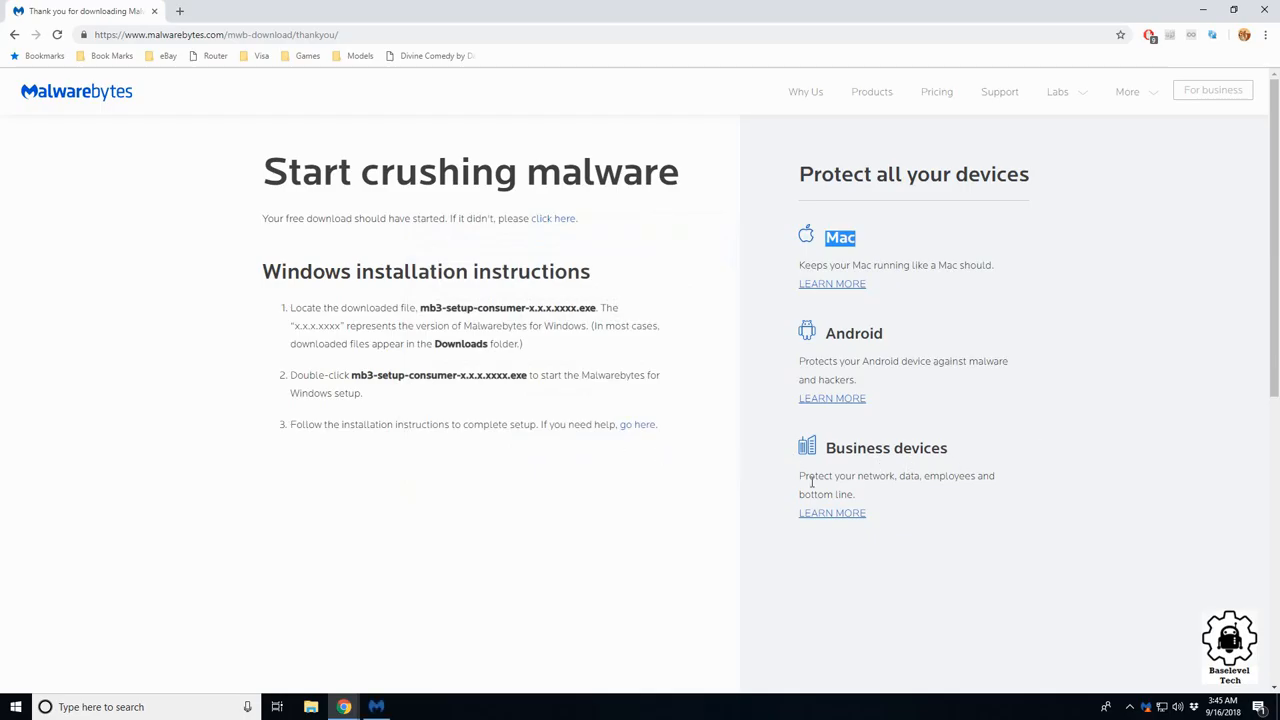
{"action": "left_click", "coordinate": [376, 708]}
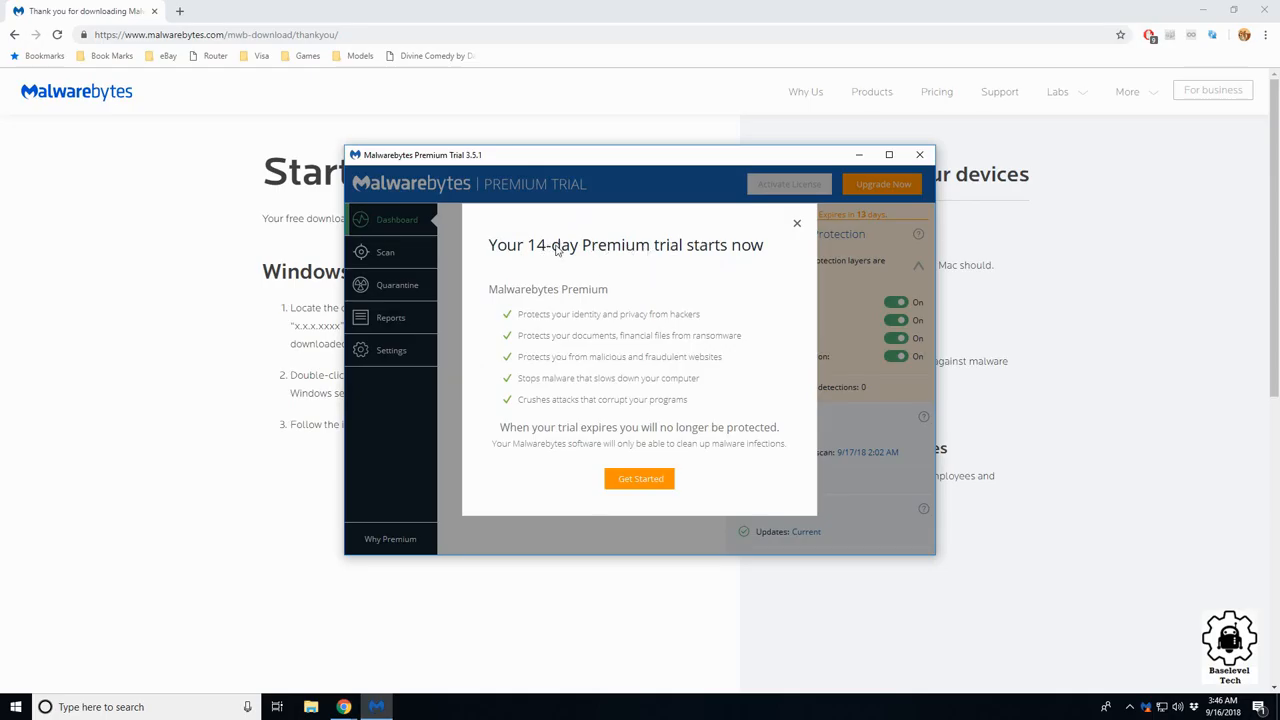
{"action": "mouse_move", "coordinate": [800, 228]}
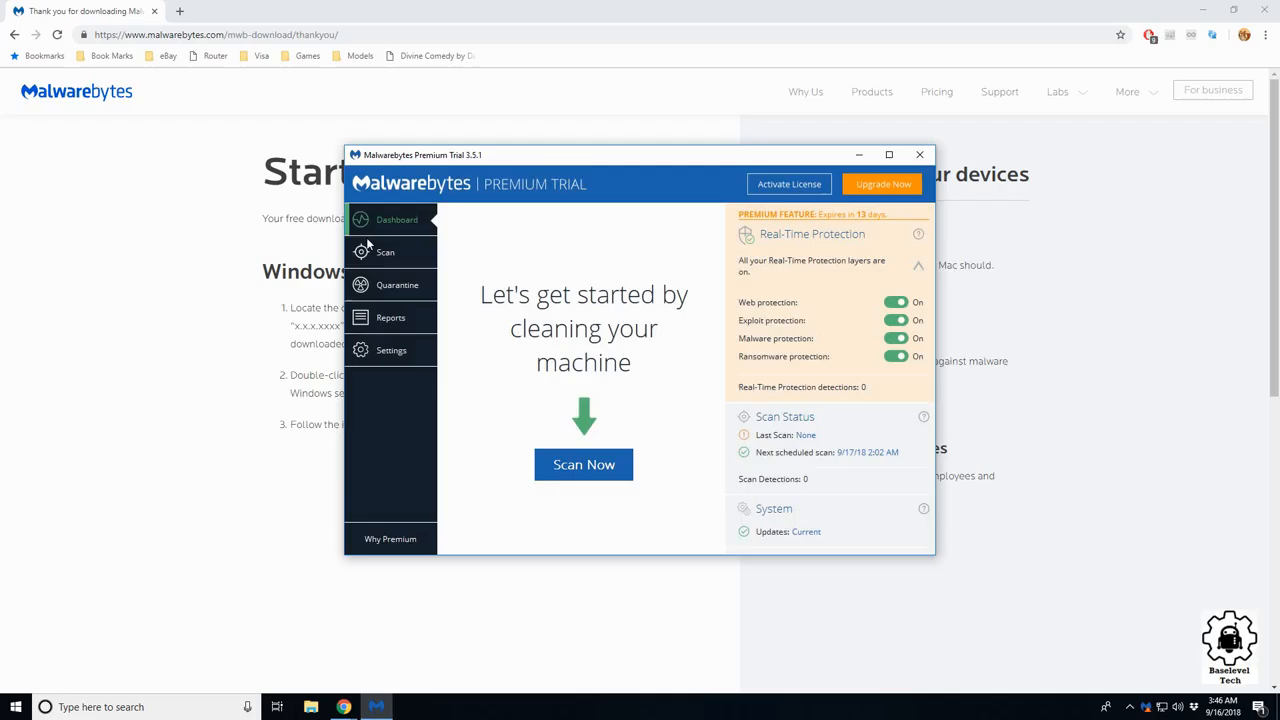
{"action": "mouse_move", "coordinate": [584, 312]}
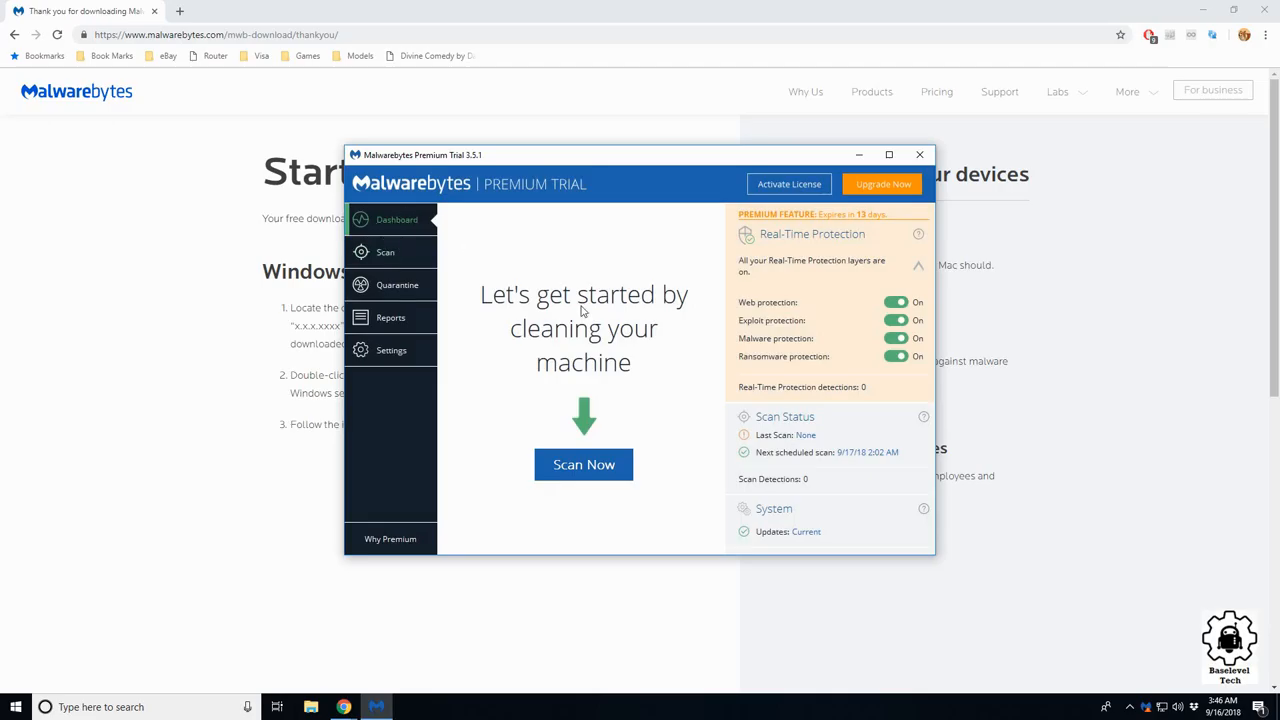
{"action": "mouse_move", "coordinate": [912, 510]}
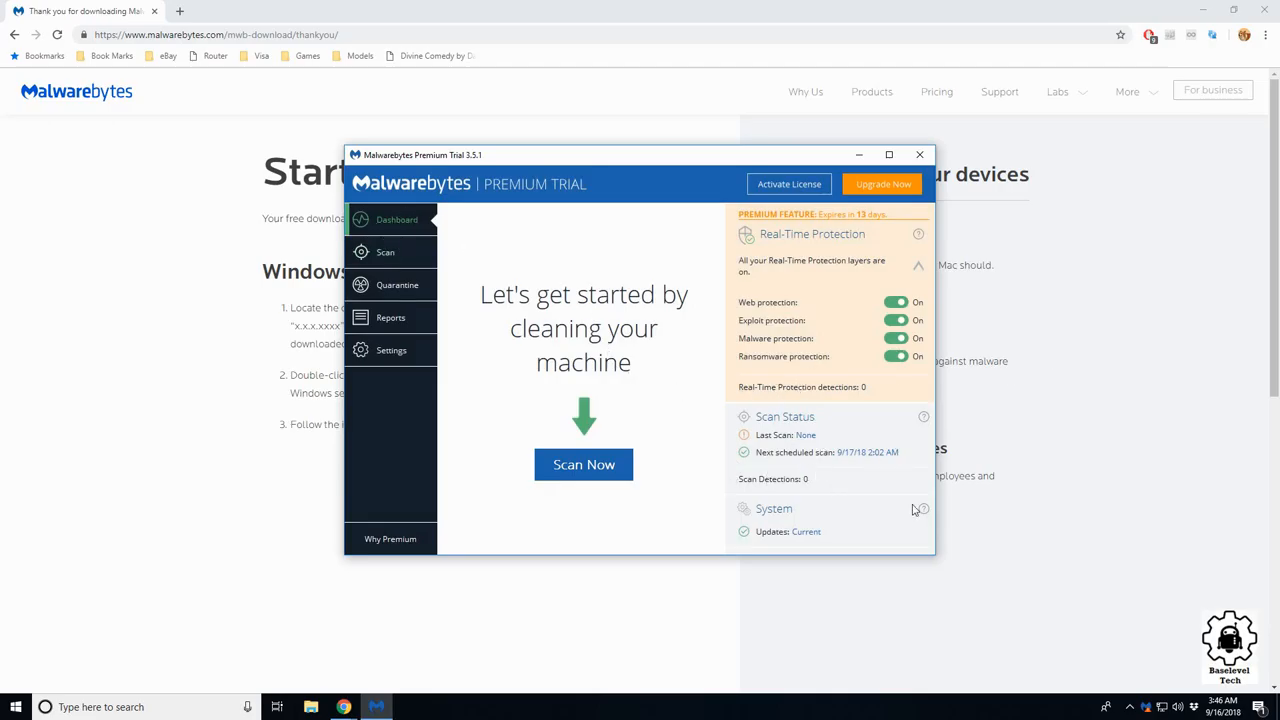
{"action": "mouse_move", "coordinate": [780, 520]}
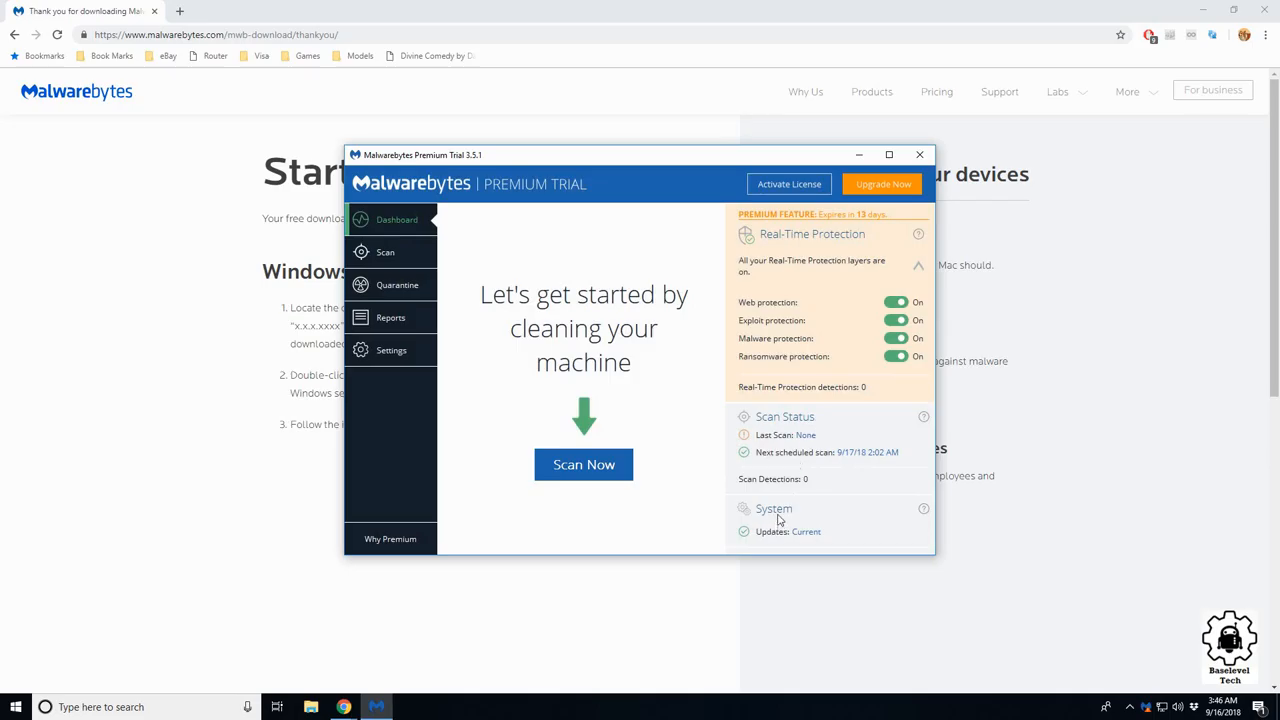
{"action": "mouse_move", "coordinate": [584, 464]}
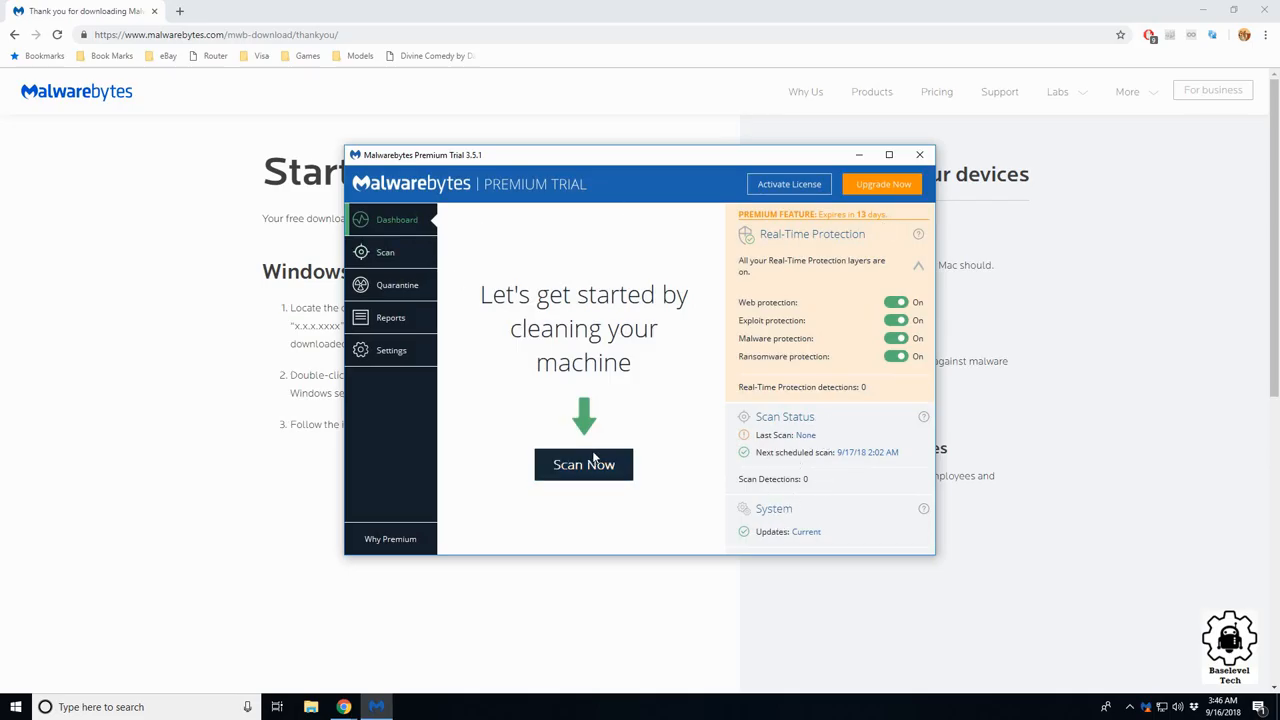
Start a Threat Scan of the computer from the dashboard's Scan Now button.
{"action": "left_click", "coordinate": [584, 464]}
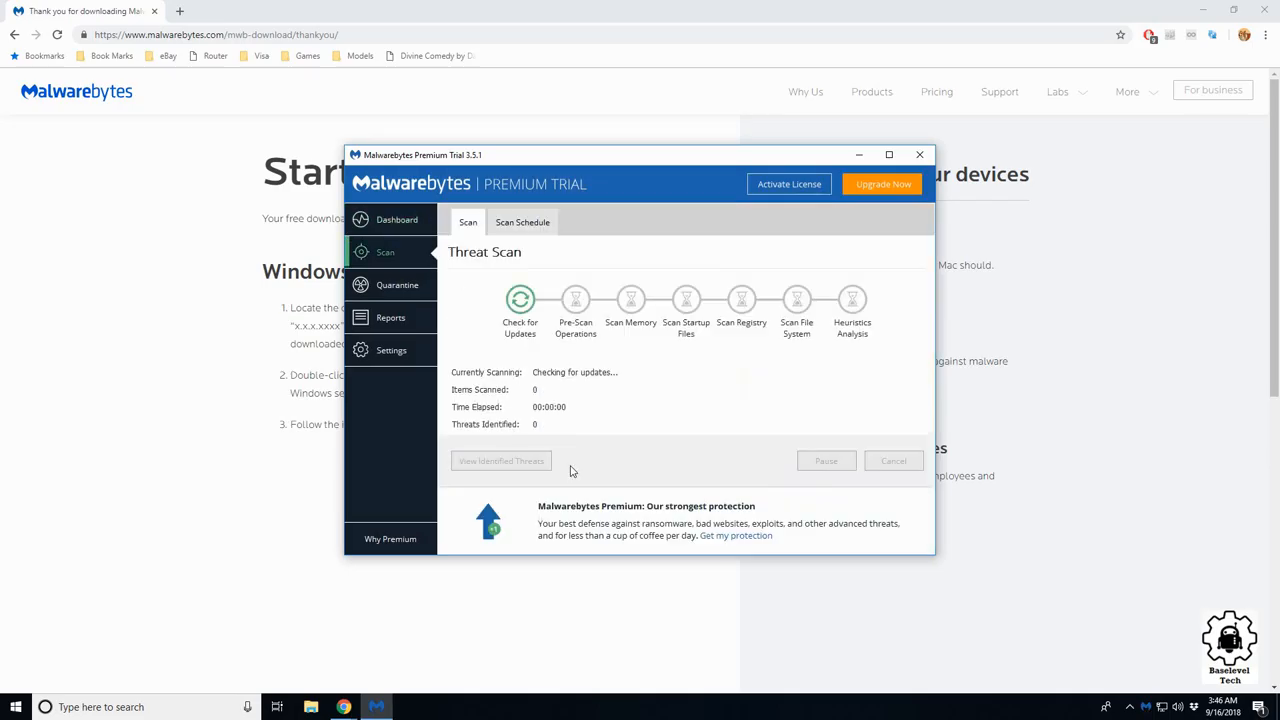
{"action": "mouse_move", "coordinate": [648, 378]}
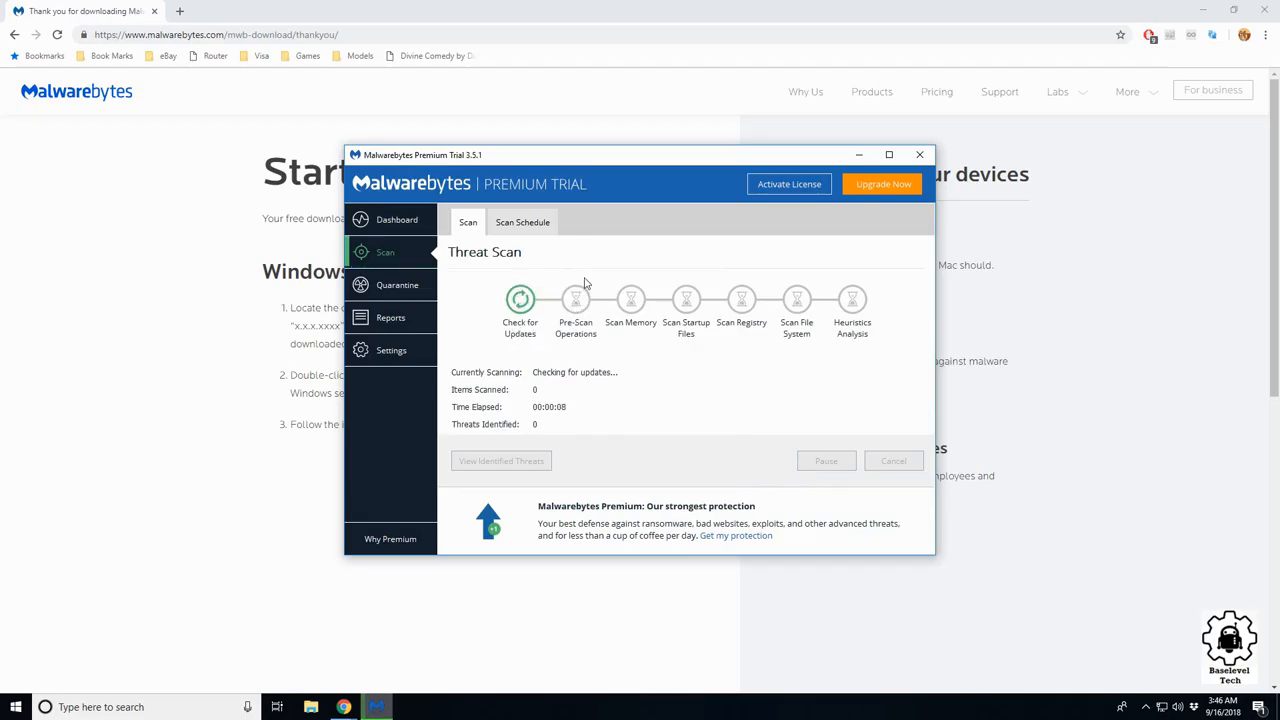
{"action": "mouse_move", "coordinate": [596, 272]}
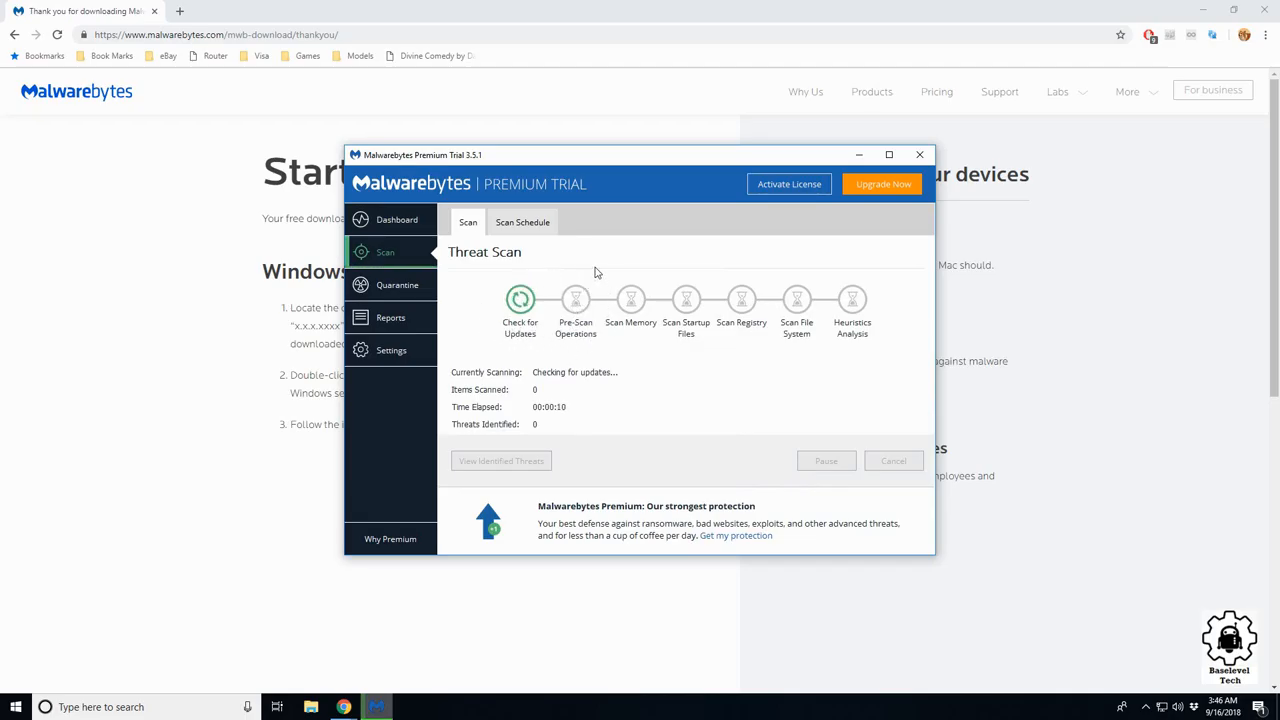
{"action": "mouse_move", "coordinate": [544, 340]}
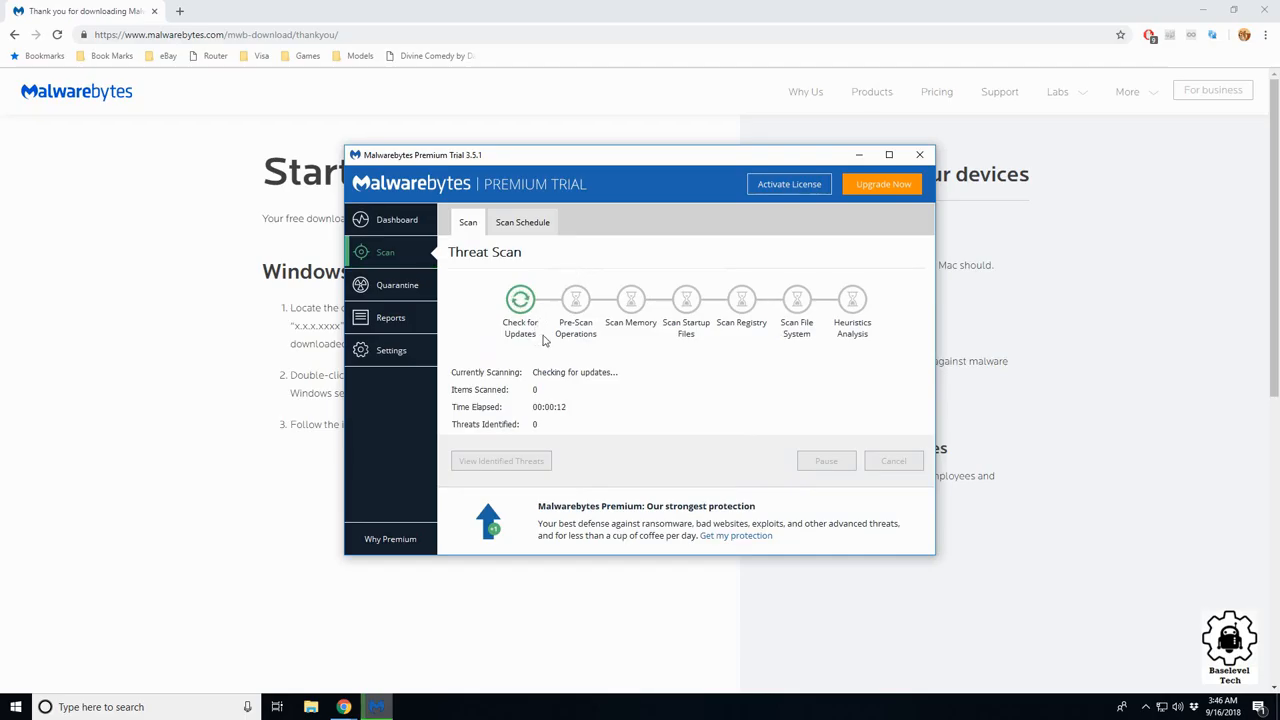
{"action": "mouse_move", "coordinate": [596, 288]}
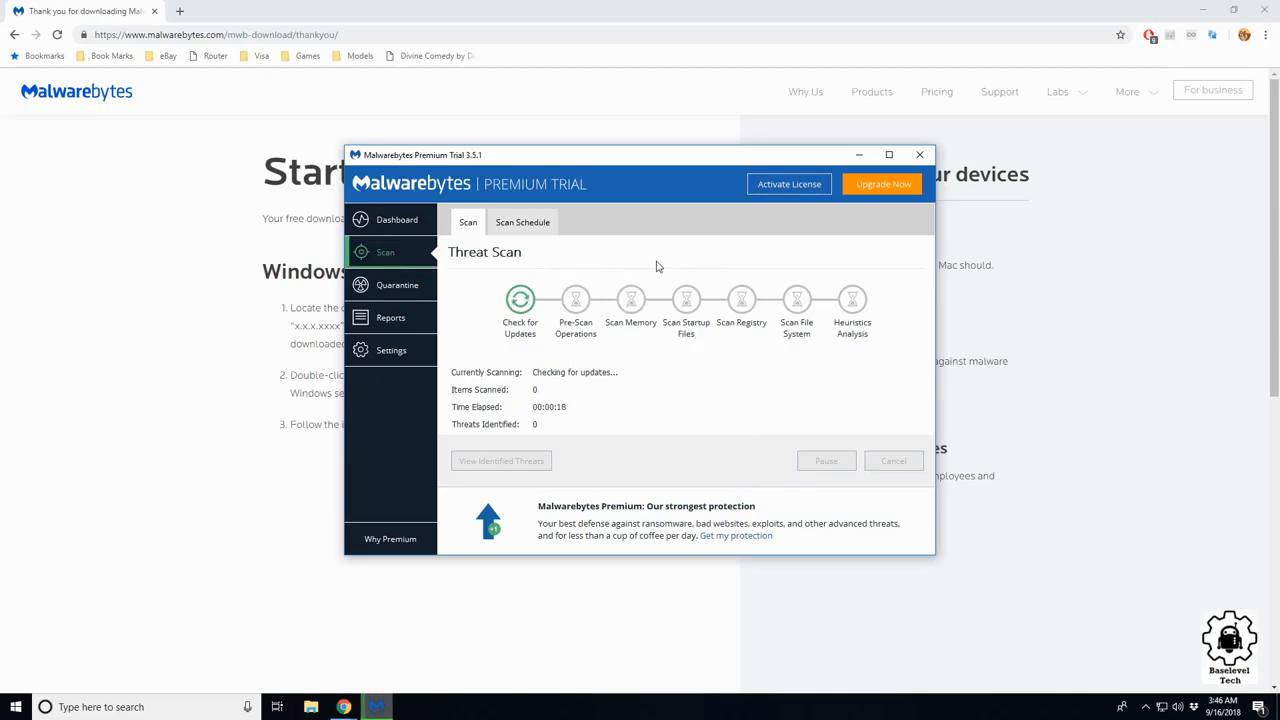
{"action": "mouse_move", "coordinate": [552, 132]}
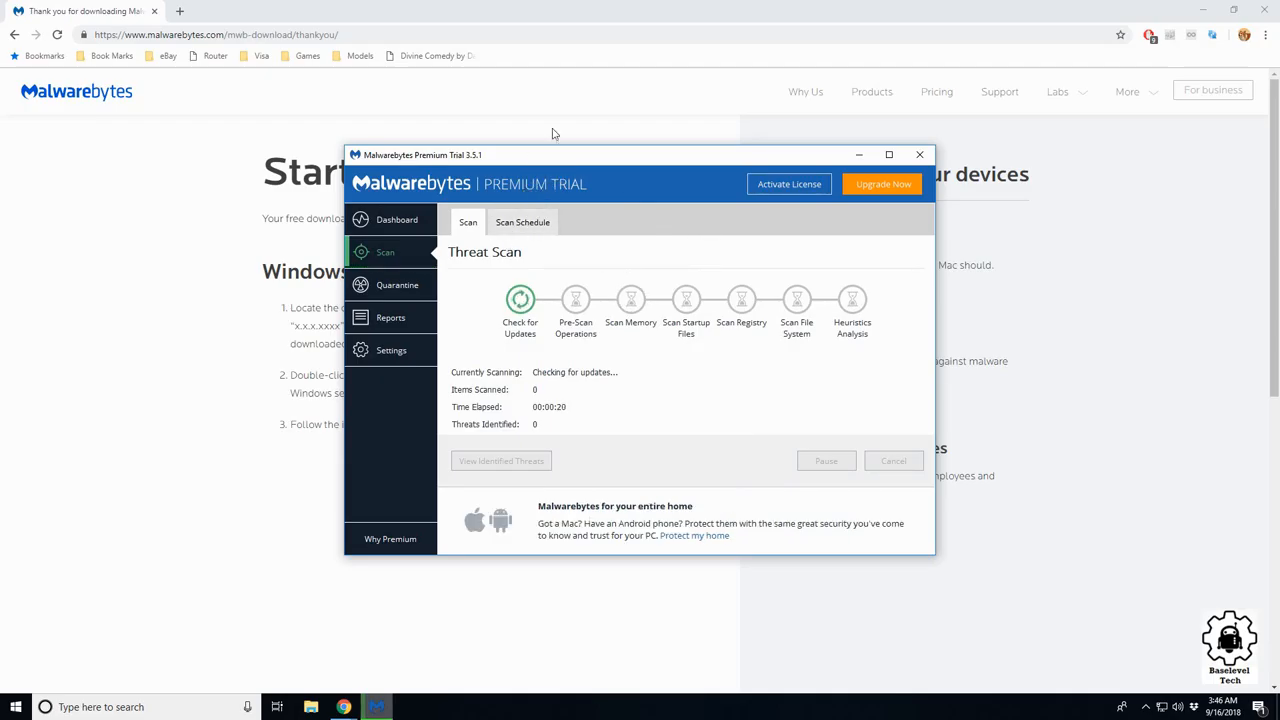
{"action": "mouse_move", "coordinate": [600, 296]}
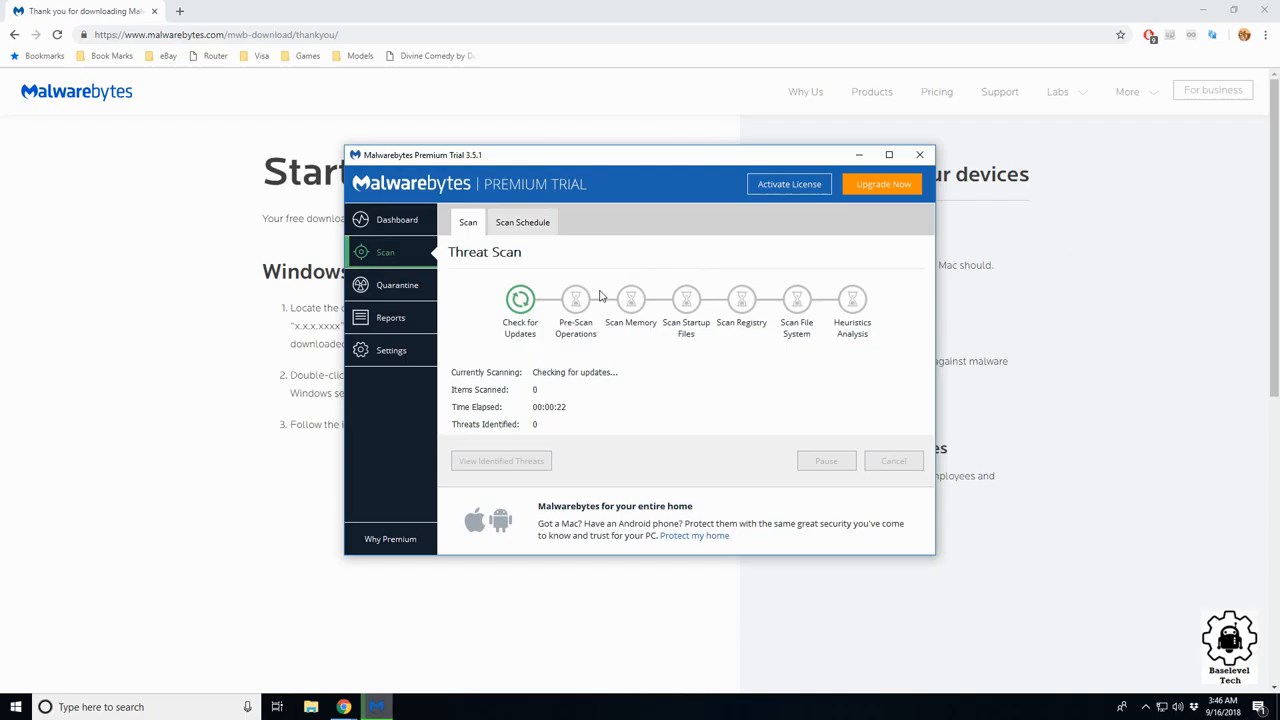
{"action": "mouse_move", "coordinate": [548, 316]}
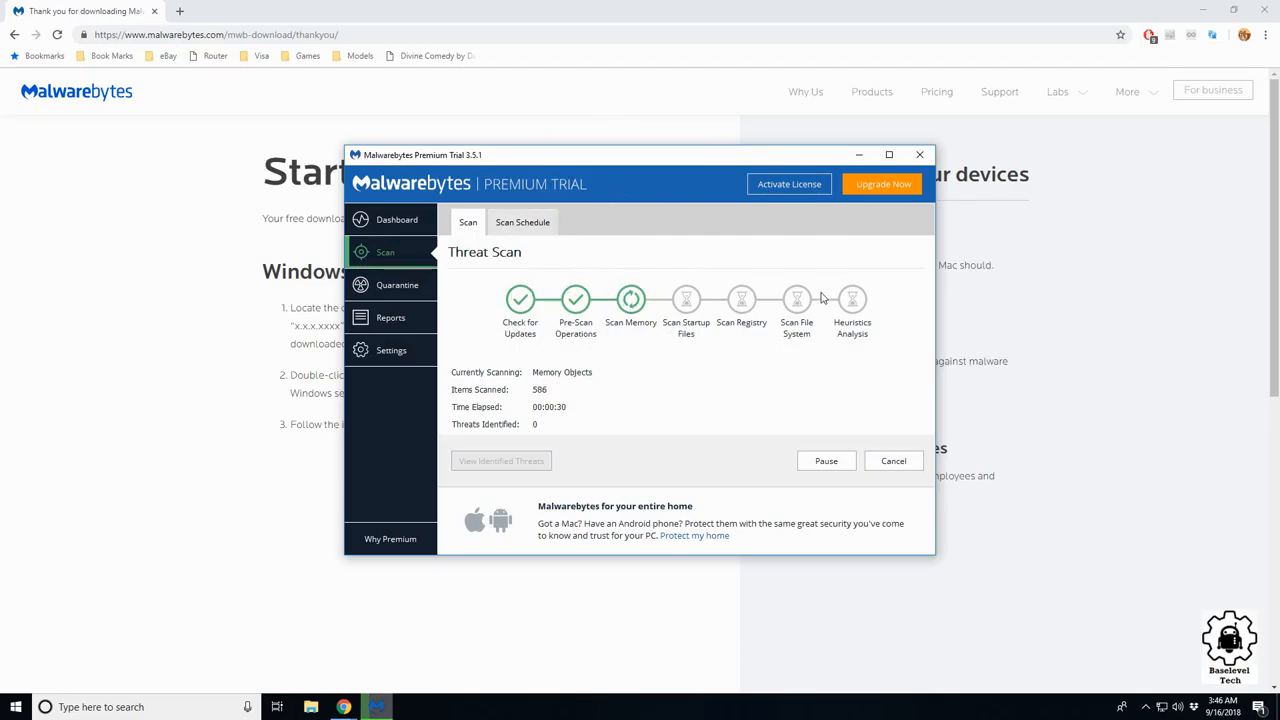
{"action": "mouse_move", "coordinate": [712, 334]}
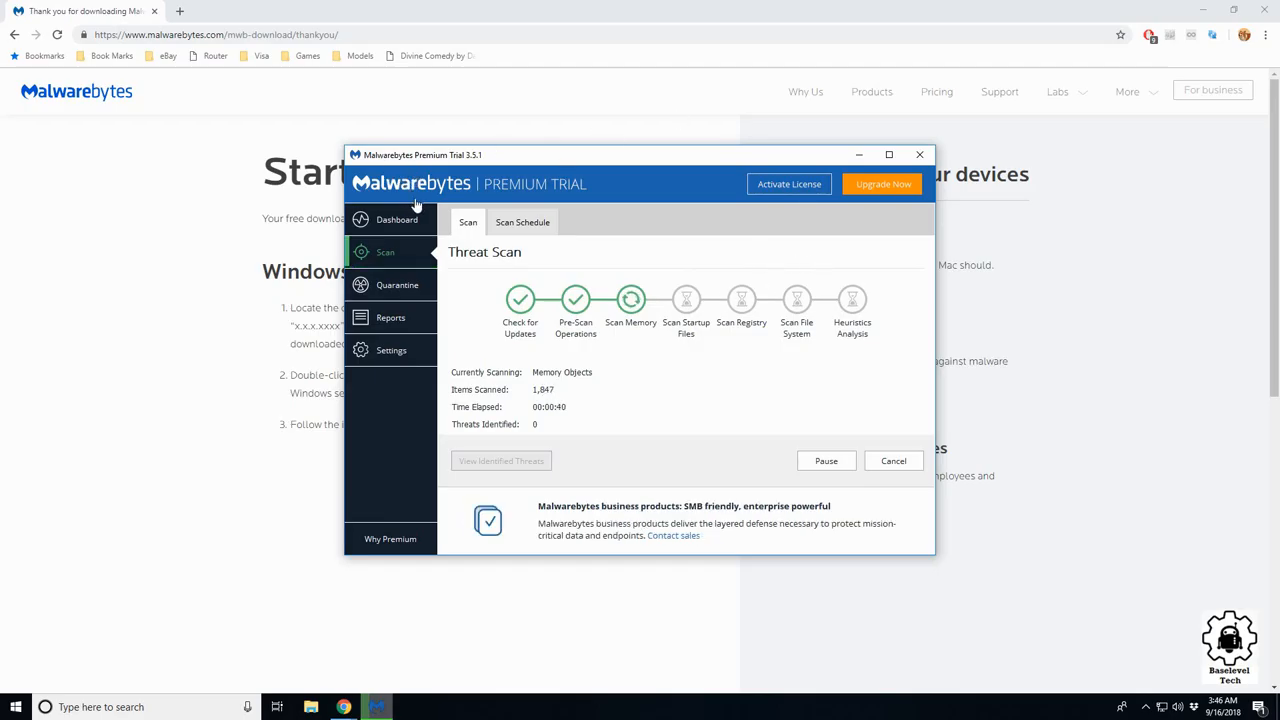
{"action": "mouse_move", "coordinate": [676, 292]}
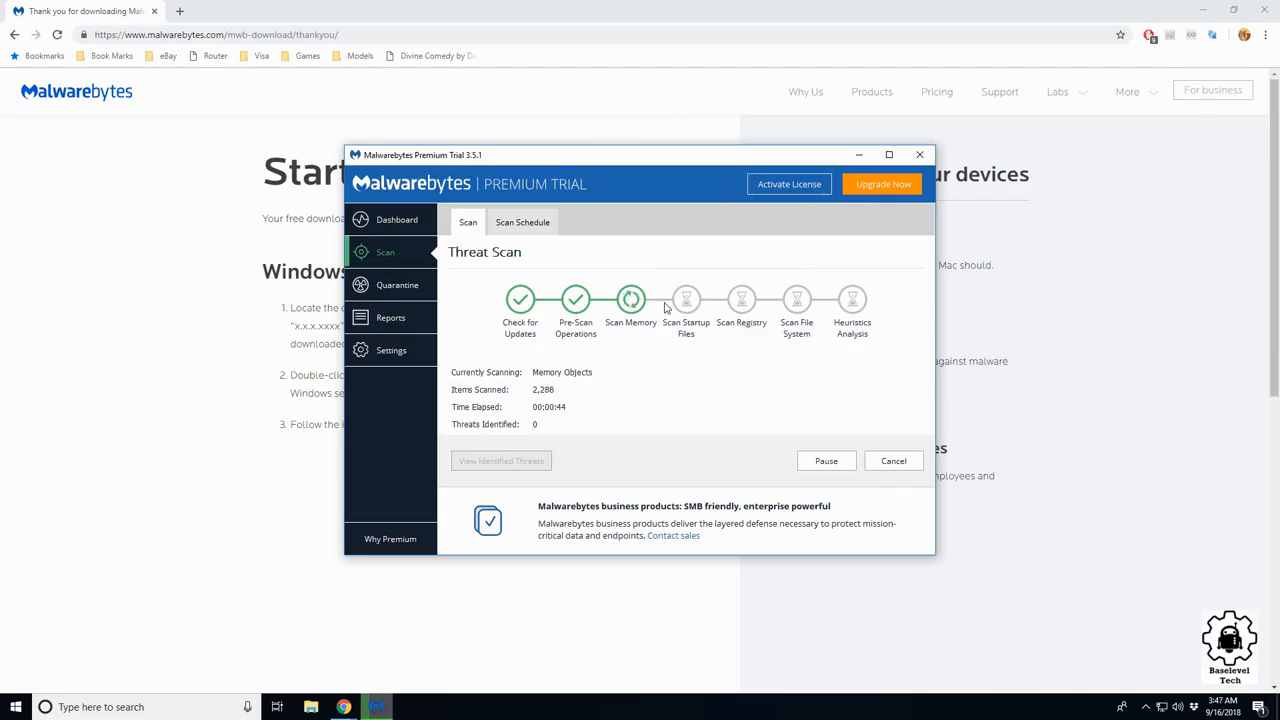
{"action": "mouse_move", "coordinate": [728, 308]}
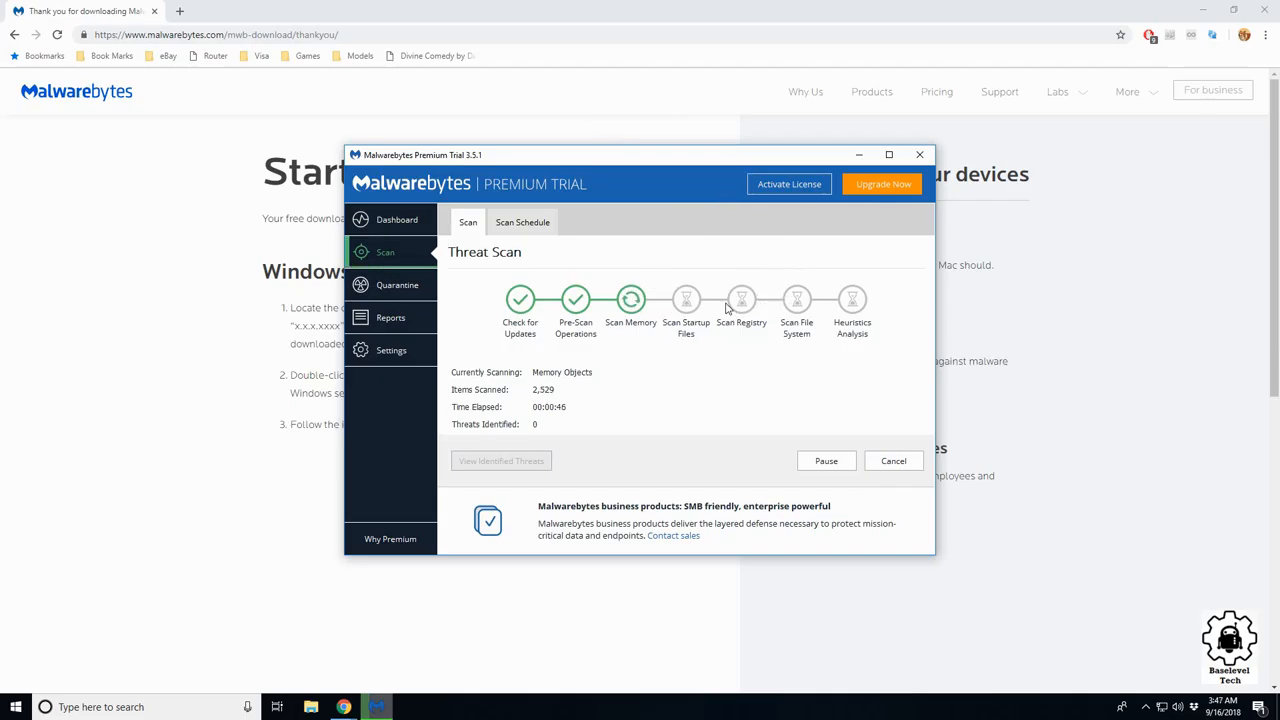
{"action": "mouse_move", "coordinate": [768, 372]}
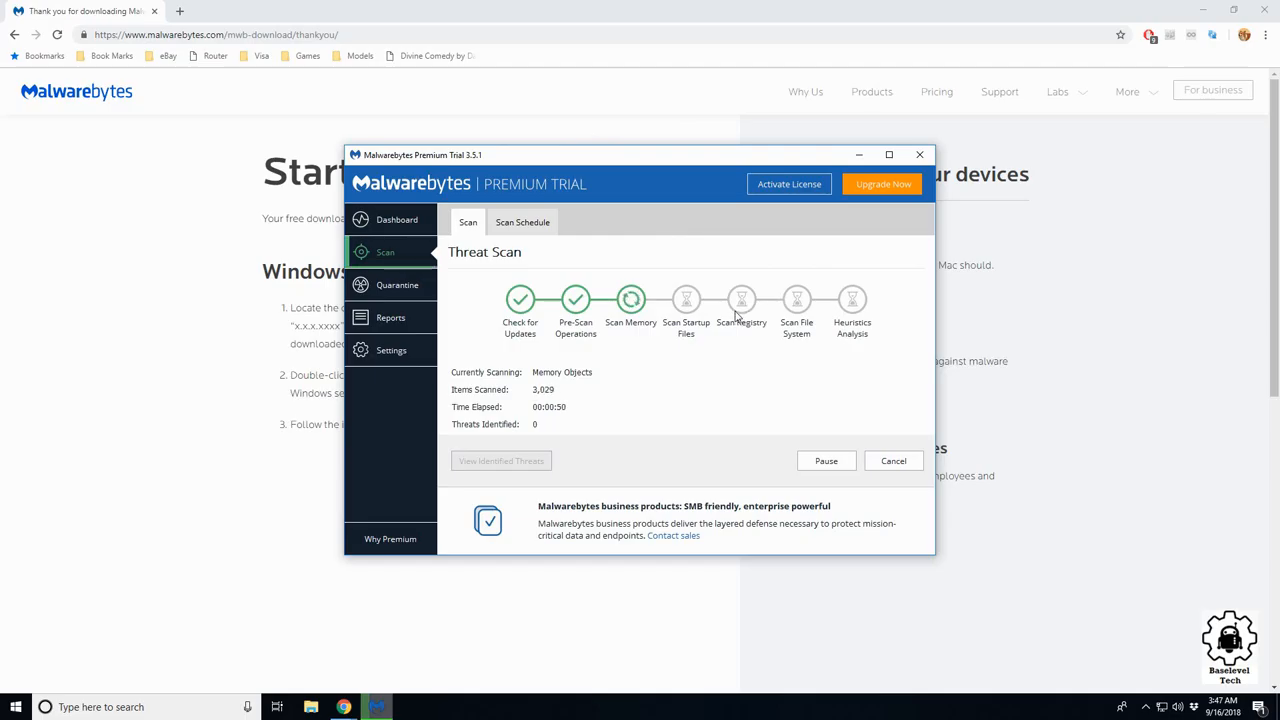
{"action": "mouse_move", "coordinate": [756, 264]}
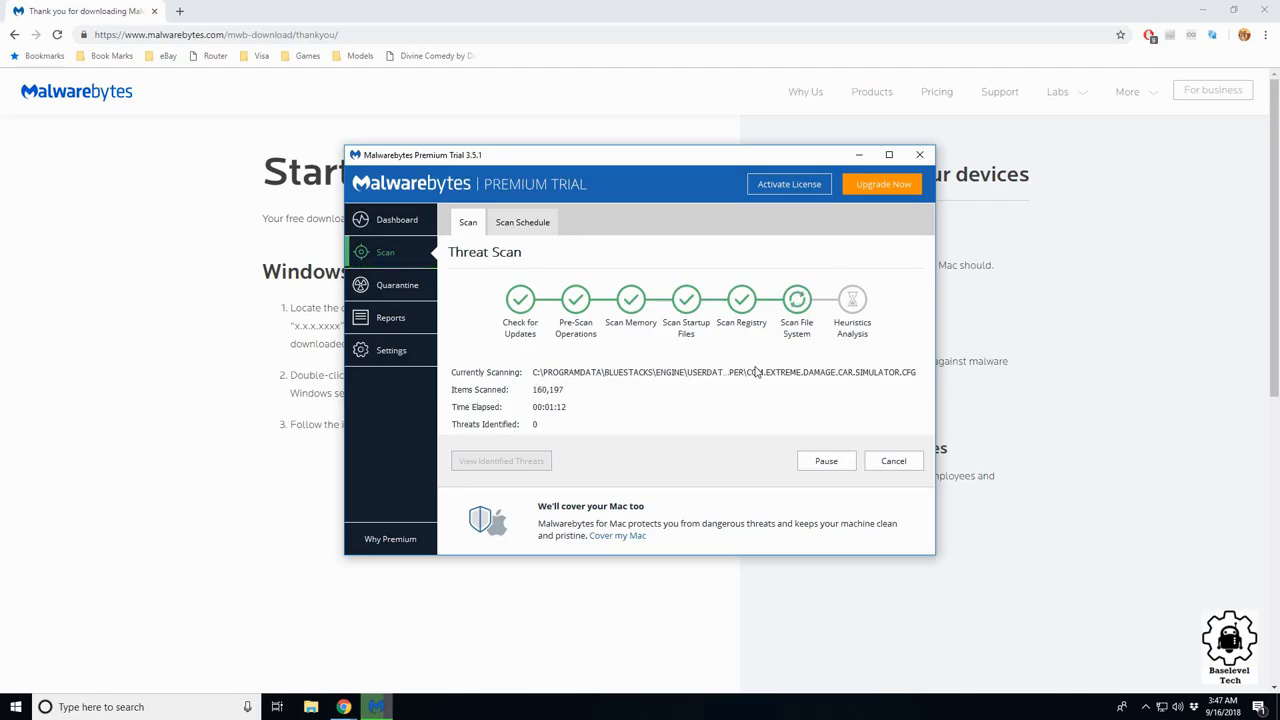
{"action": "mouse_move", "coordinate": [794, 260]}
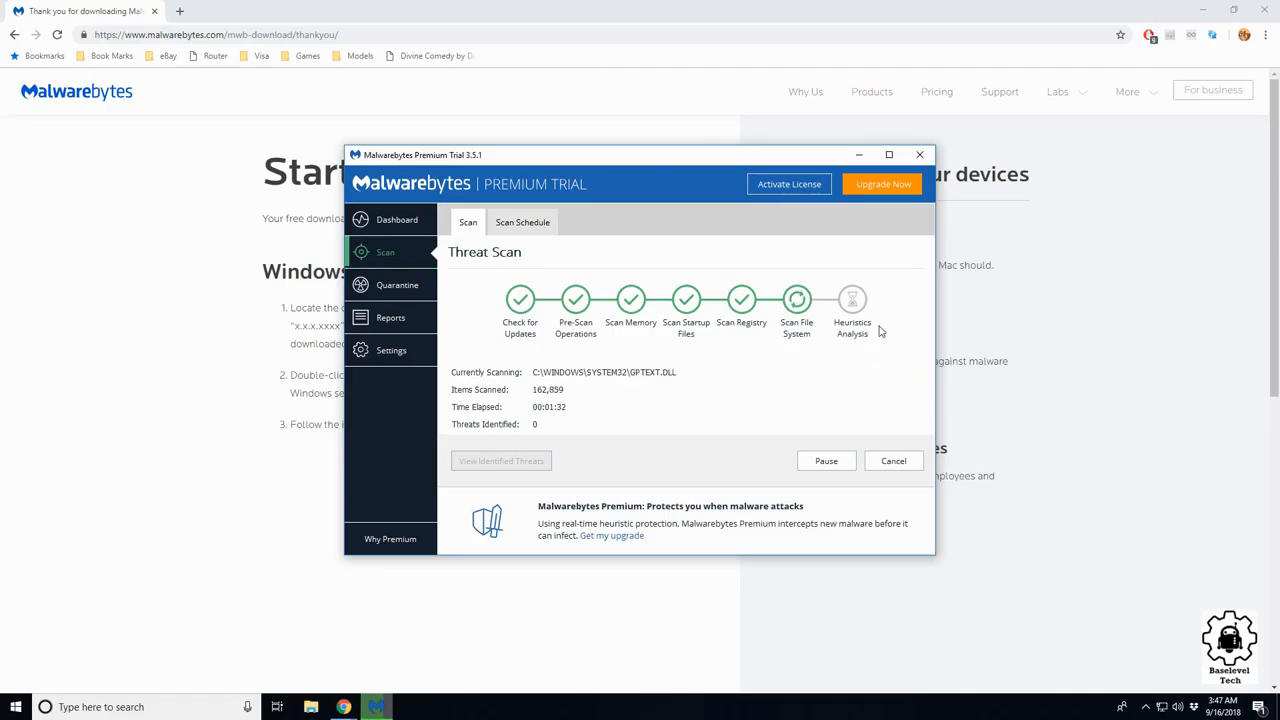
{"action": "mouse_move", "coordinate": [906, 312]}
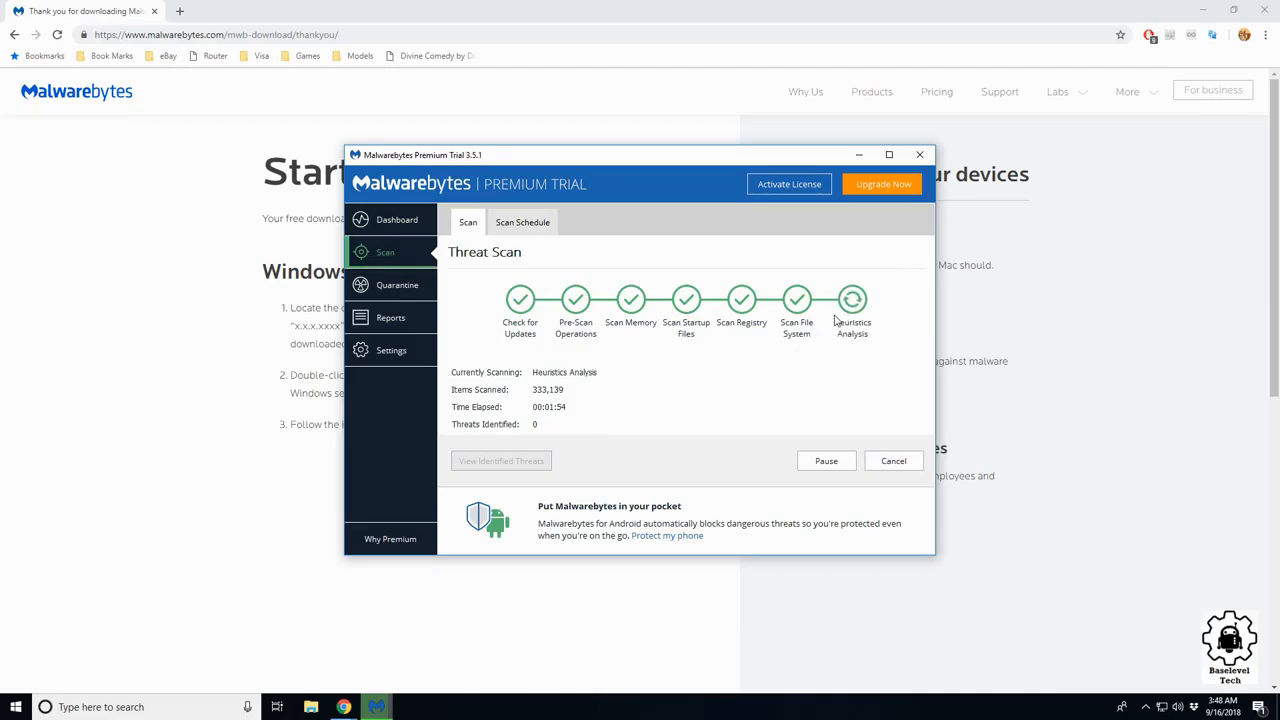
{"action": "mouse_move", "coordinate": [832, 350]}
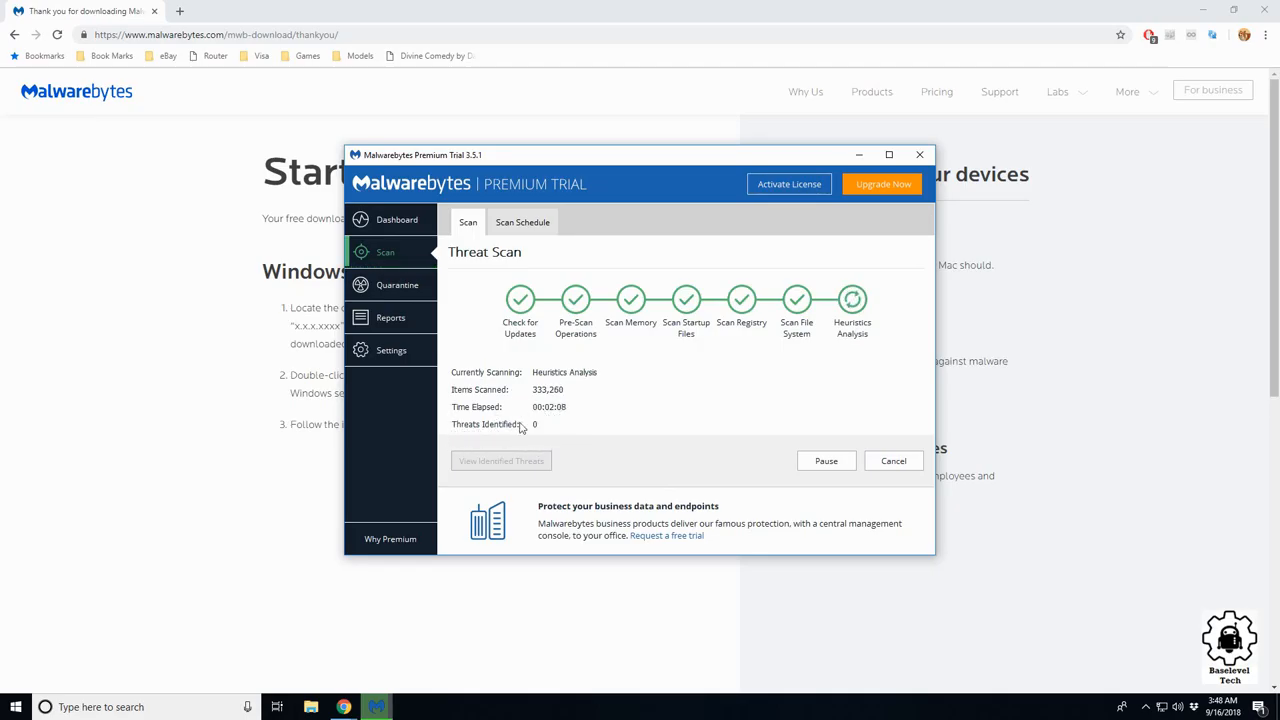
{"action": "mouse_move", "coordinate": [544, 482]}
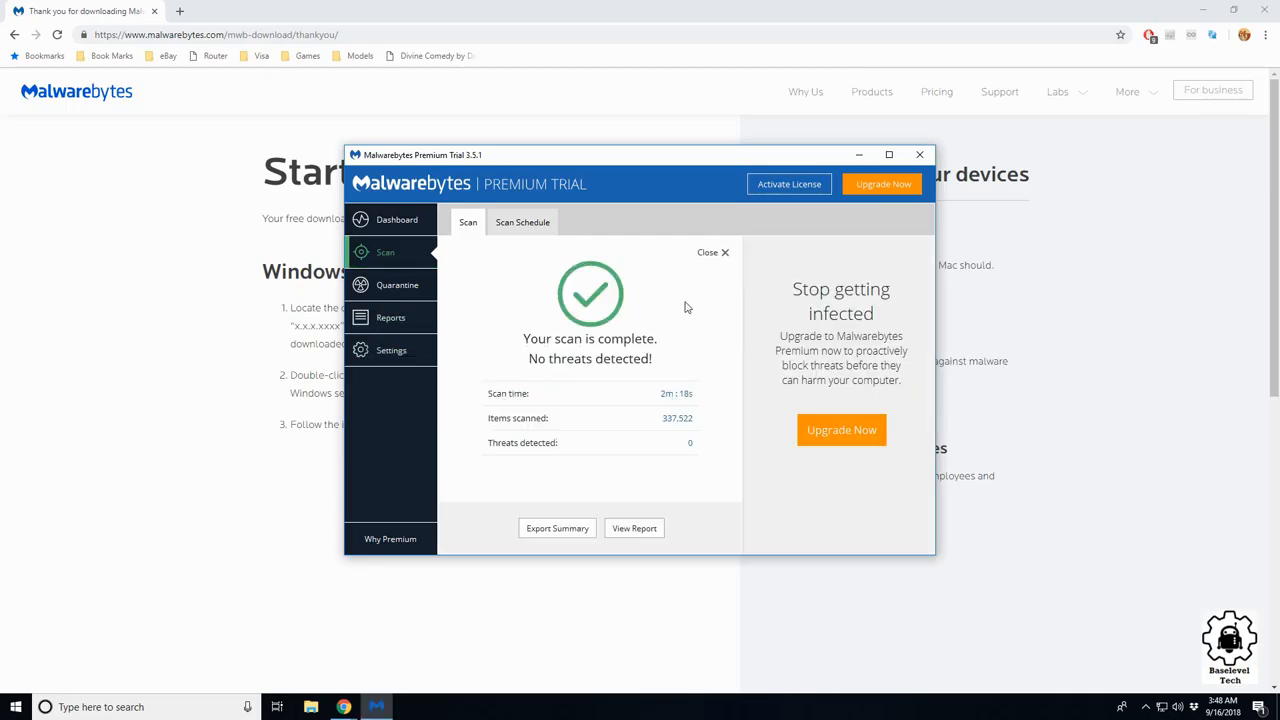
{"action": "mouse_move", "coordinate": [830, 360]}
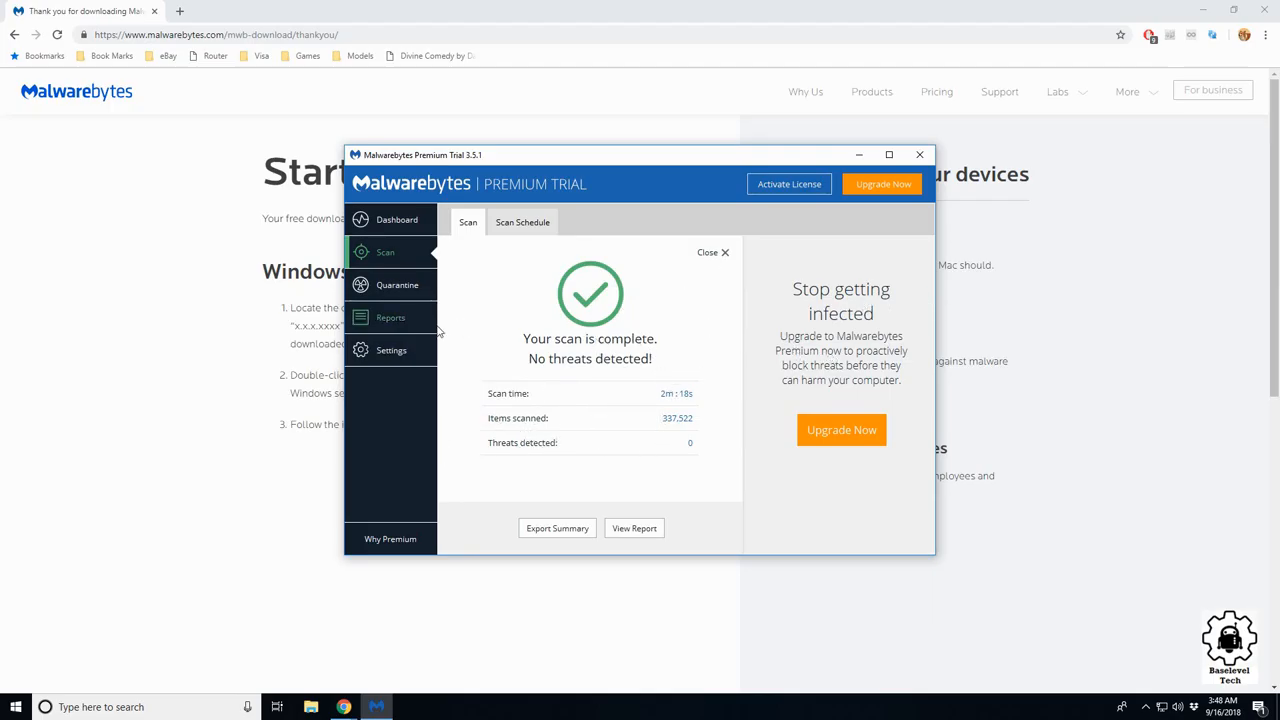
After the clean scan result, show the empty Quarantine list from the sidebar.
{"action": "left_click", "coordinate": [396, 284]}
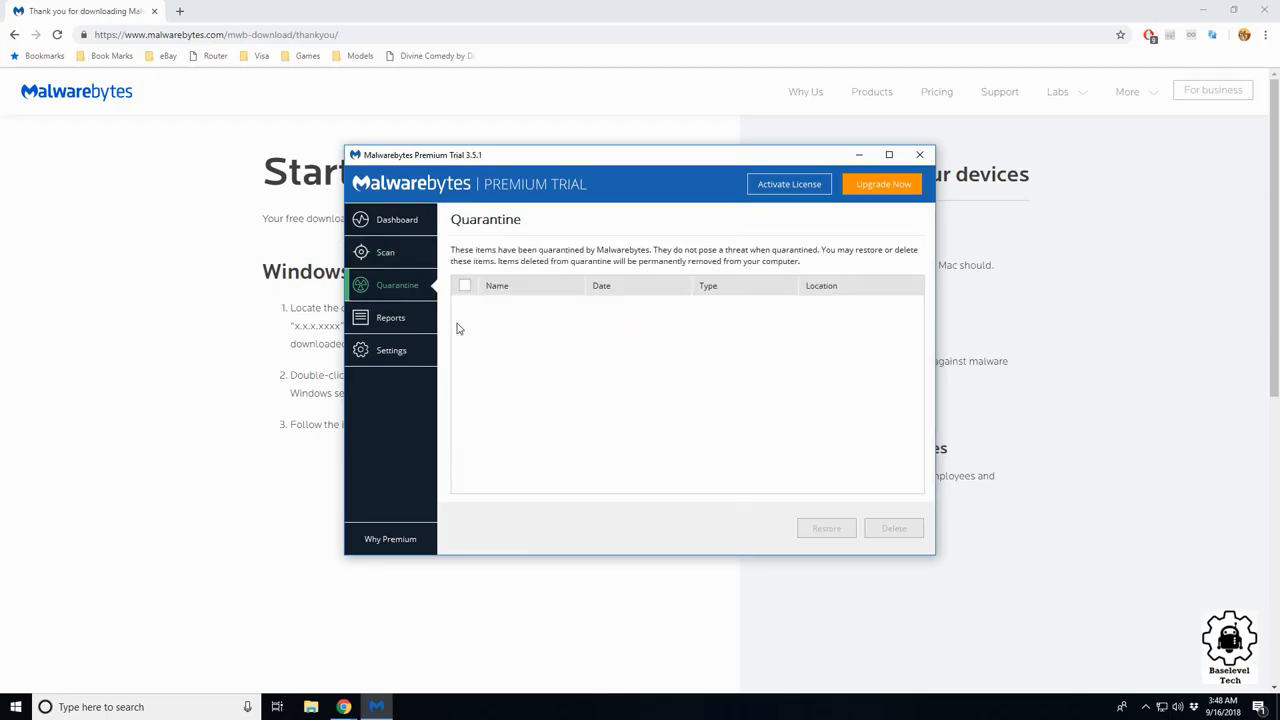
{"action": "mouse_move", "coordinate": [890, 378]}
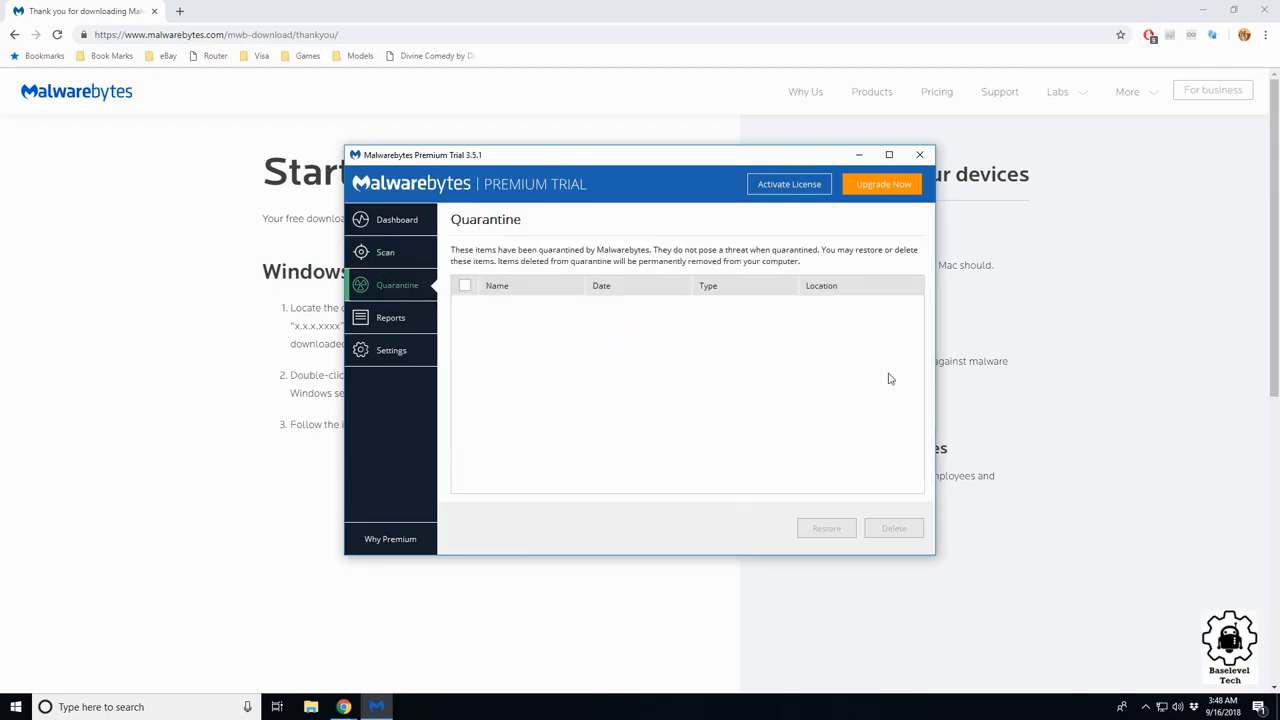
{"action": "mouse_move", "coordinate": [512, 316]}
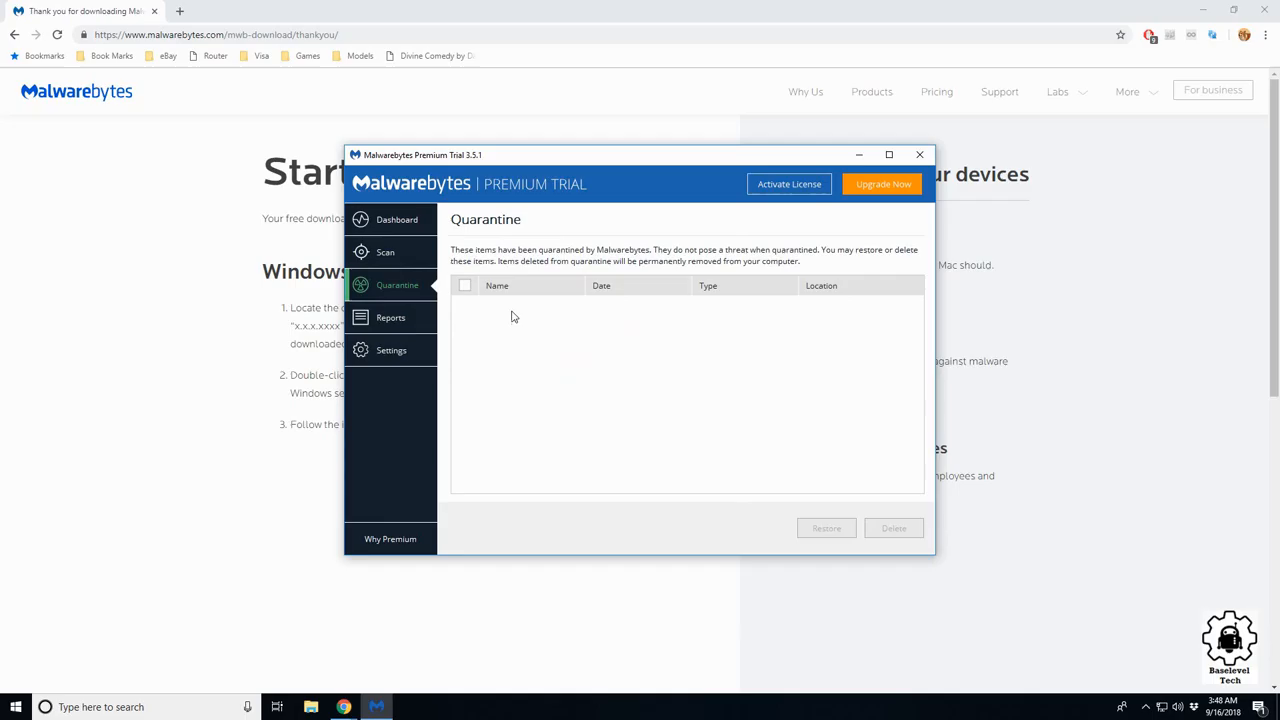
{"action": "mouse_move", "coordinate": [816, 558]}
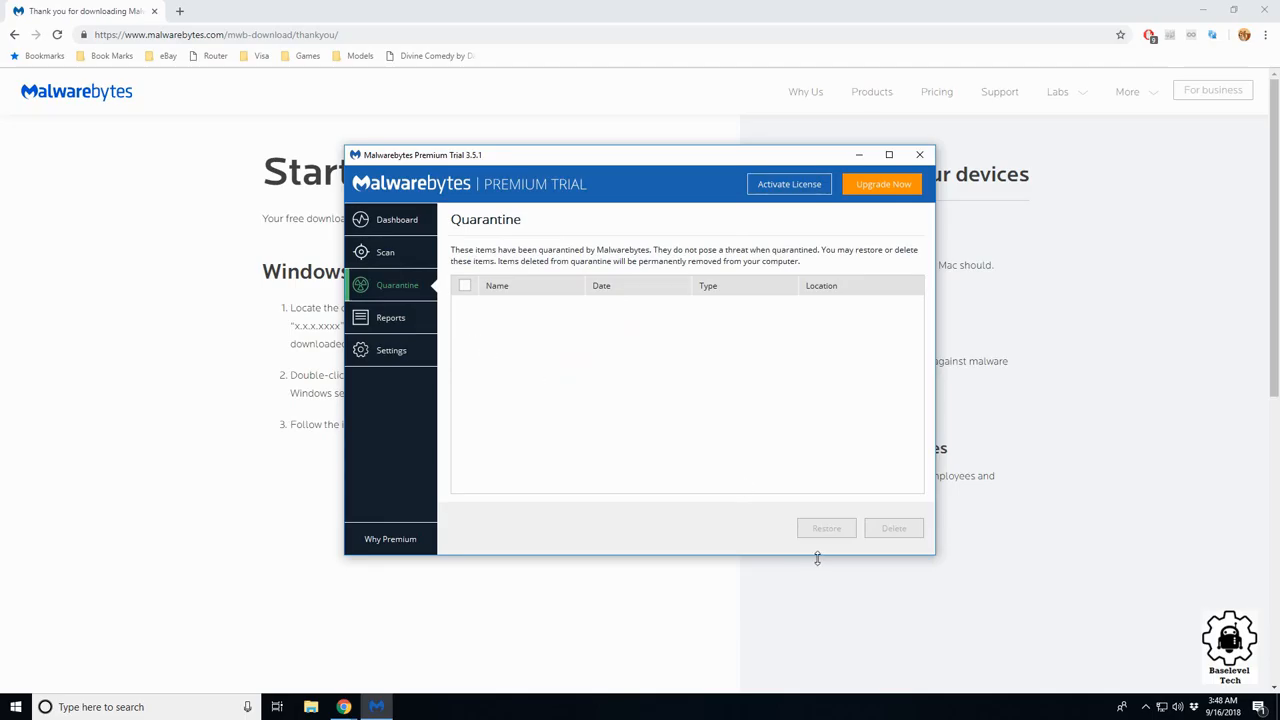
{"action": "mouse_move", "coordinate": [492, 312]}
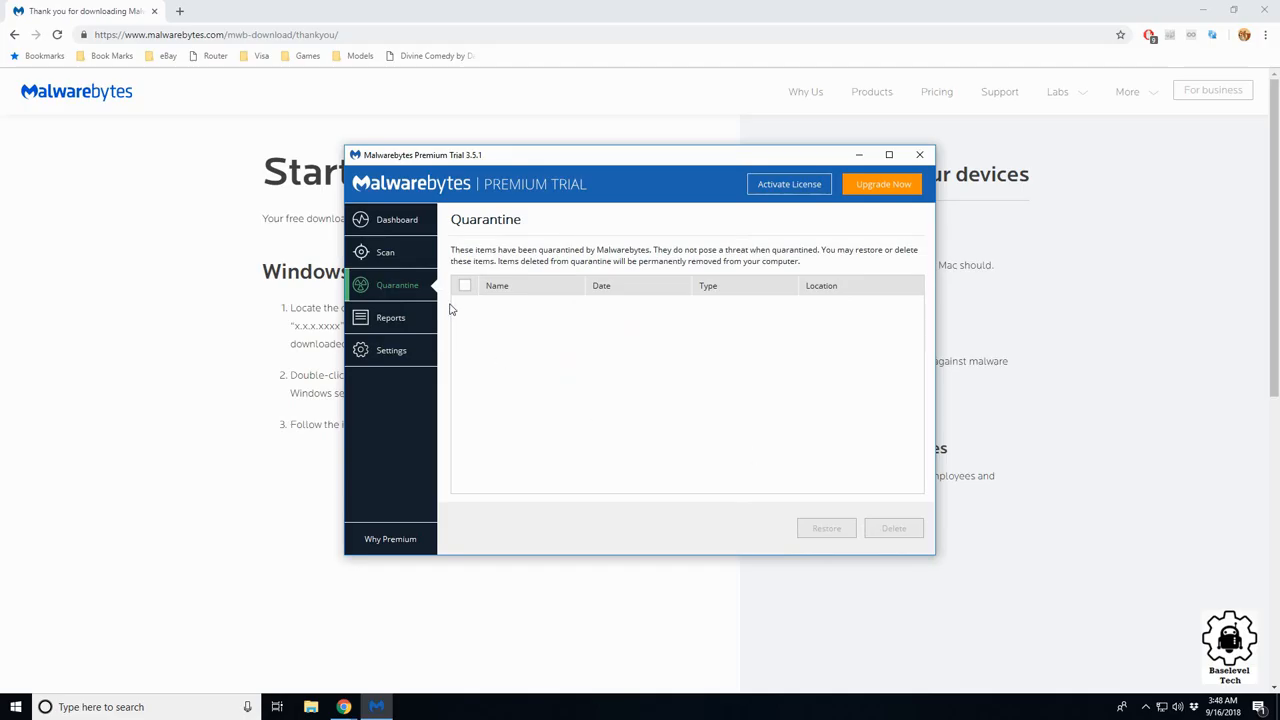
{"action": "mouse_move", "coordinate": [624, 380]}
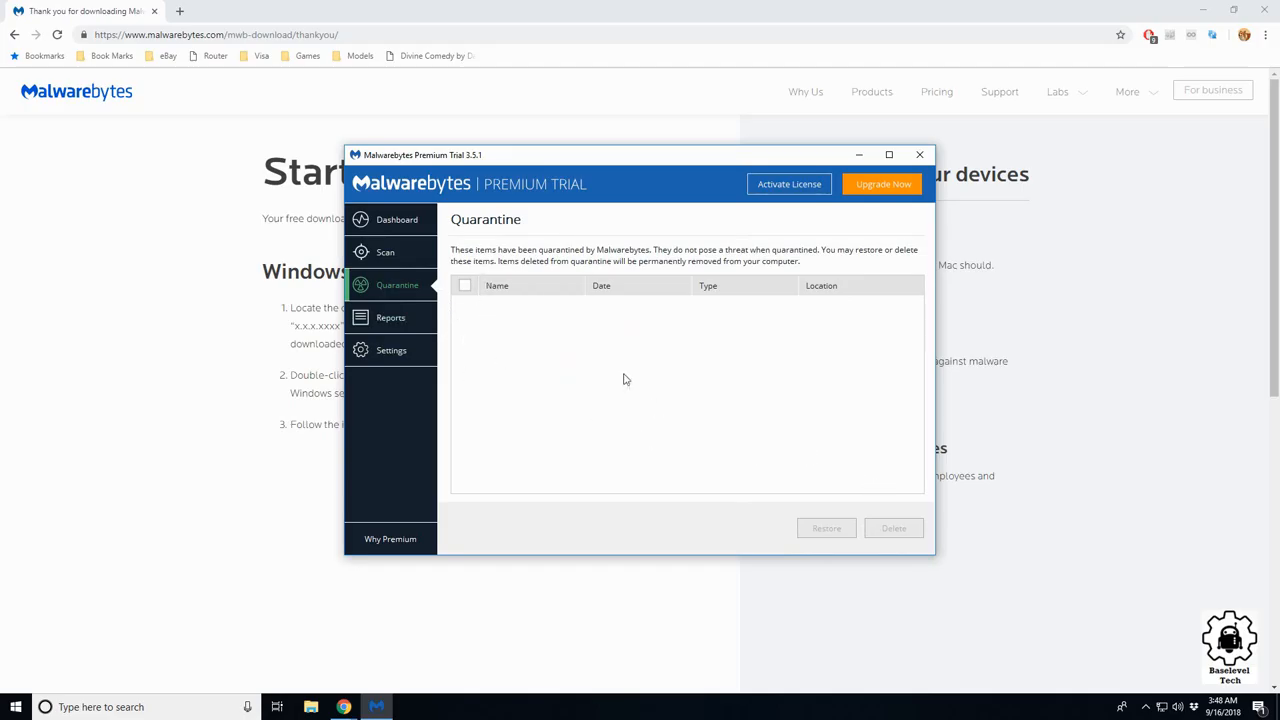
{"action": "mouse_move", "coordinate": [456, 340]}
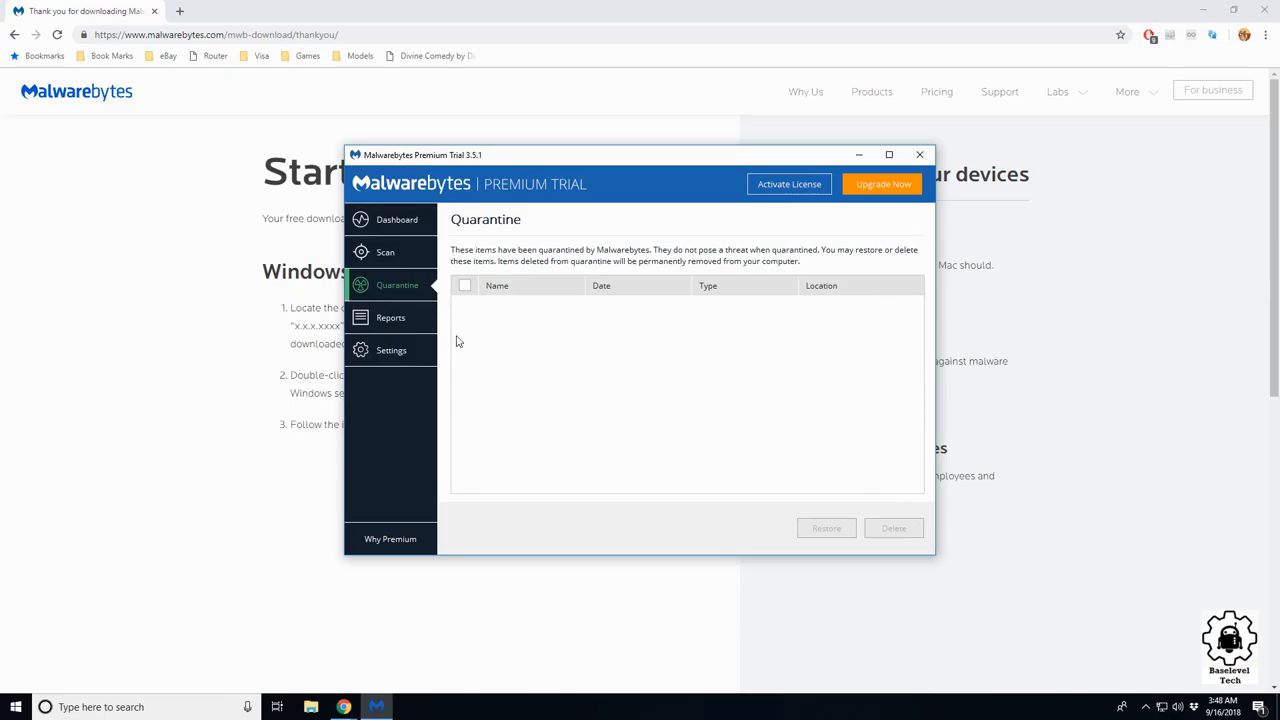
{"action": "left_click", "coordinate": [390, 316]}
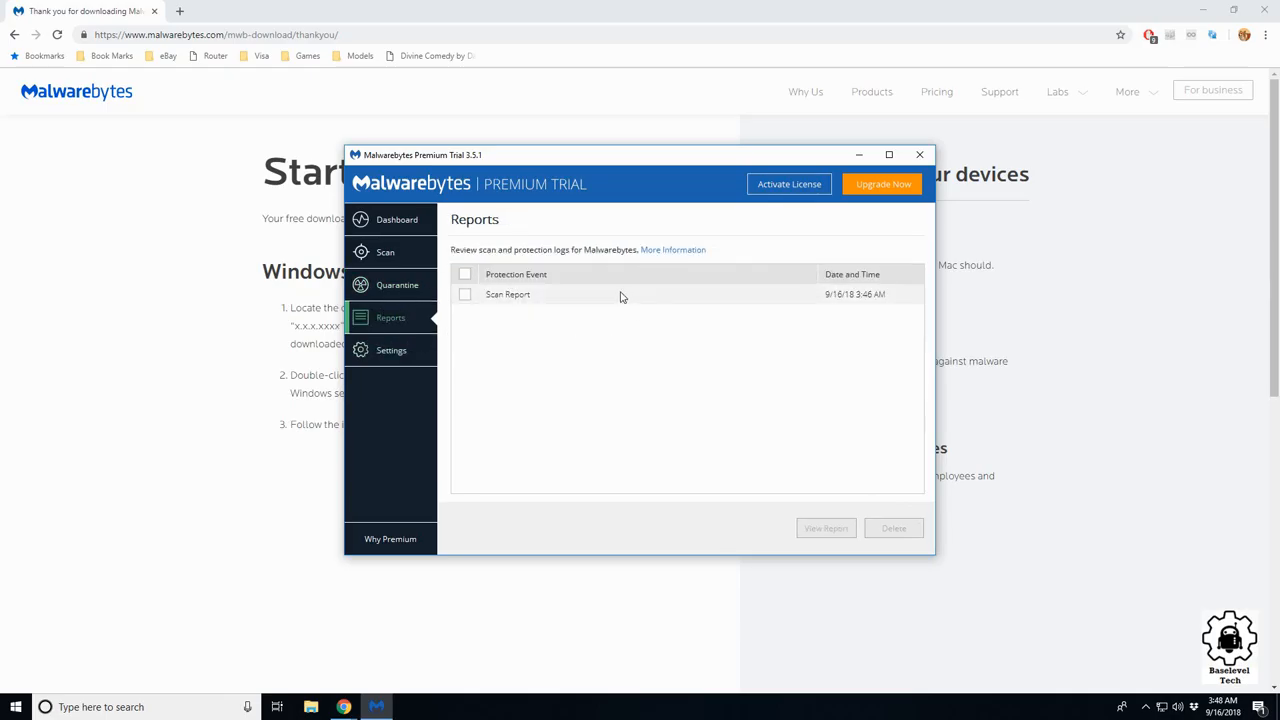
{"action": "double_click", "coordinate": [508, 294]}
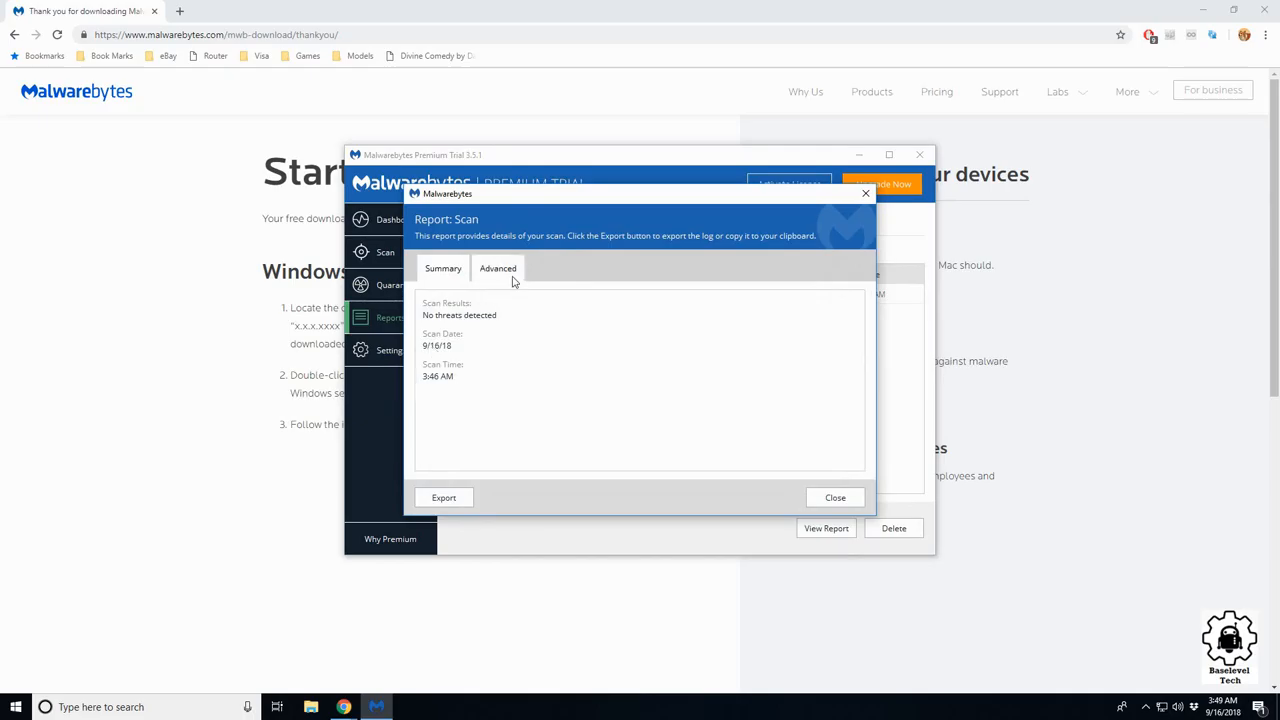
{"action": "left_click", "coordinate": [496, 268]}
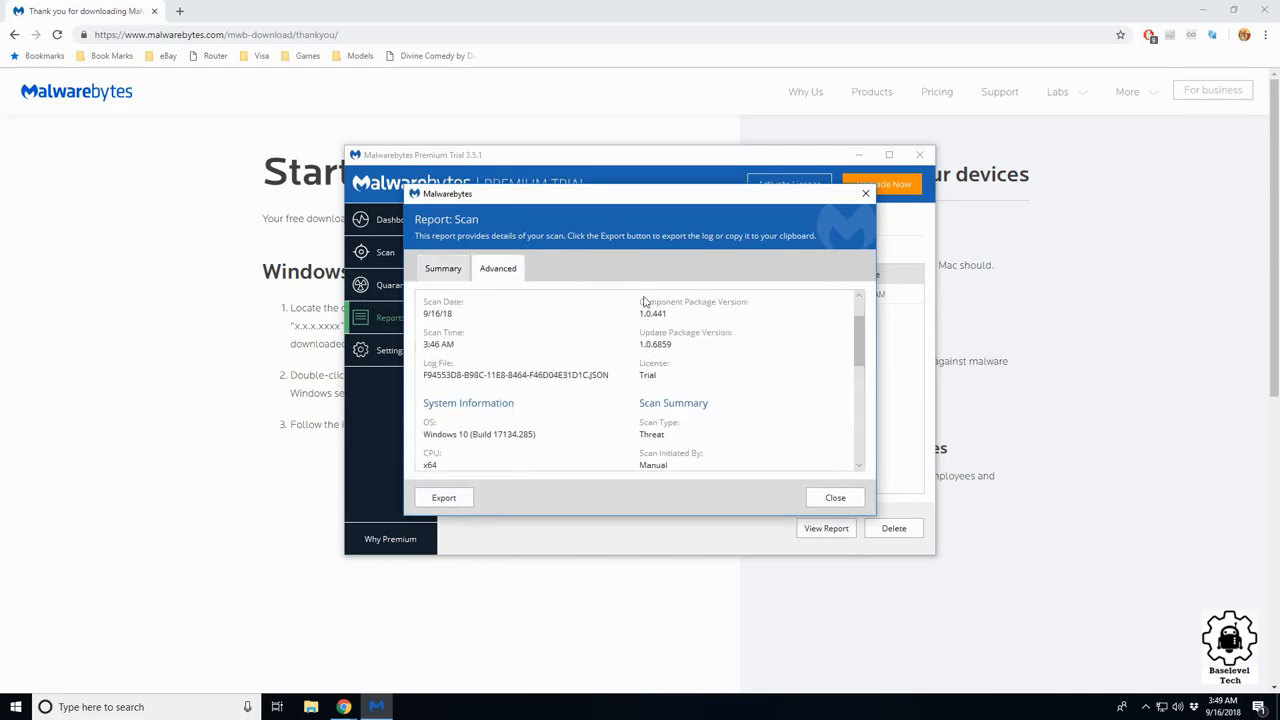
{"action": "scroll", "scroll_direction": "down", "scroll_amount": 3}
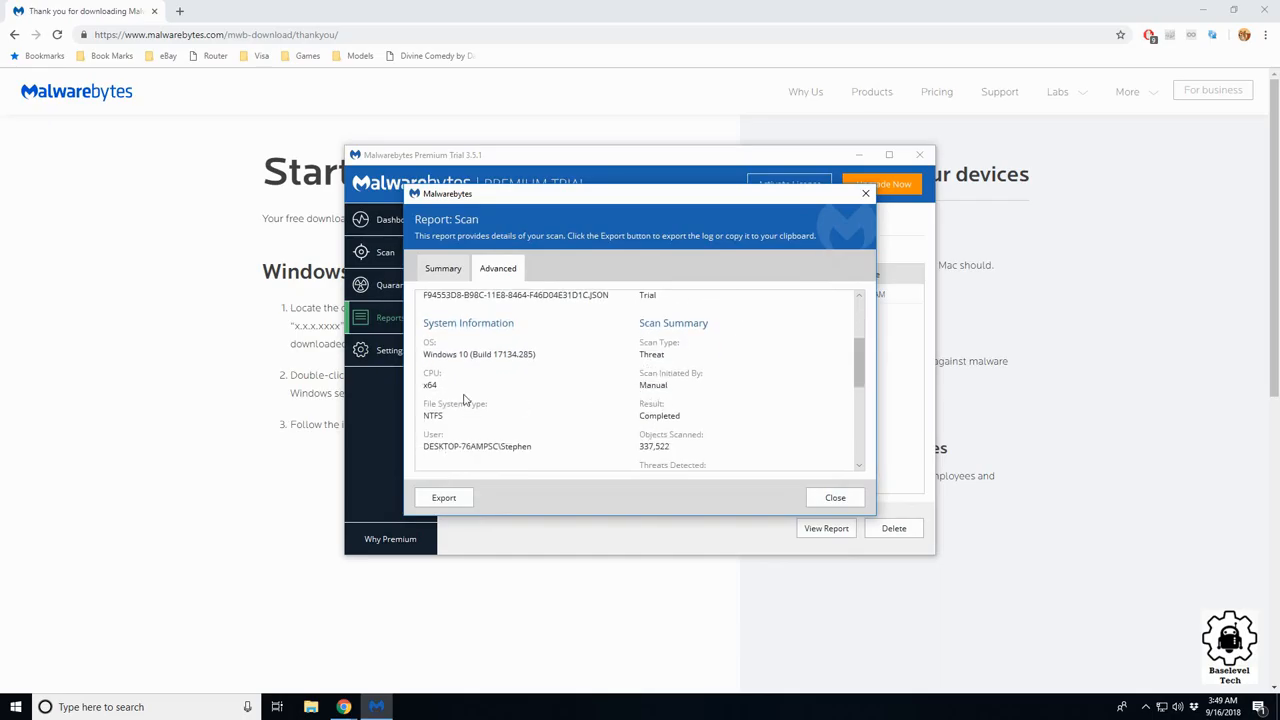
{"action": "scroll", "scroll_direction": "down", "scroll_amount": 3}
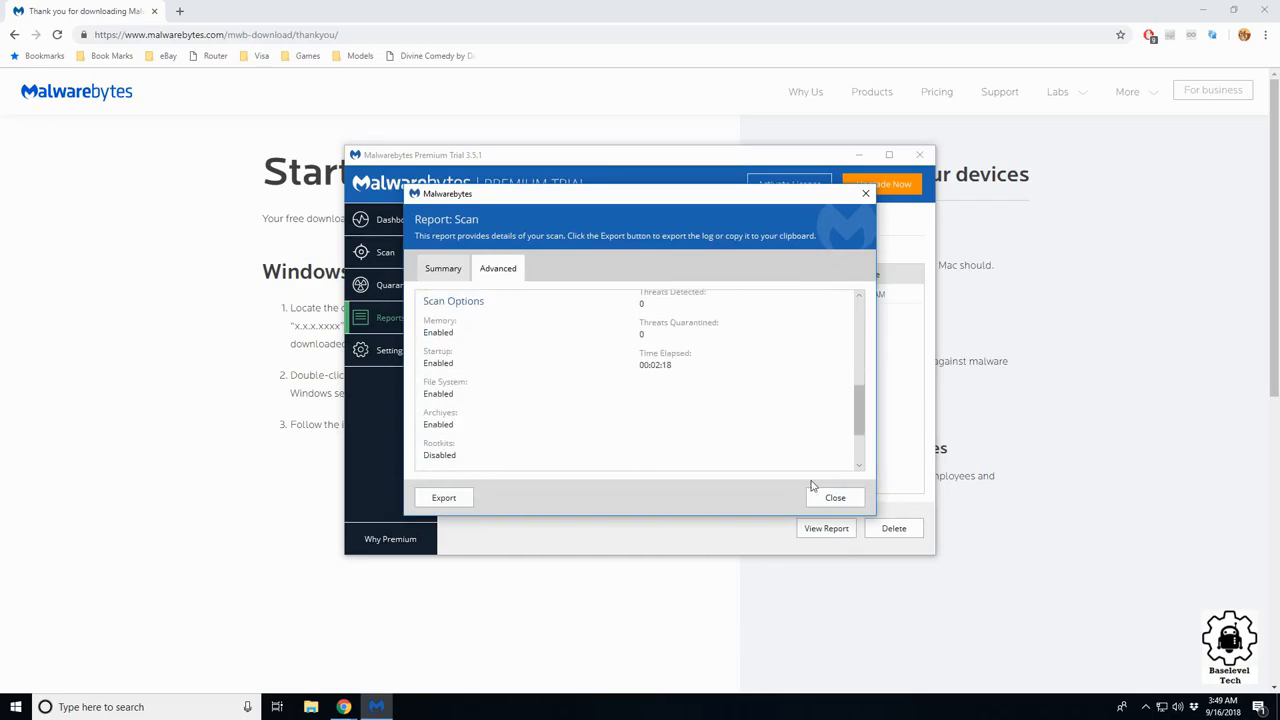
{"action": "left_click", "coordinate": [836, 496]}
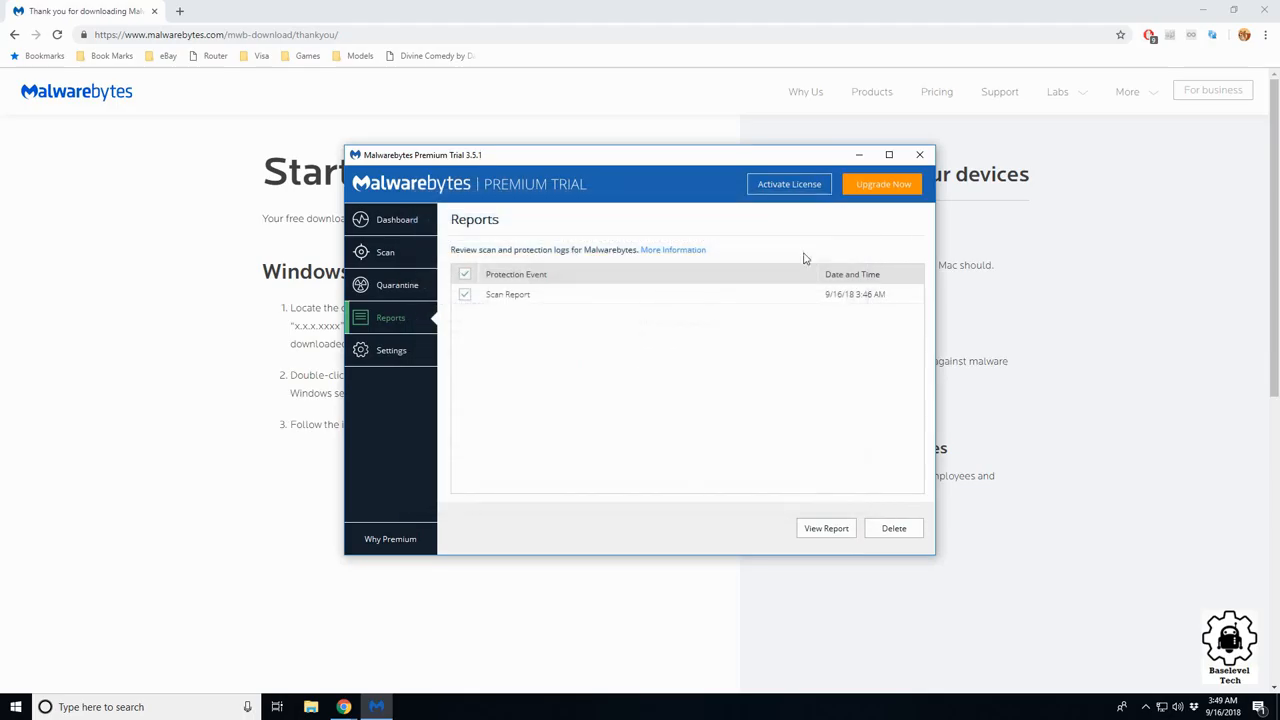
Bring up Settings maximized, glance at Protection, and return to the Application options.
{"action": "left_click", "coordinate": [392, 350]}
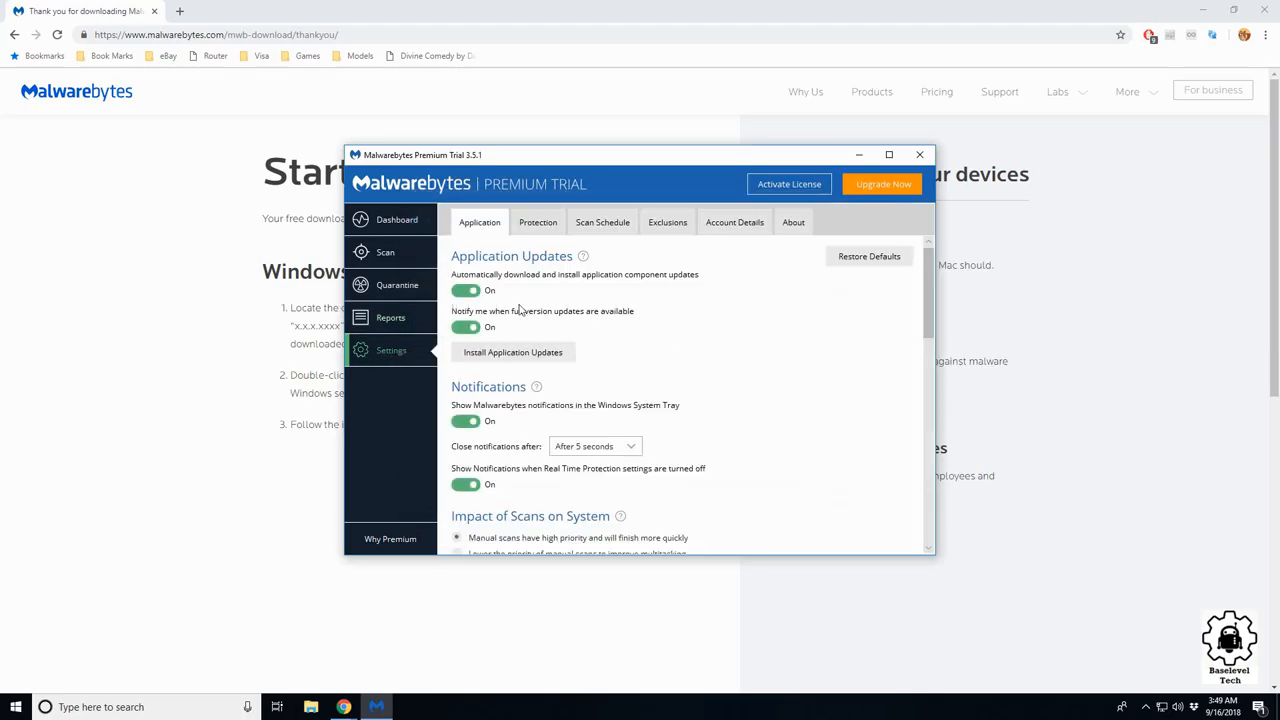
{"action": "left_click", "coordinate": [888, 154]}
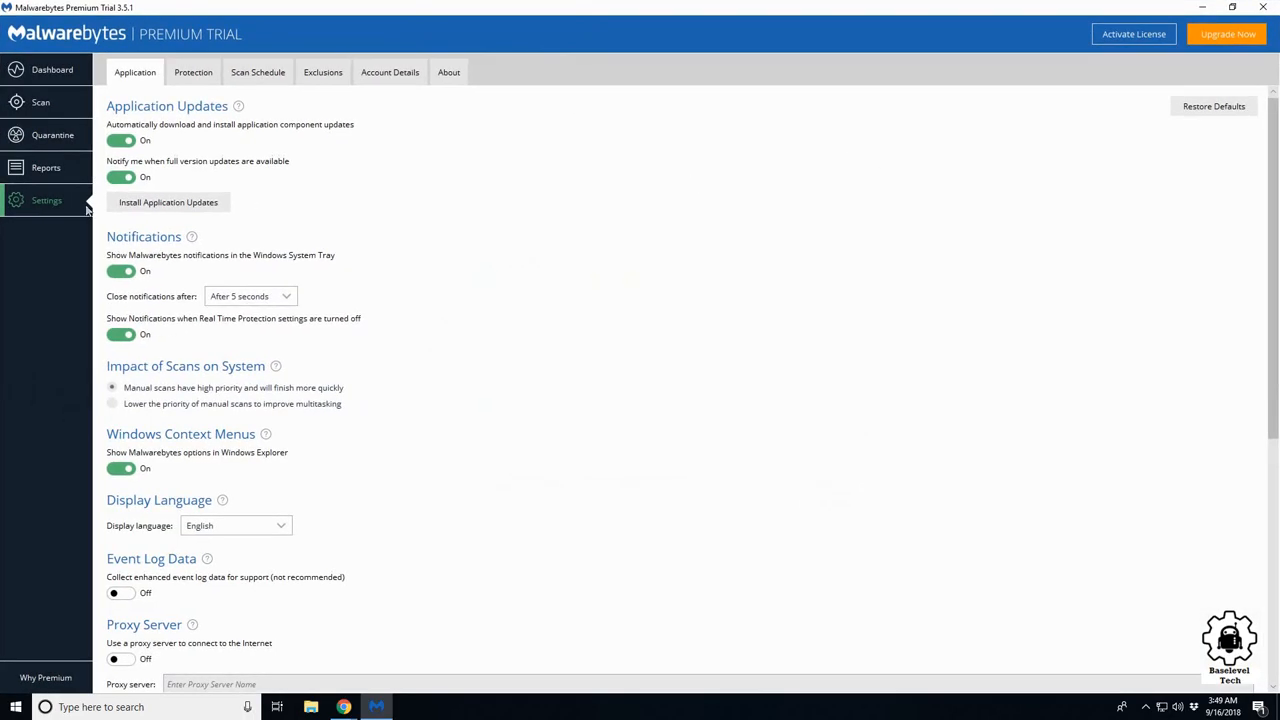
{"action": "left_click", "coordinate": [192, 72]}
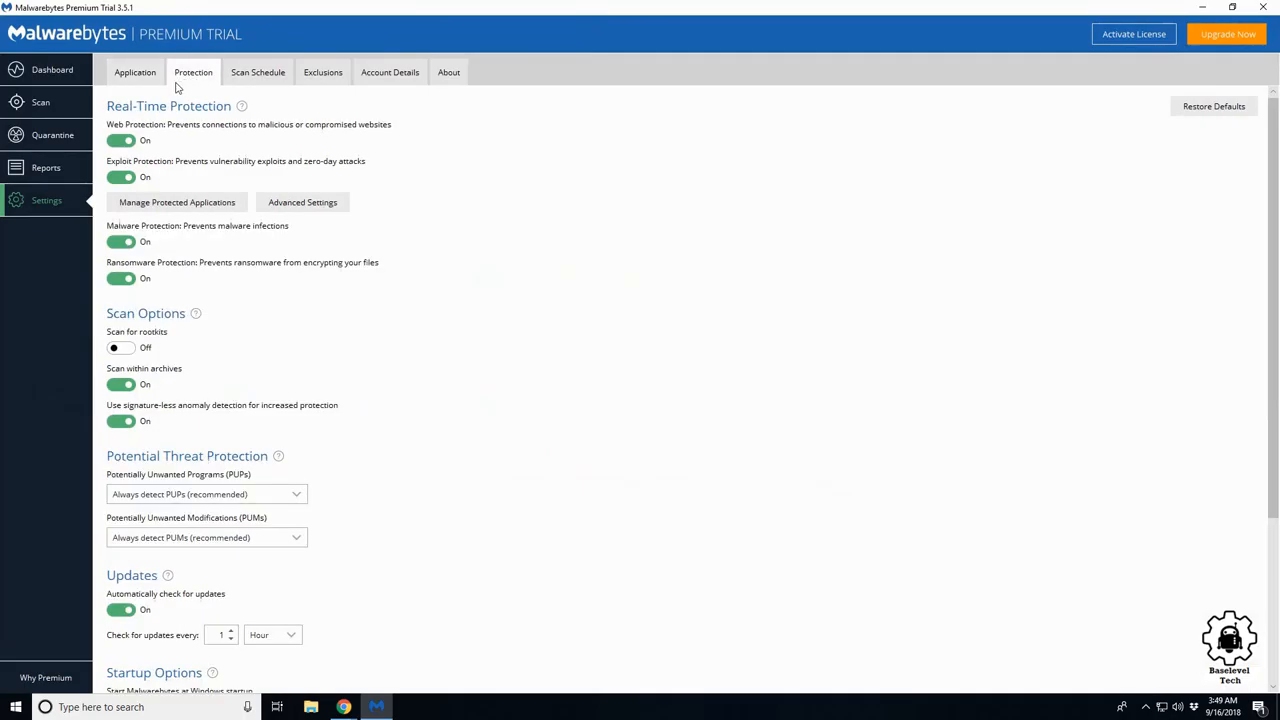
{"action": "left_click", "coordinate": [136, 72]}
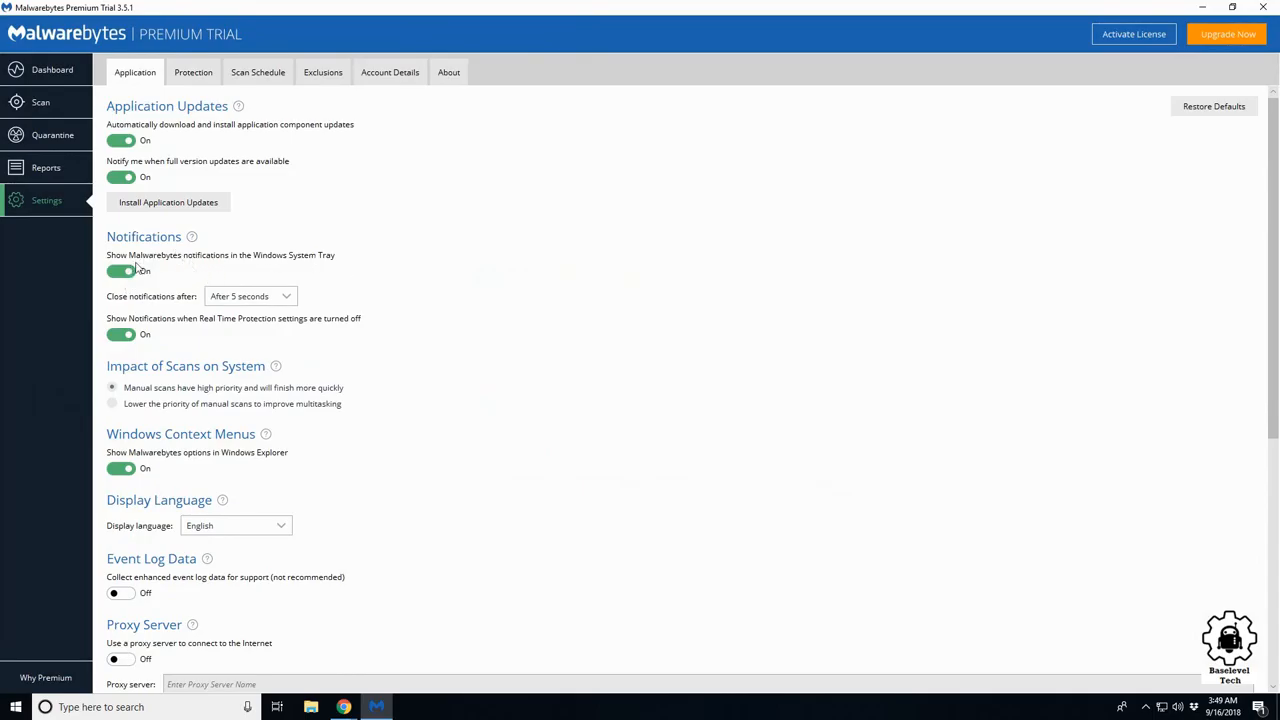
{"action": "scroll", "scroll_direction": "down", "scroll_amount": 3}
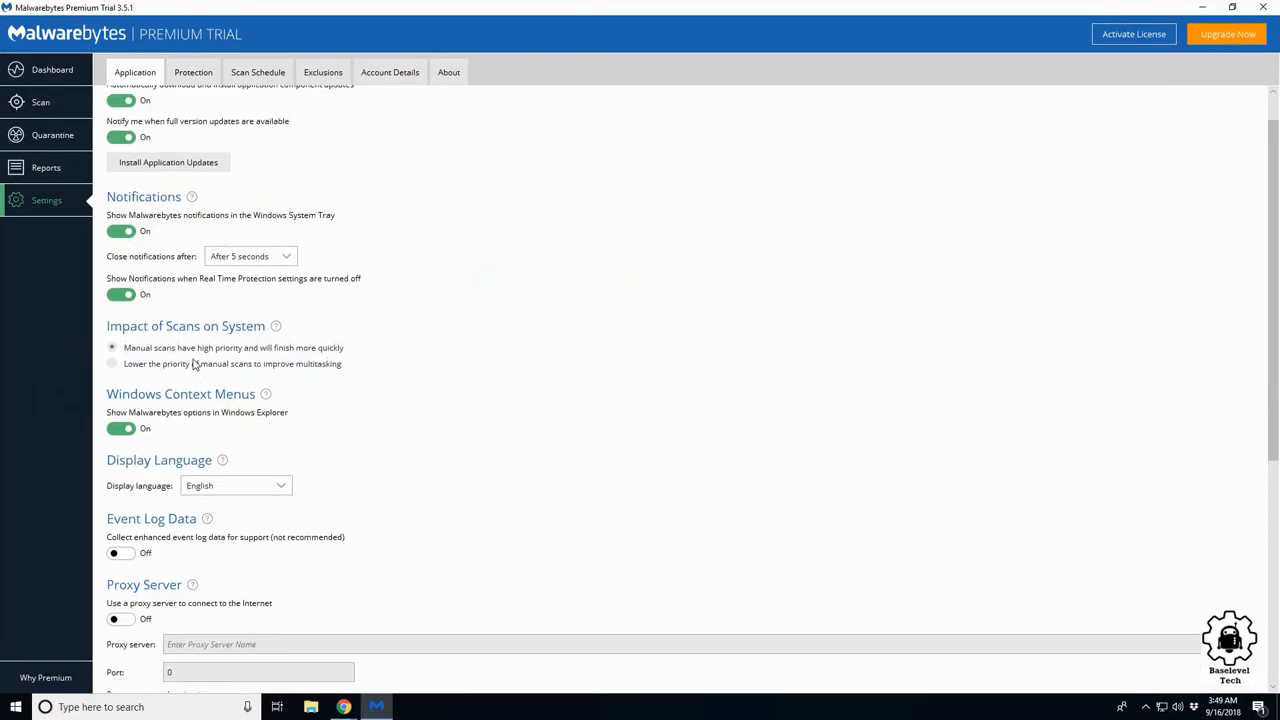
Check the display language list keeping English, toggle Proxy Server back off, and move to Protection settings.
{"action": "left_click", "coordinate": [236, 390]}
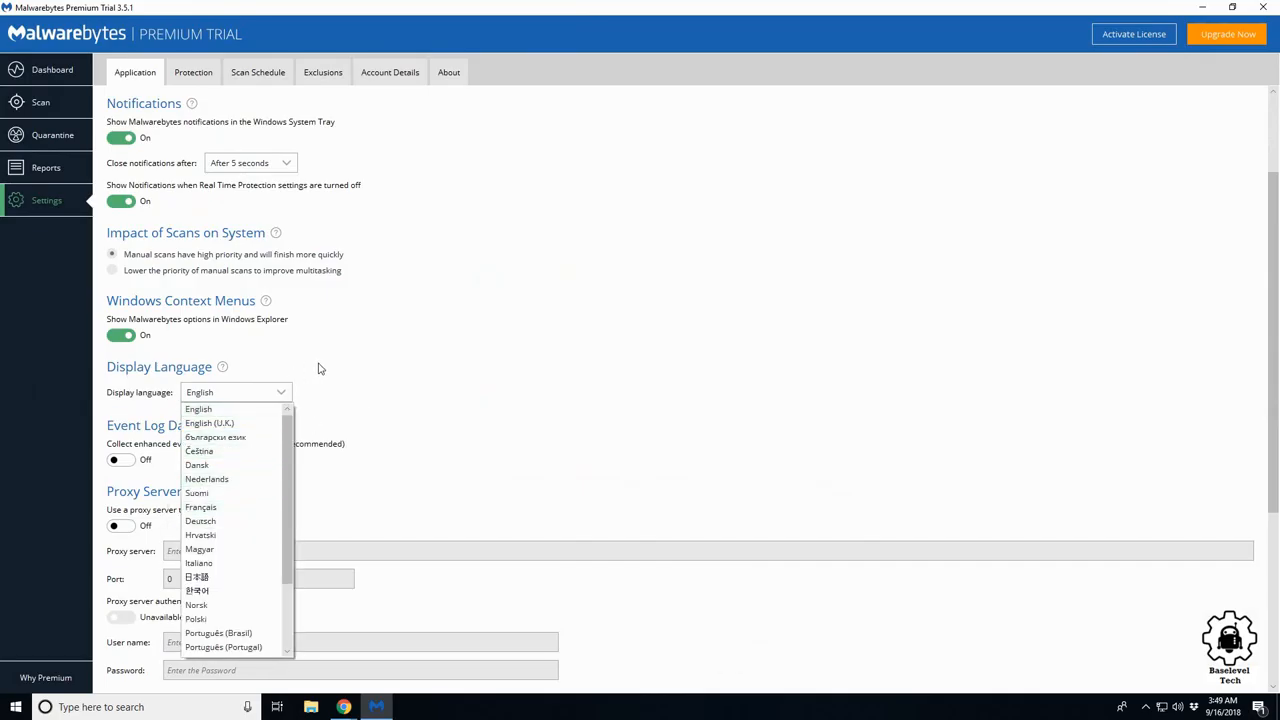
{"action": "left_click", "coordinate": [198, 408]}
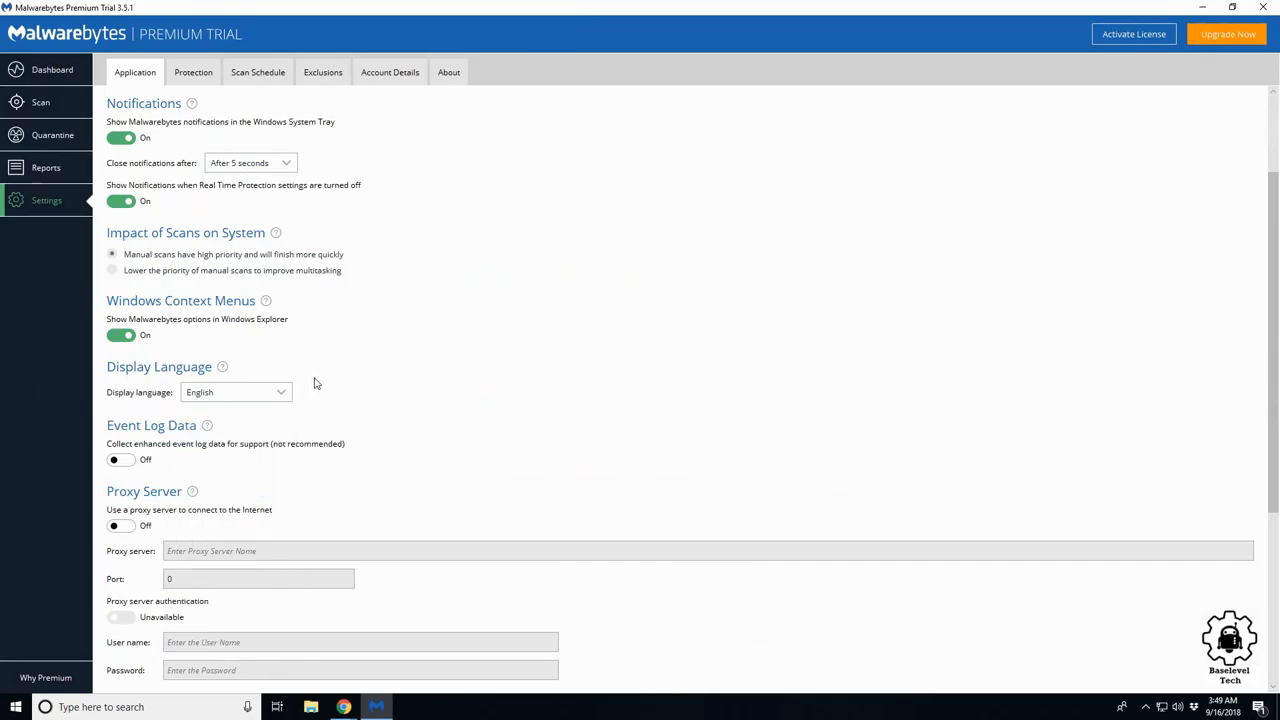
{"action": "scroll", "scroll_direction": "down", "scroll_amount": 3}
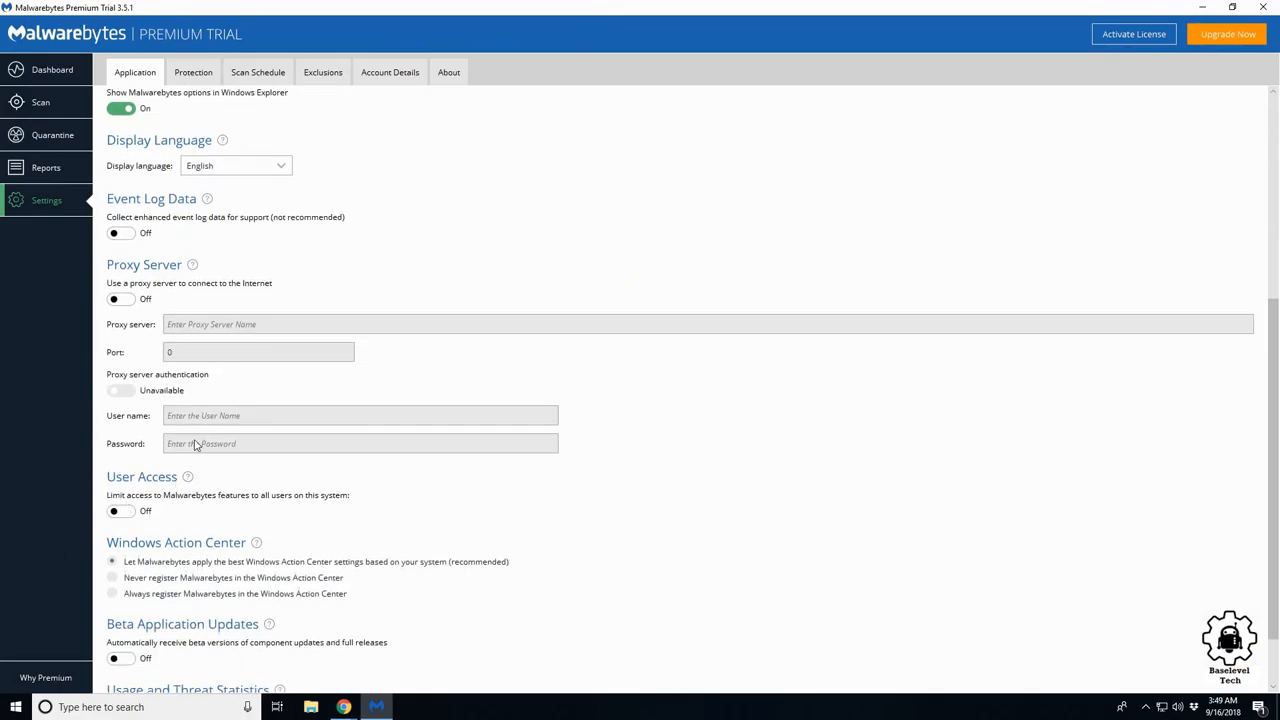
{"action": "left_click", "coordinate": [120, 300]}
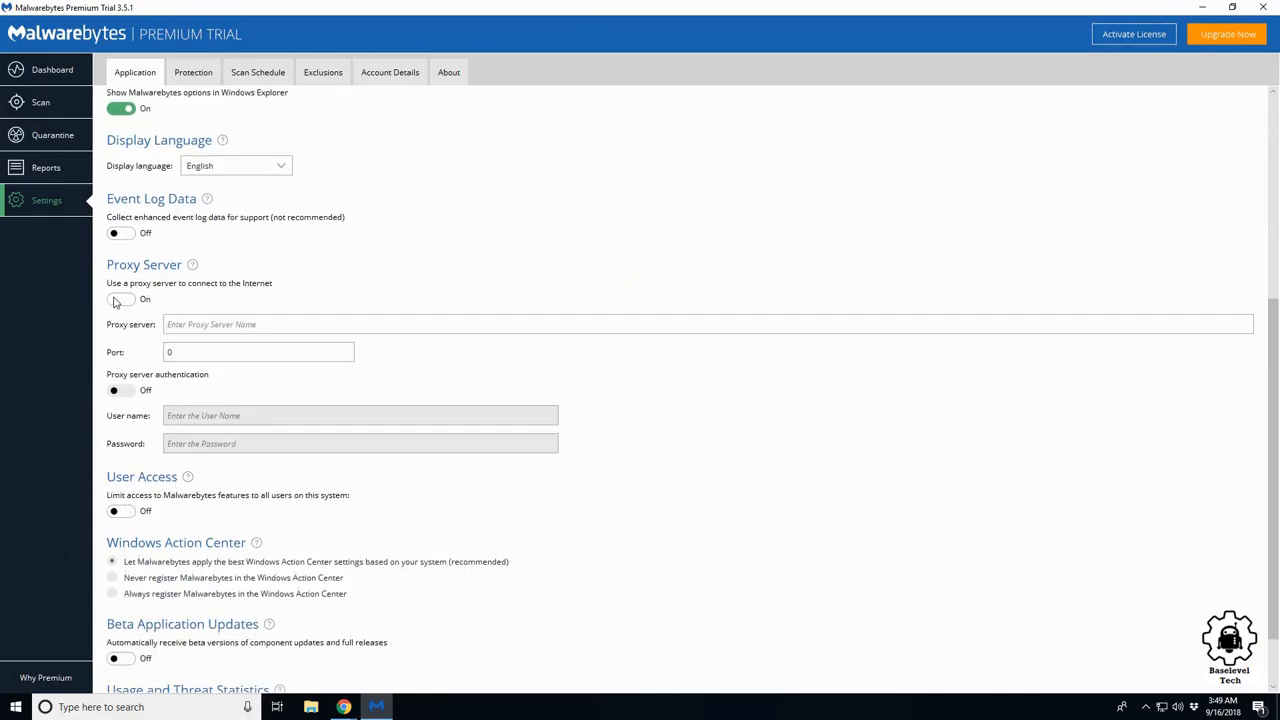
{"action": "left_click", "coordinate": [120, 300]}
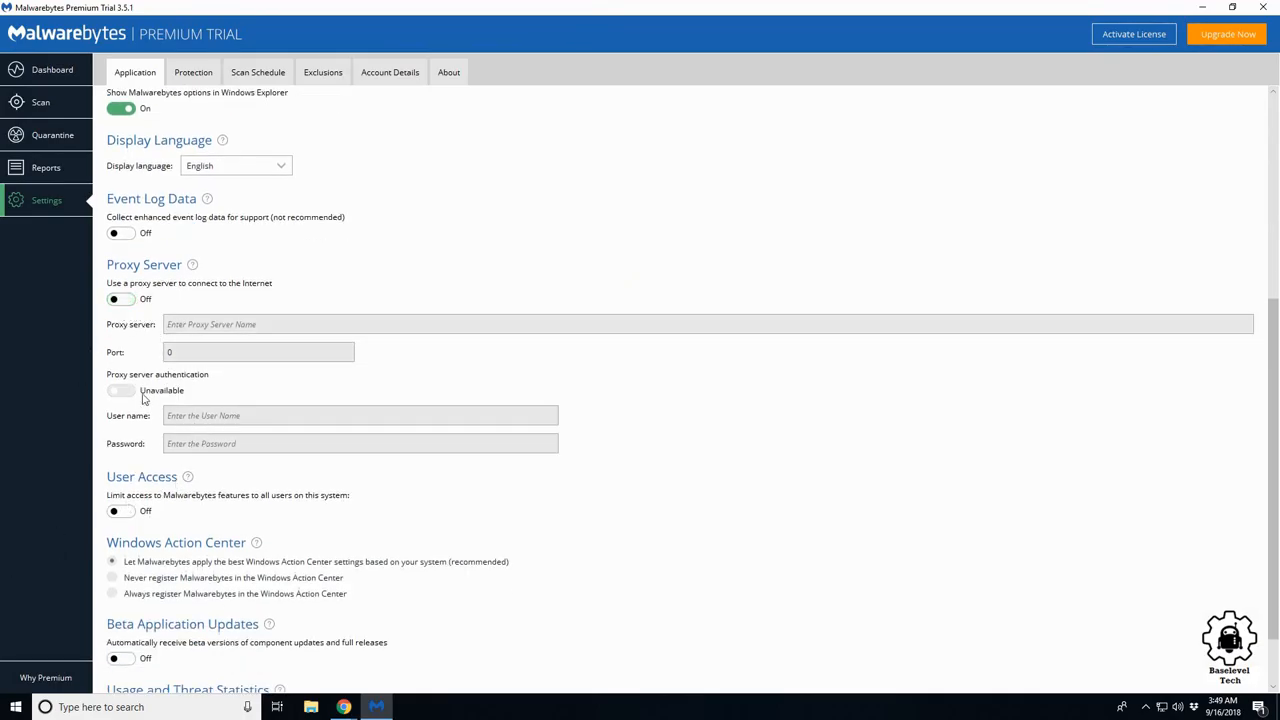
{"action": "left_click", "coordinate": [120, 300]}
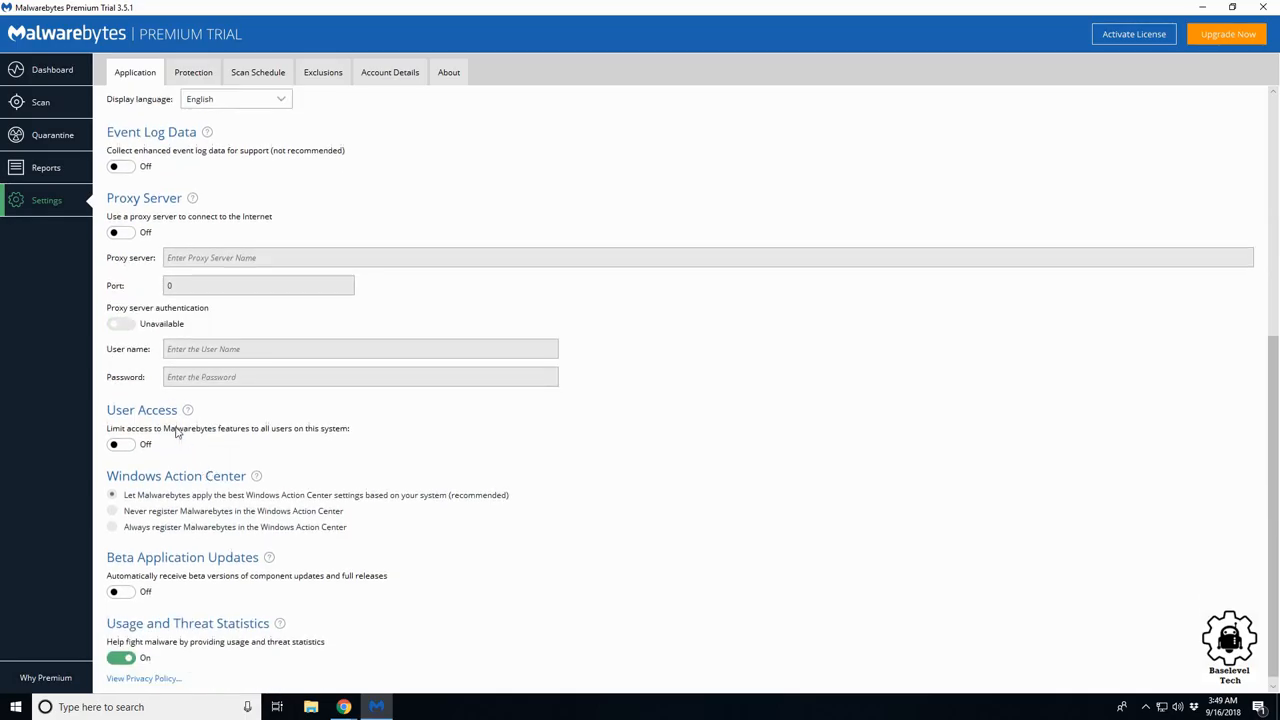
{"action": "scroll", "scroll_direction": "down", "scroll_amount": 3}
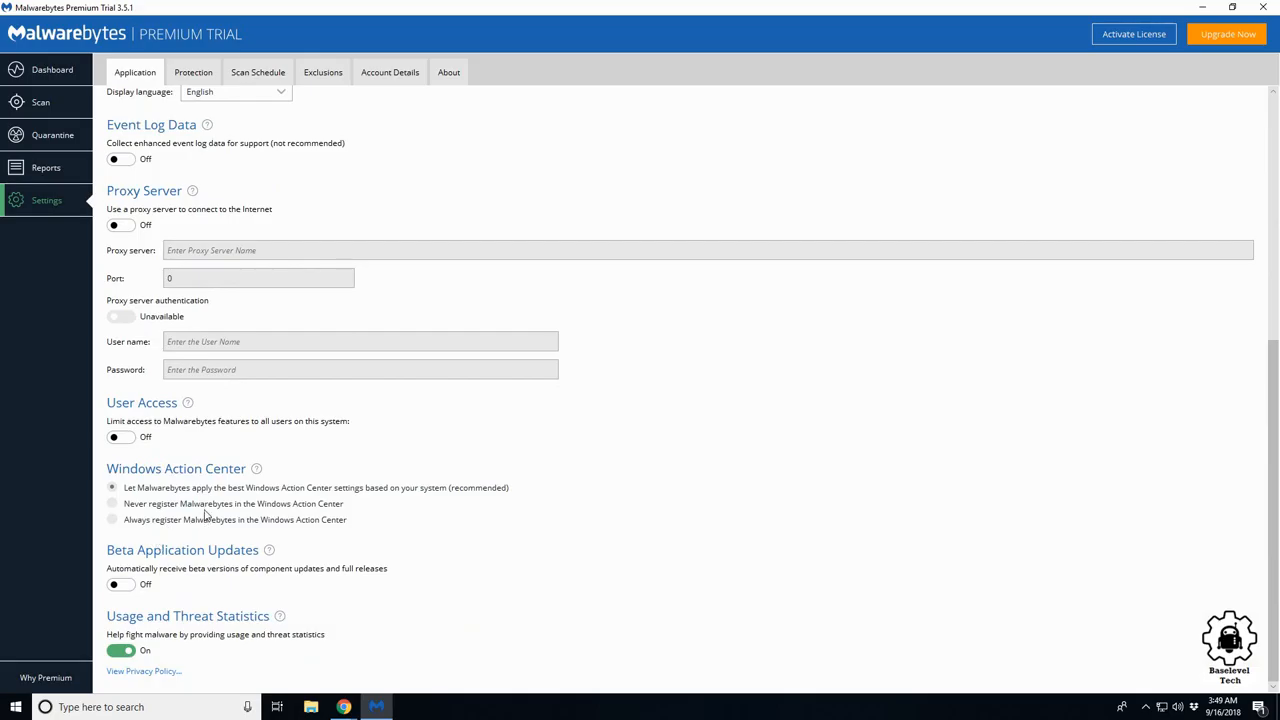
{"action": "mouse_move", "coordinate": [216, 416]}
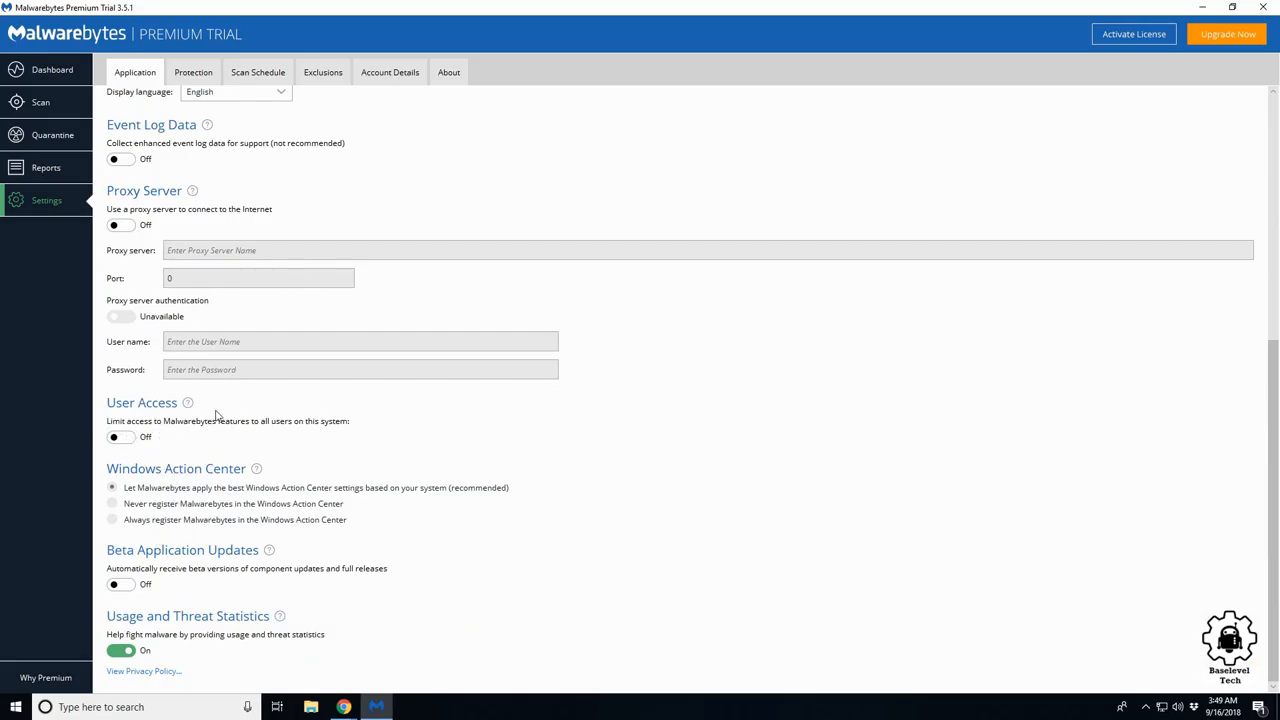
{"action": "left_click", "coordinate": [192, 72]}
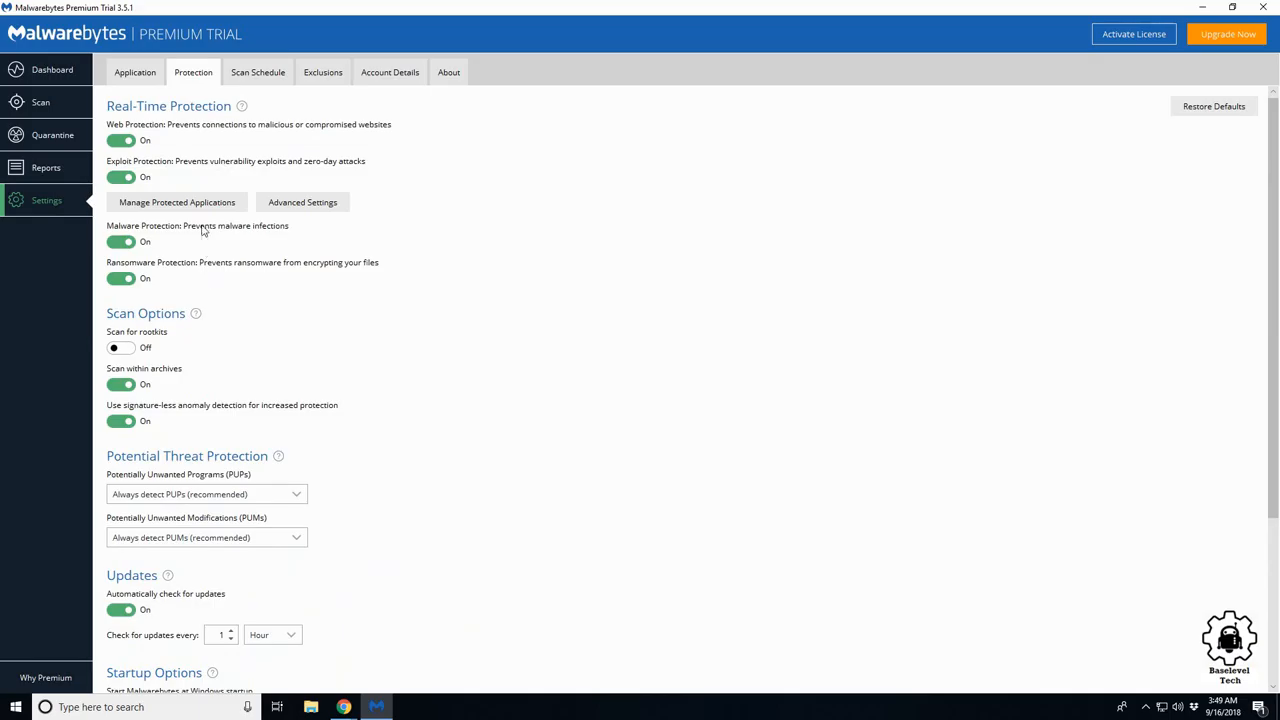
{"action": "scroll", "scroll_direction": "down", "scroll_amount": 3}
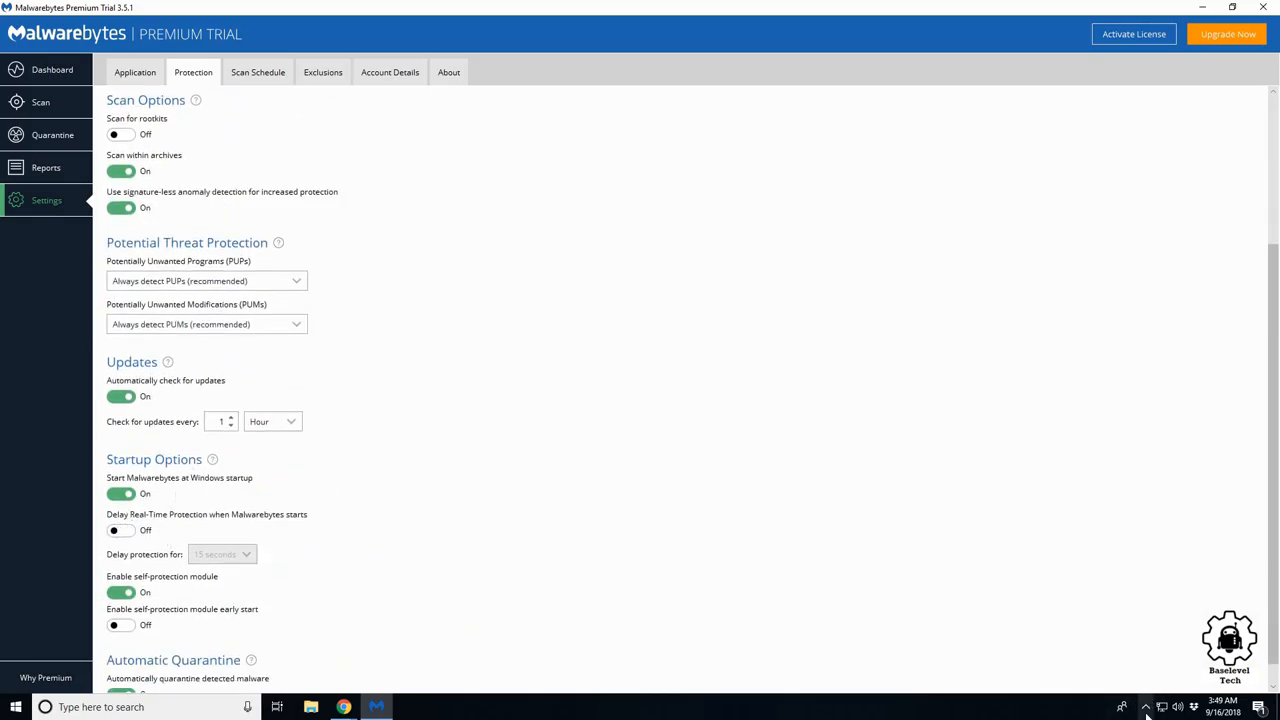
{"action": "left_click", "coordinate": [1146, 708]}
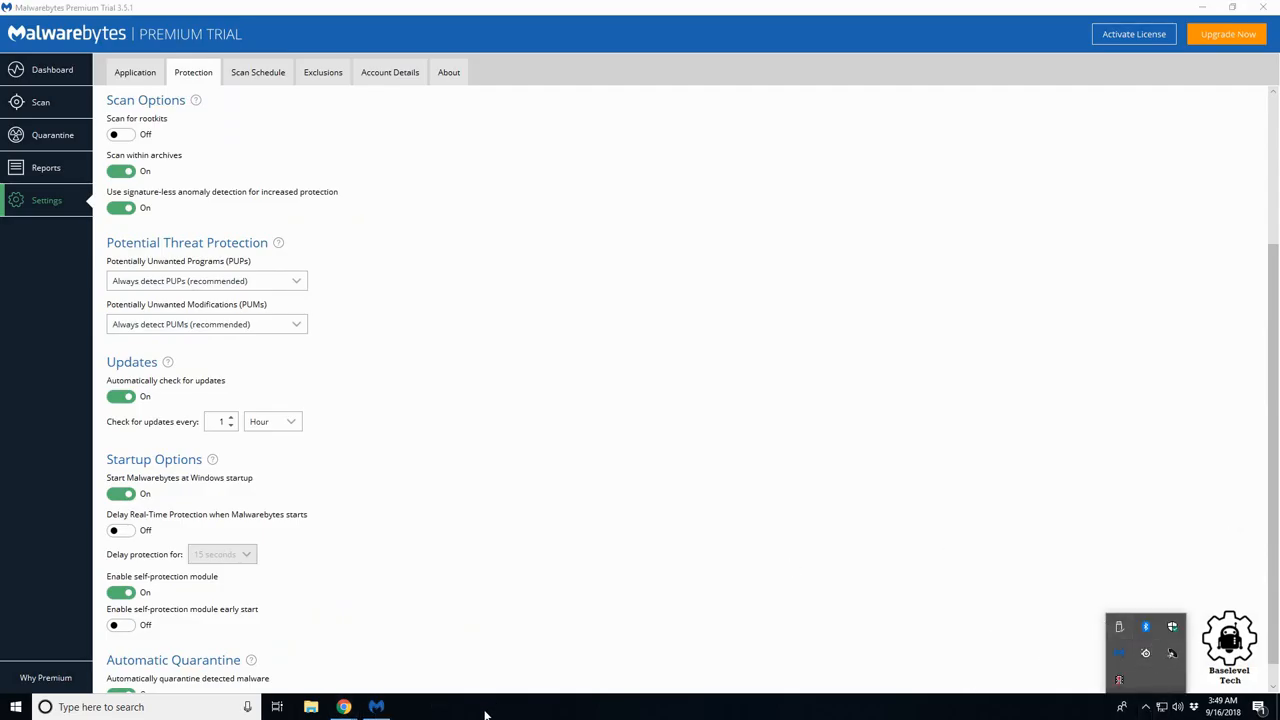
{"action": "left_click", "coordinate": [120, 492]}
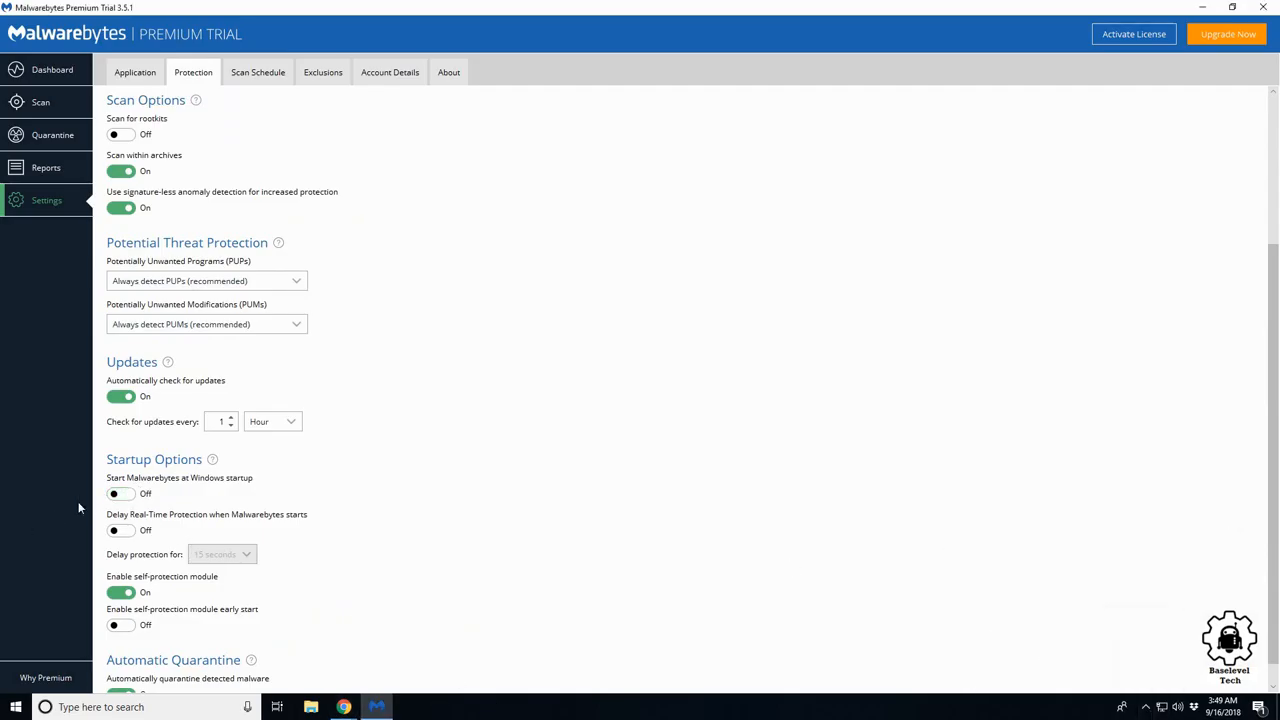
{"action": "mouse_move", "coordinate": [344, 476]}
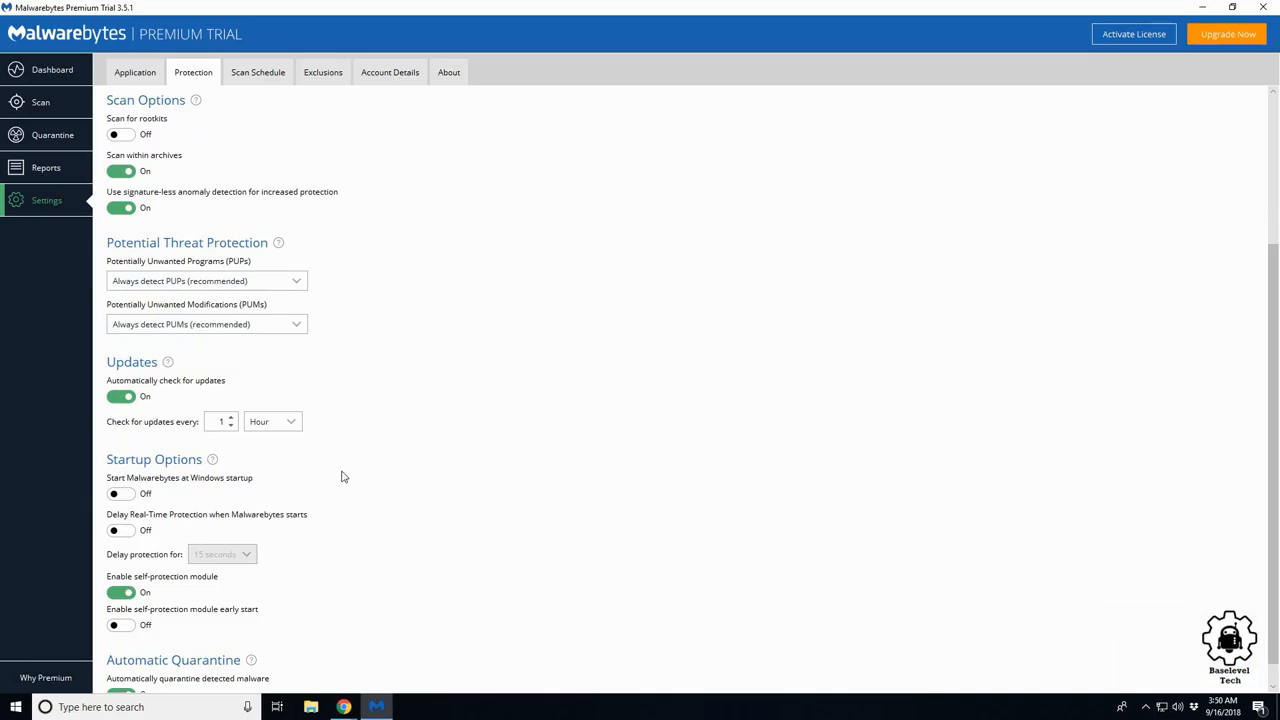
{"action": "mouse_move", "coordinate": [128, 516]}
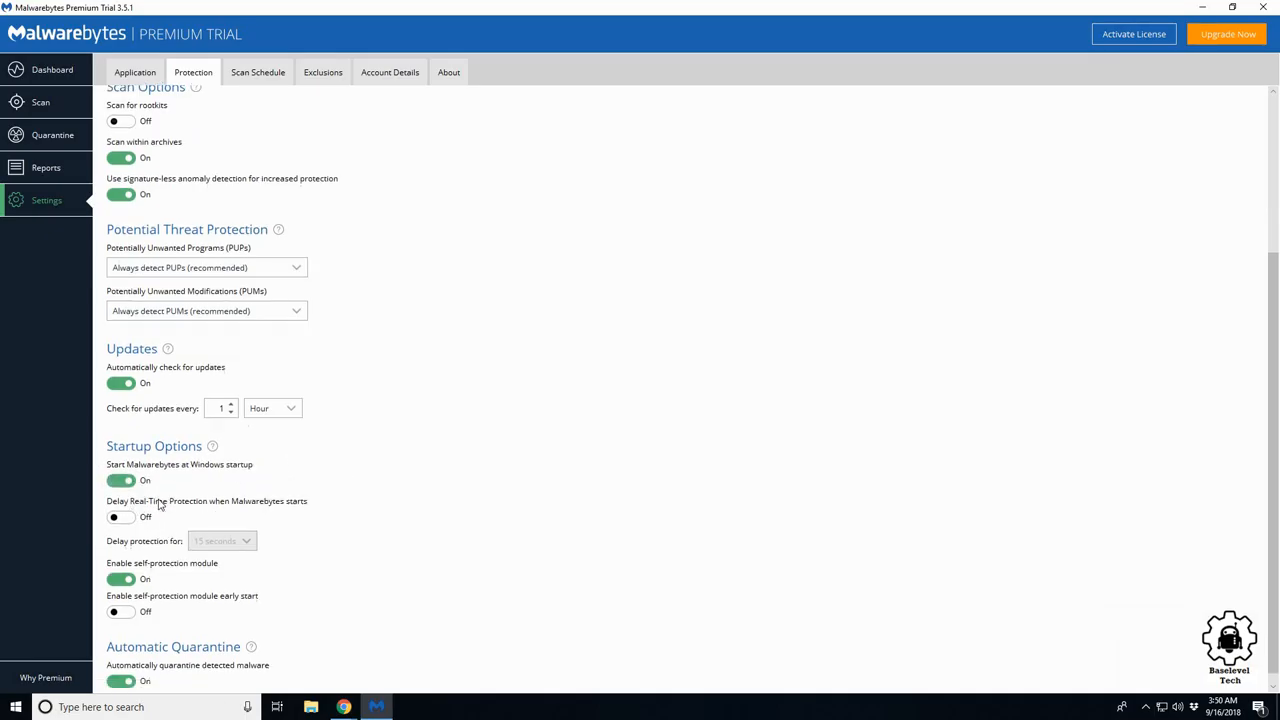
{"action": "scroll", "scroll_direction": "down", "scroll_amount": 3}
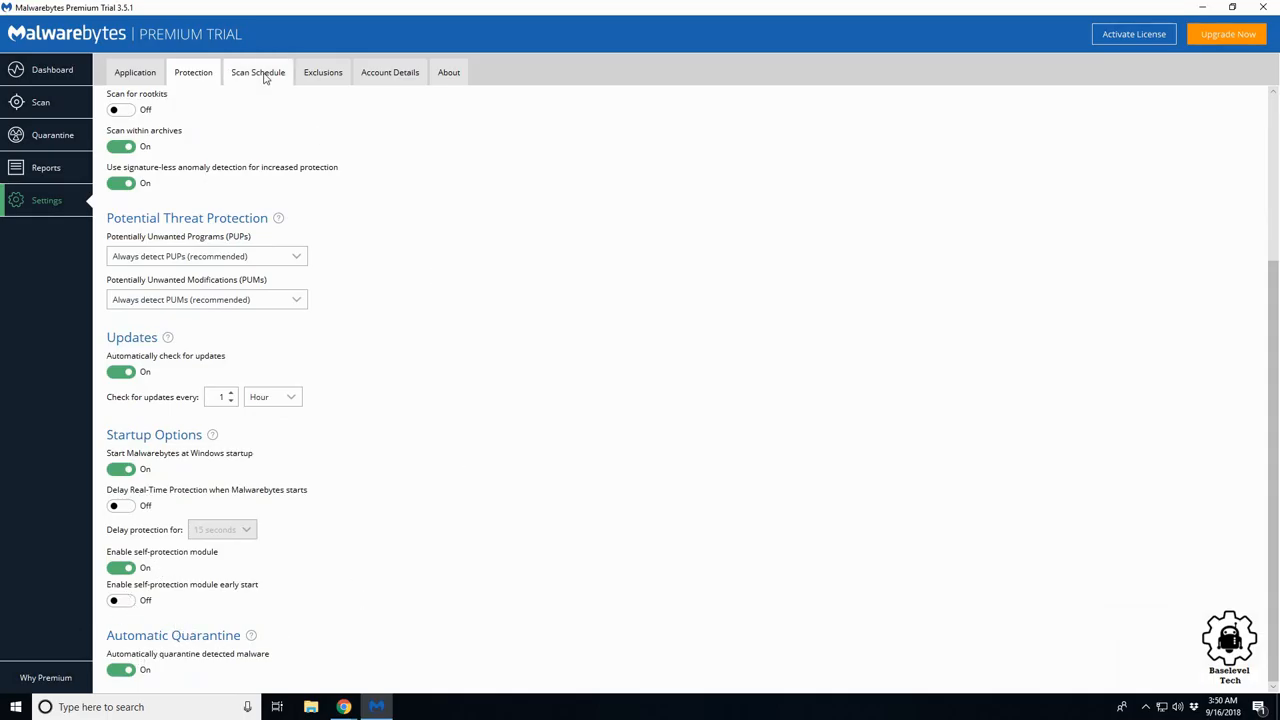
Review the daily Scan Schedule, then show the empty Exclusions list.
{"action": "left_click", "coordinate": [258, 72]}
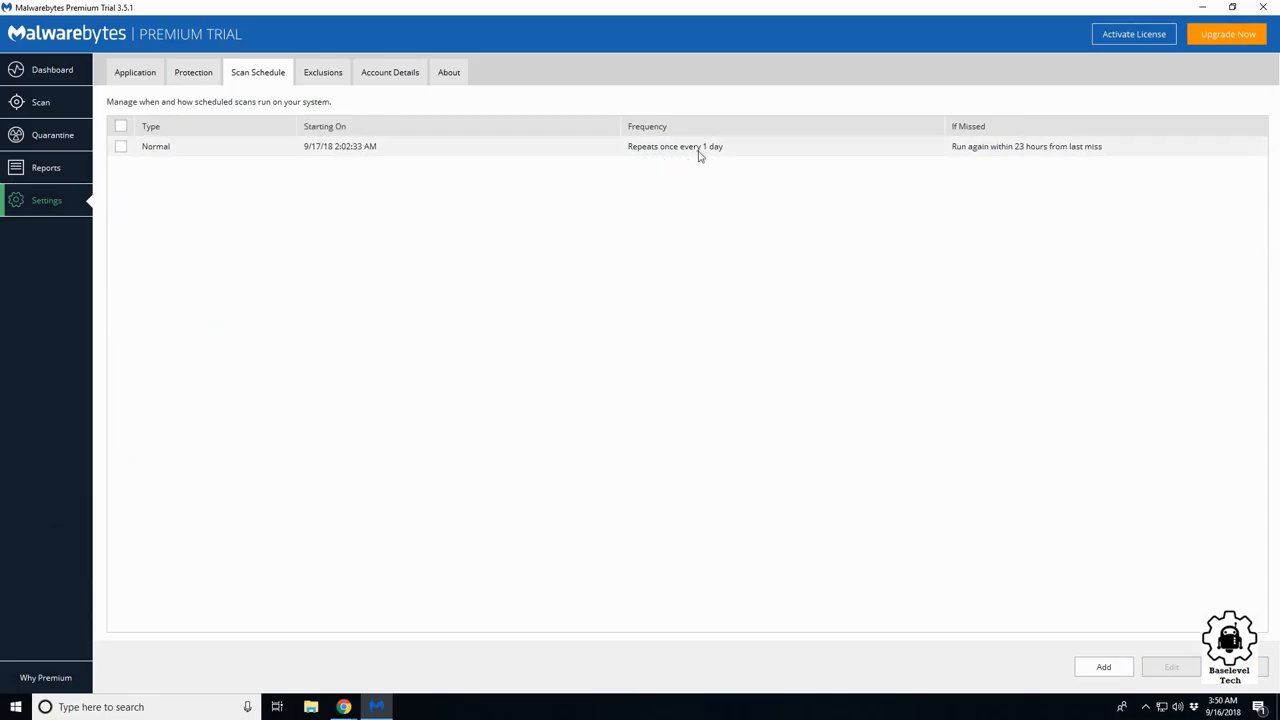
{"action": "mouse_move", "coordinate": [992, 148]}
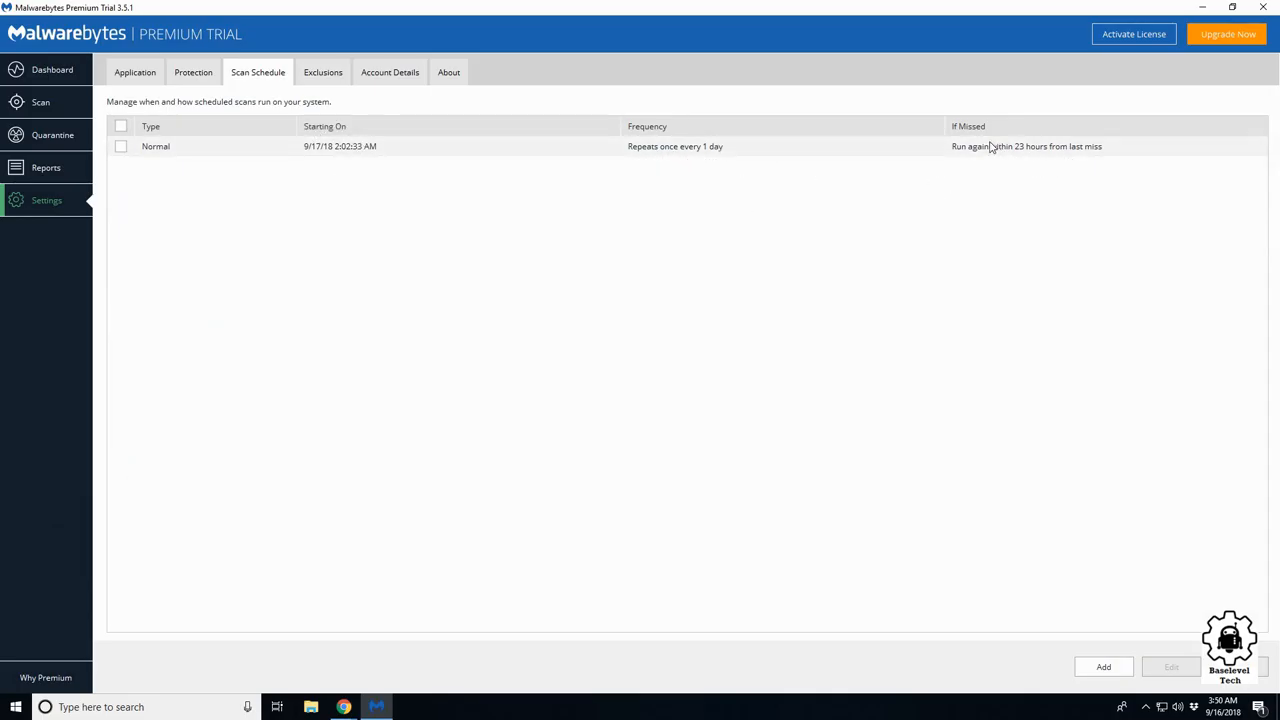
{"action": "left_click", "coordinate": [322, 72]}
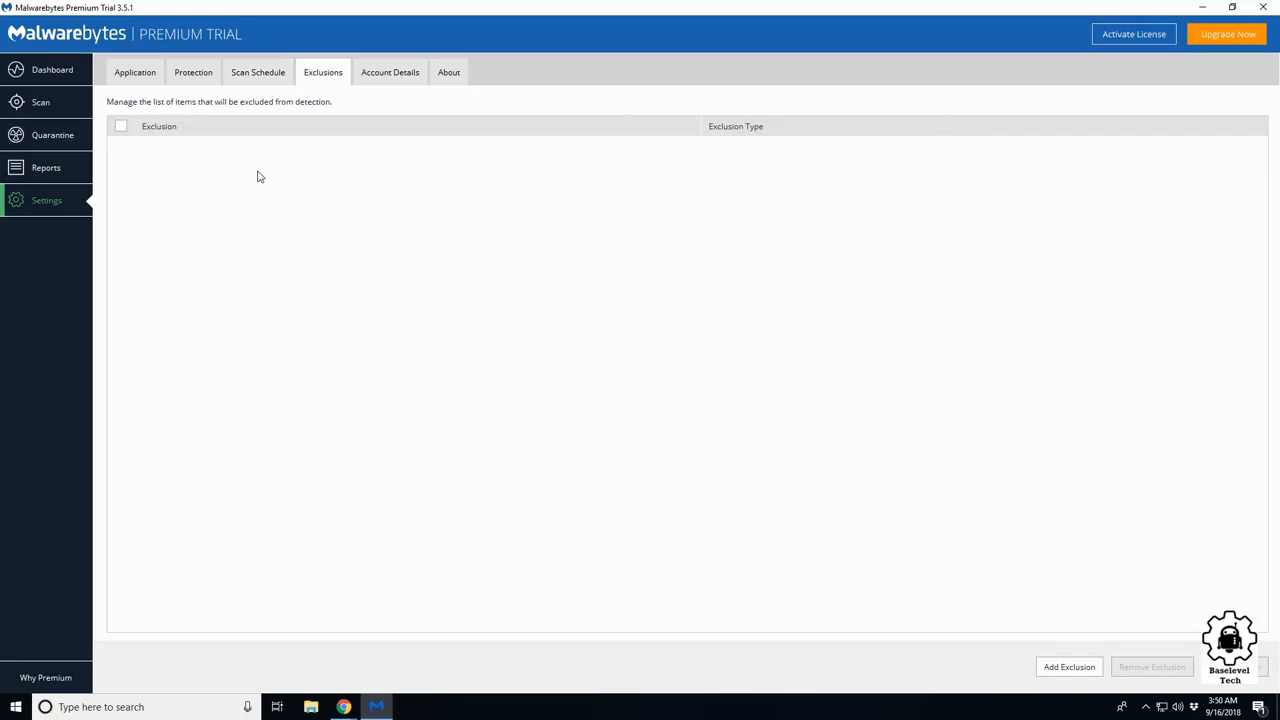
{"action": "left_click", "coordinate": [1068, 668]}
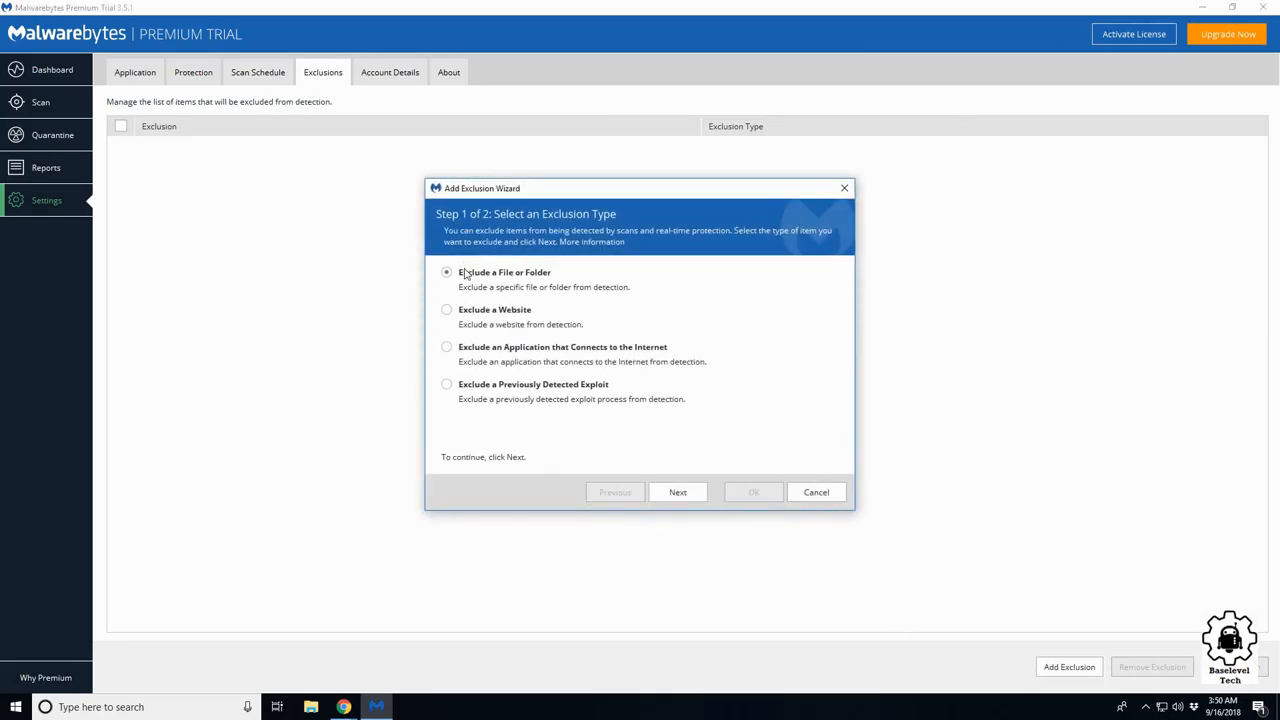
{"action": "mouse_move", "coordinate": [458, 328]}
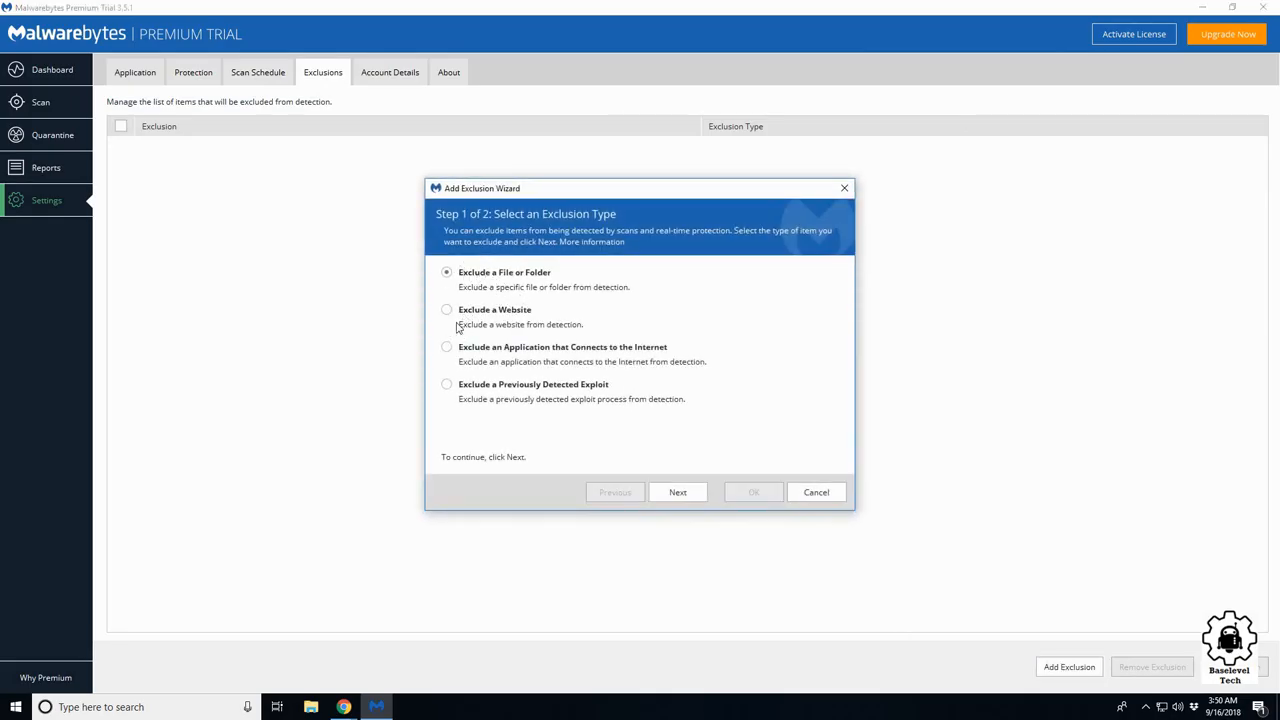
{"action": "left_click", "coordinate": [446, 308]}
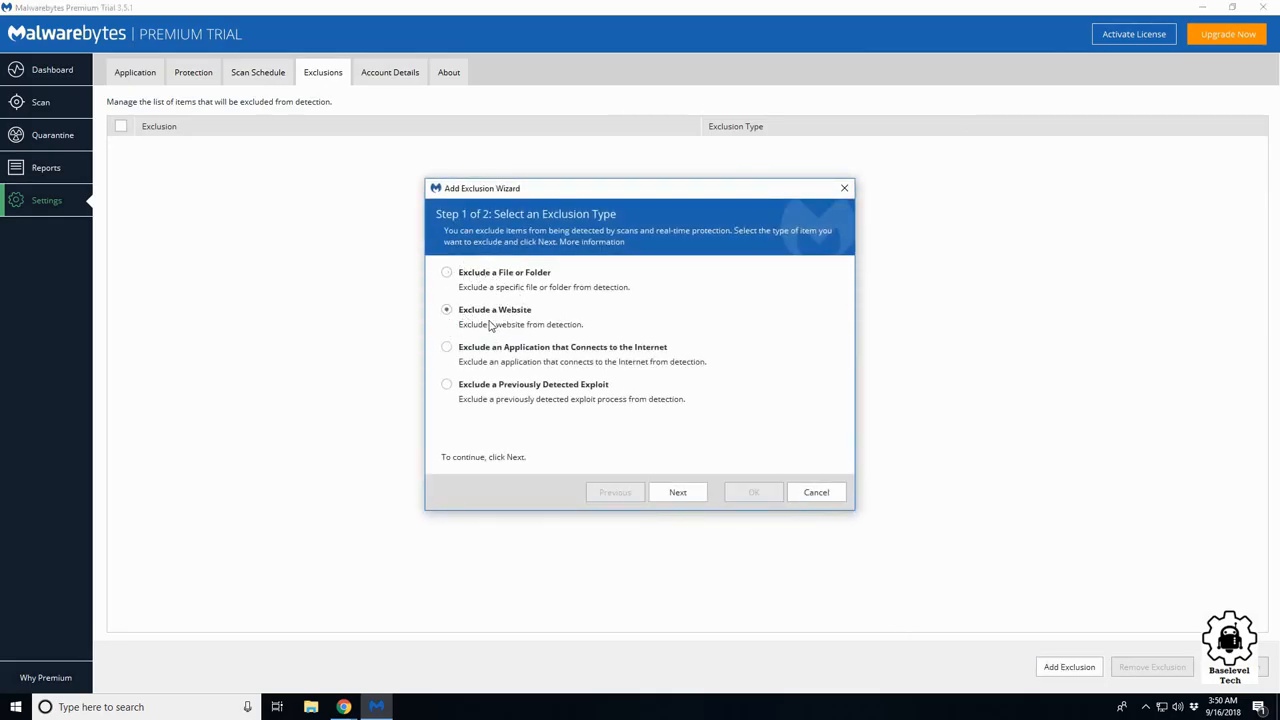
{"action": "mouse_move", "coordinate": [476, 328]}
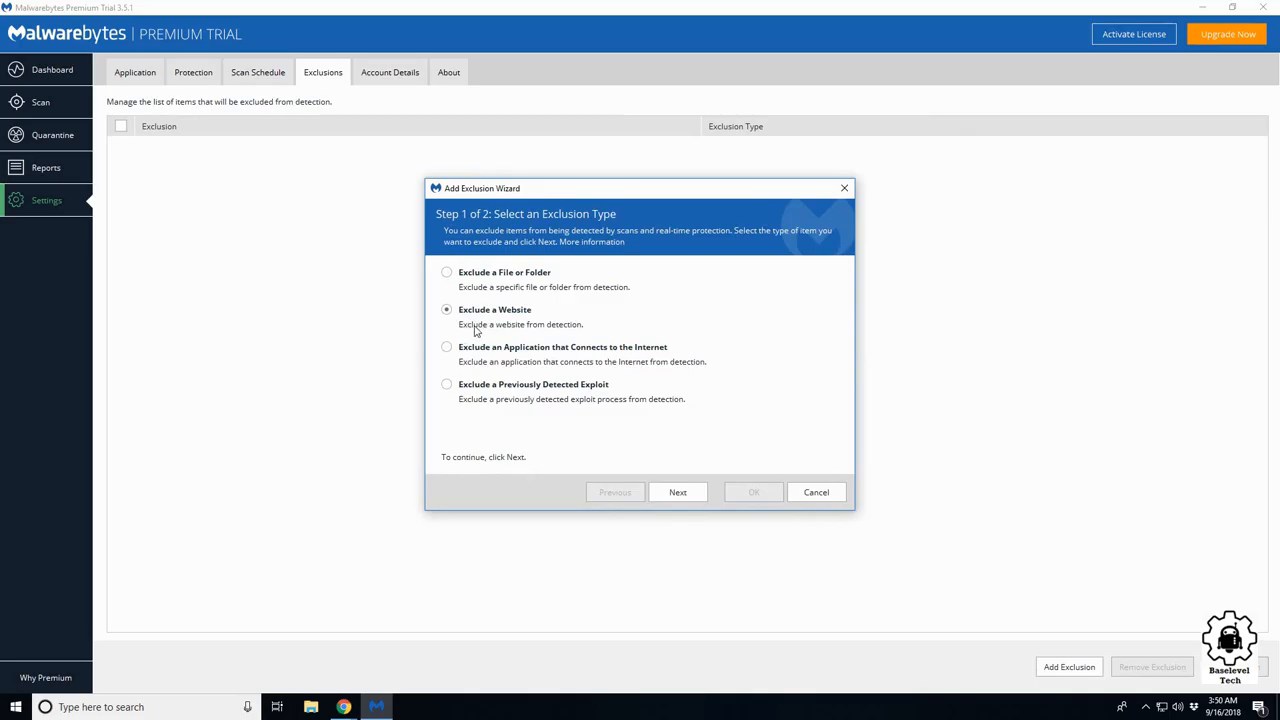
{"action": "left_click", "coordinate": [446, 272]}
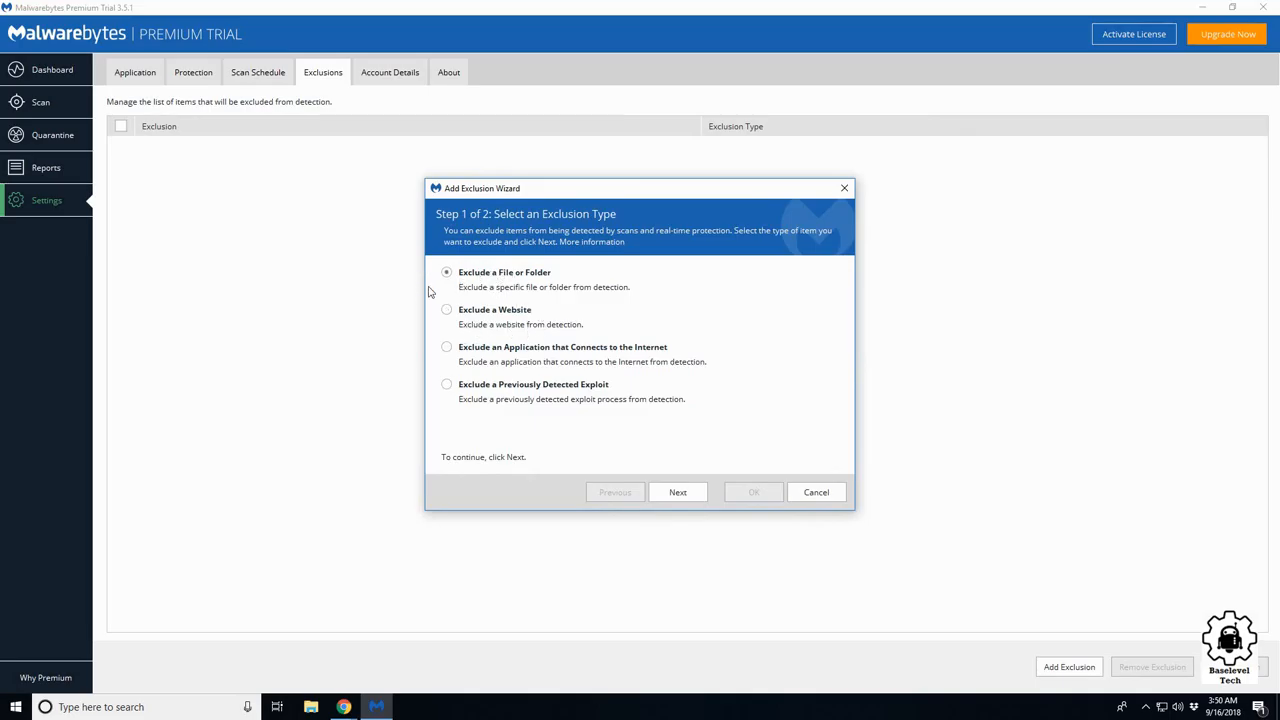
{"action": "mouse_move", "coordinate": [484, 312]}
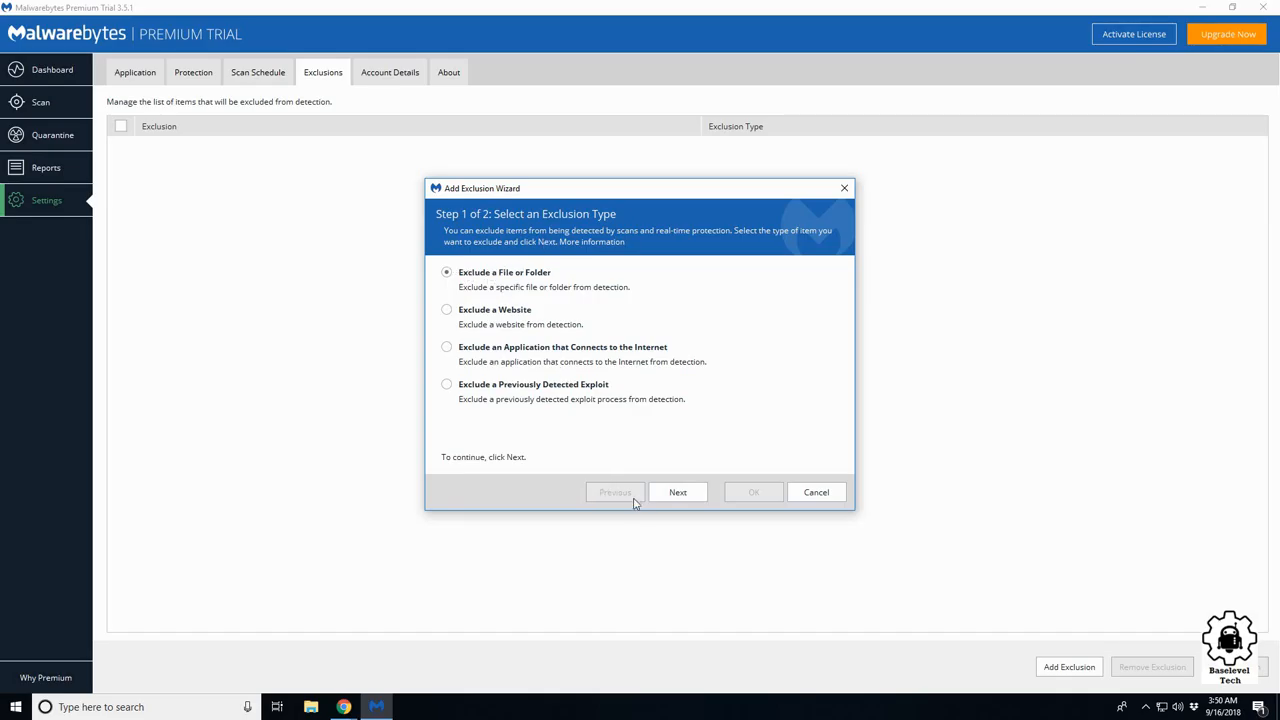
{"action": "mouse_move", "coordinate": [818, 322]}
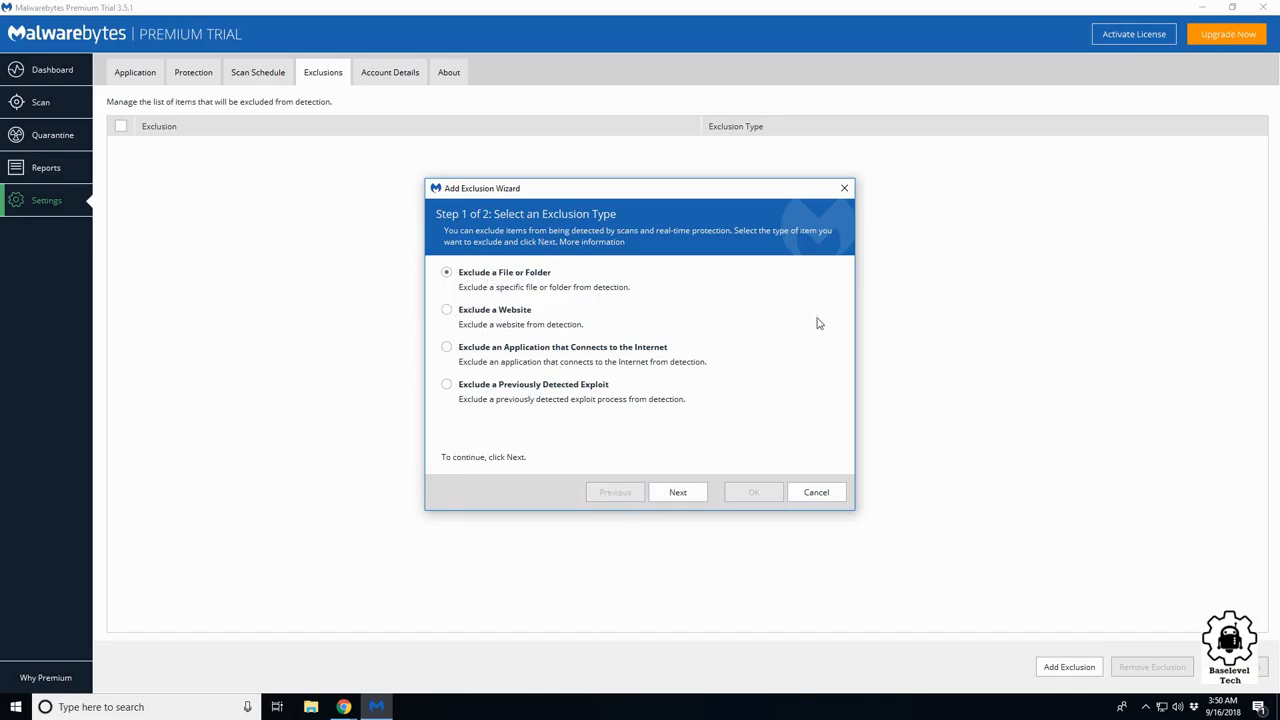
{"action": "mouse_move", "coordinate": [504, 360]}
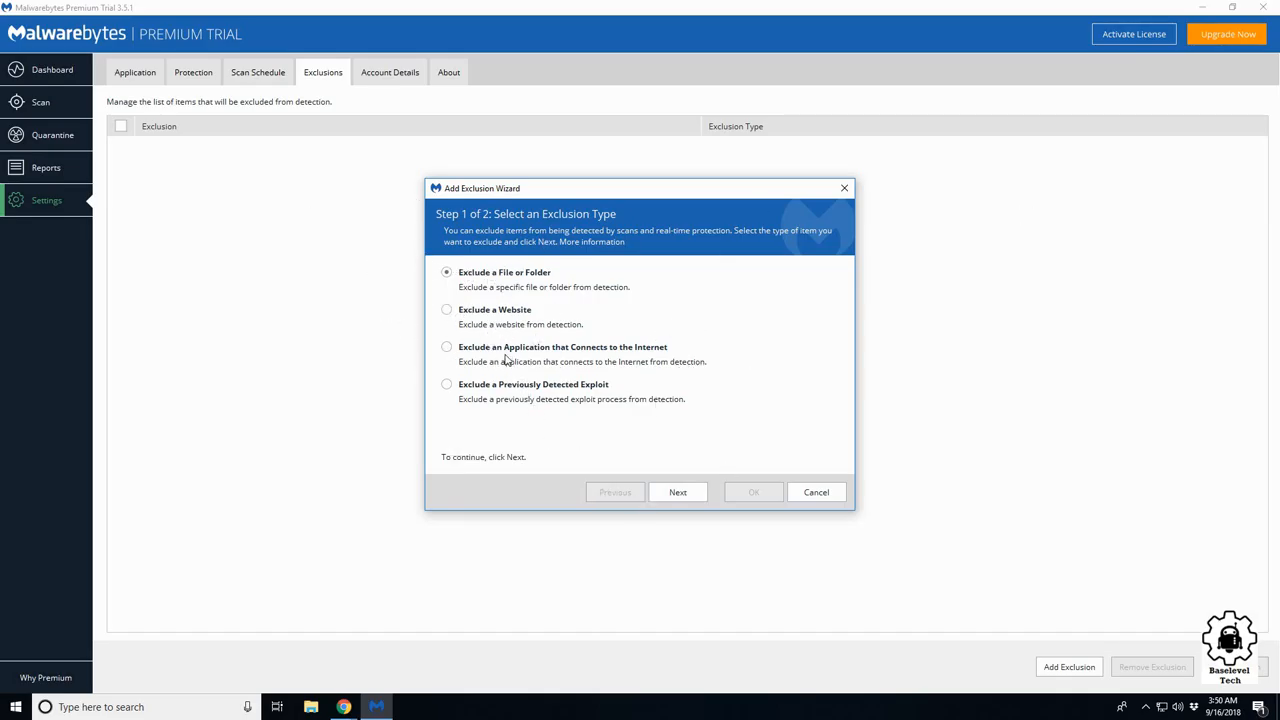
{"action": "left_click", "coordinate": [446, 346]}
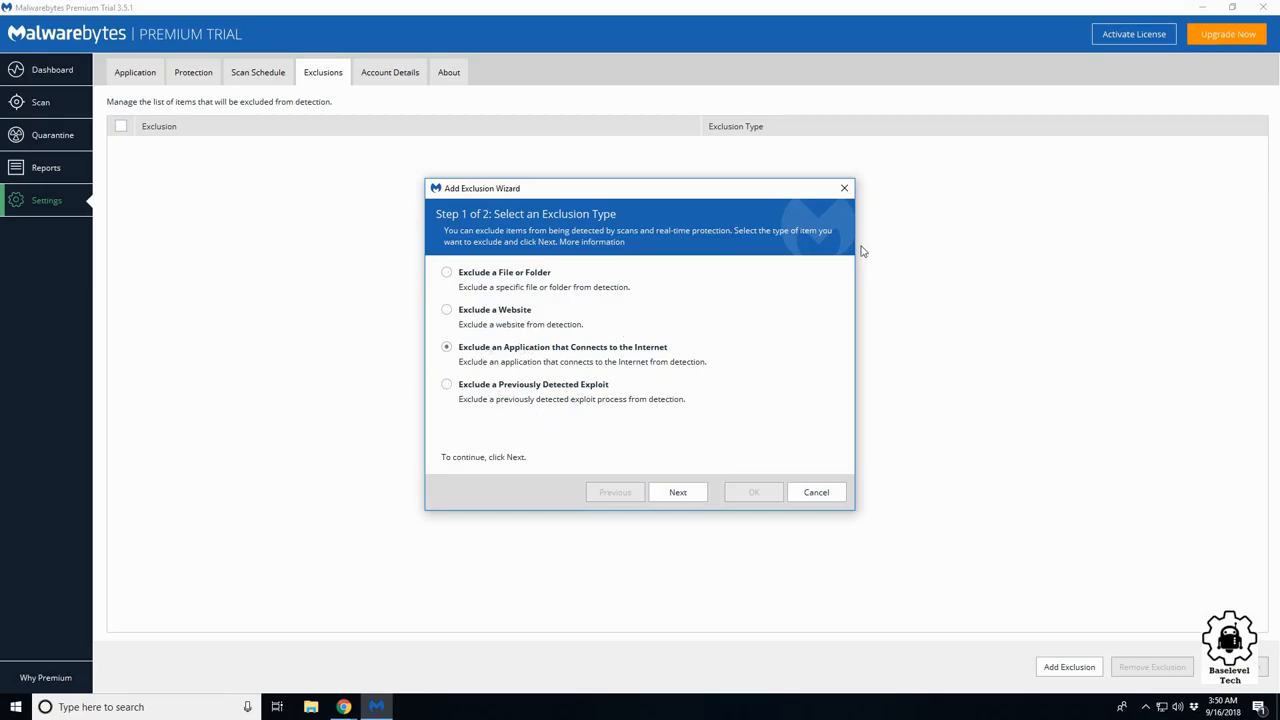
{"action": "left_click", "coordinate": [816, 492]}
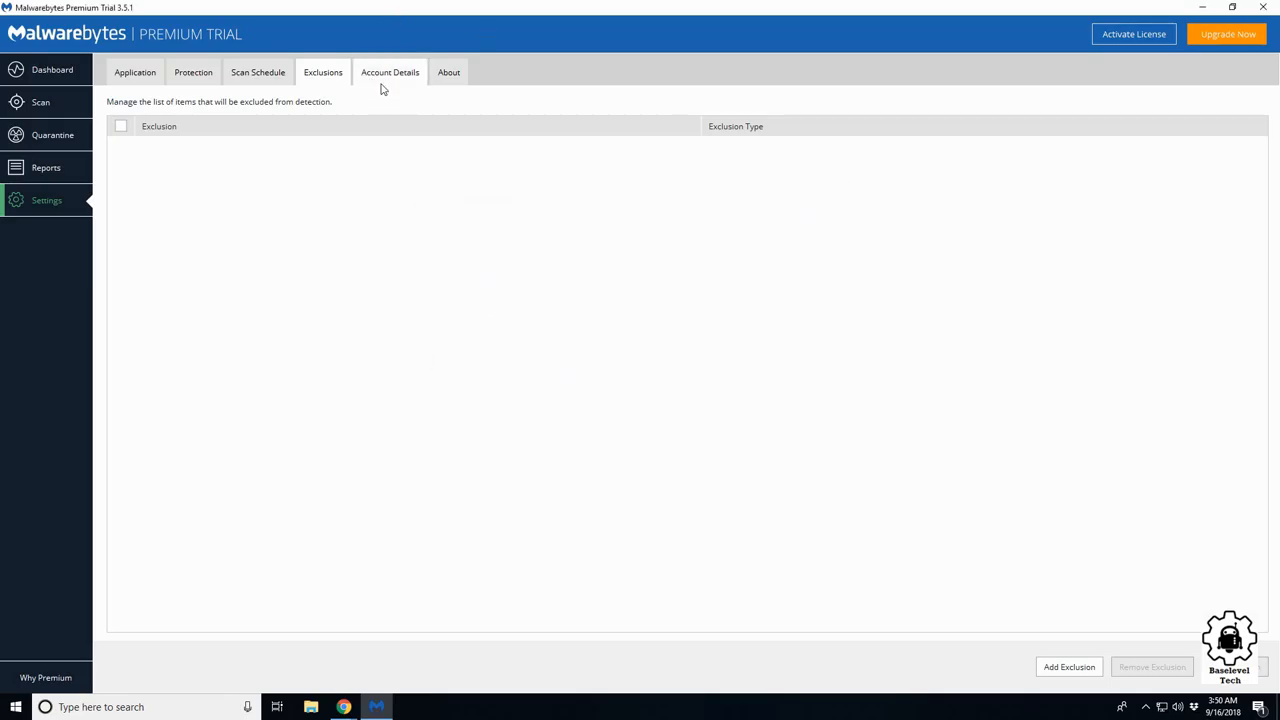
Review the Account Details 14-day trial status, then the About page with version information.
{"action": "left_click", "coordinate": [390, 72]}
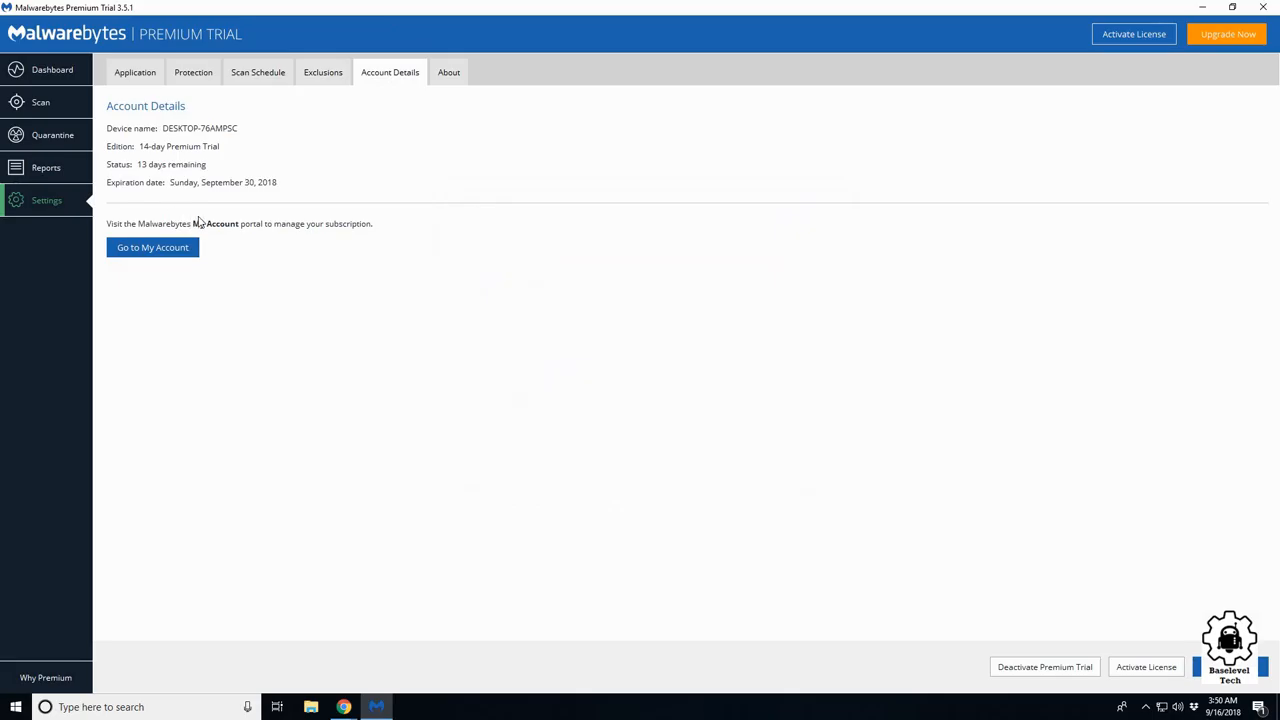
{"action": "mouse_move", "coordinate": [150, 184]}
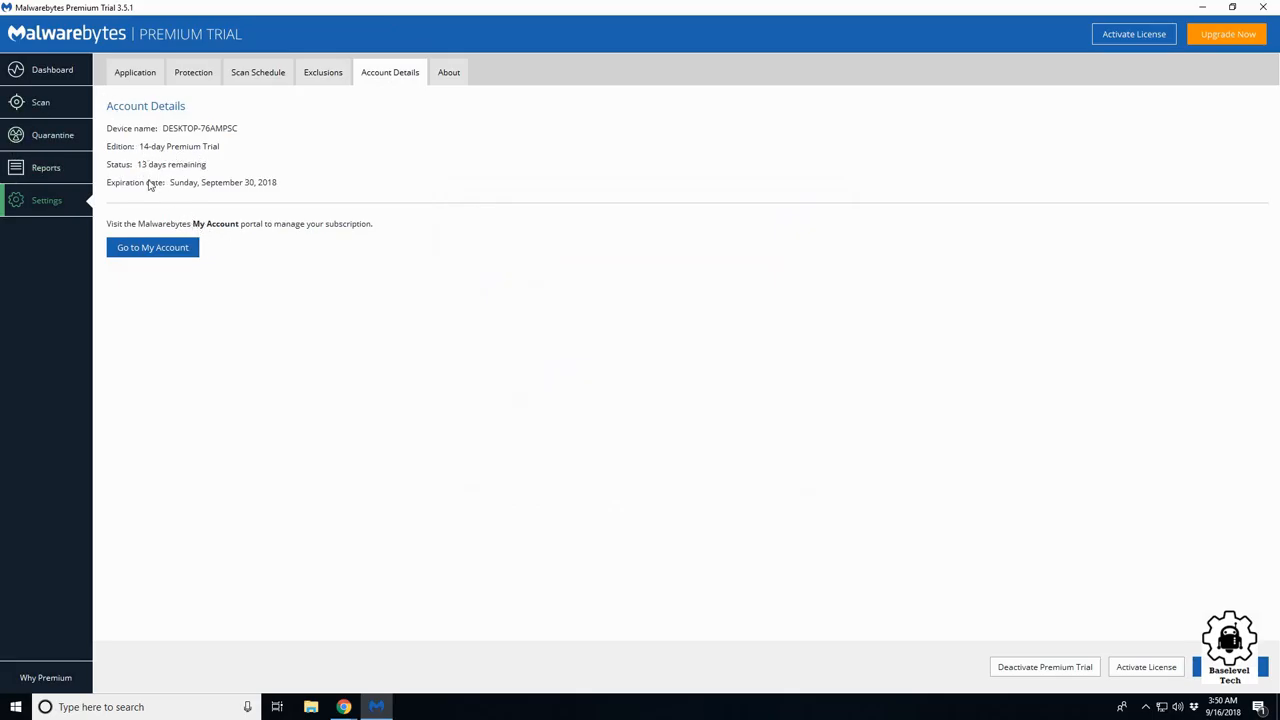
{"action": "mouse_move", "coordinate": [1184, 560]}
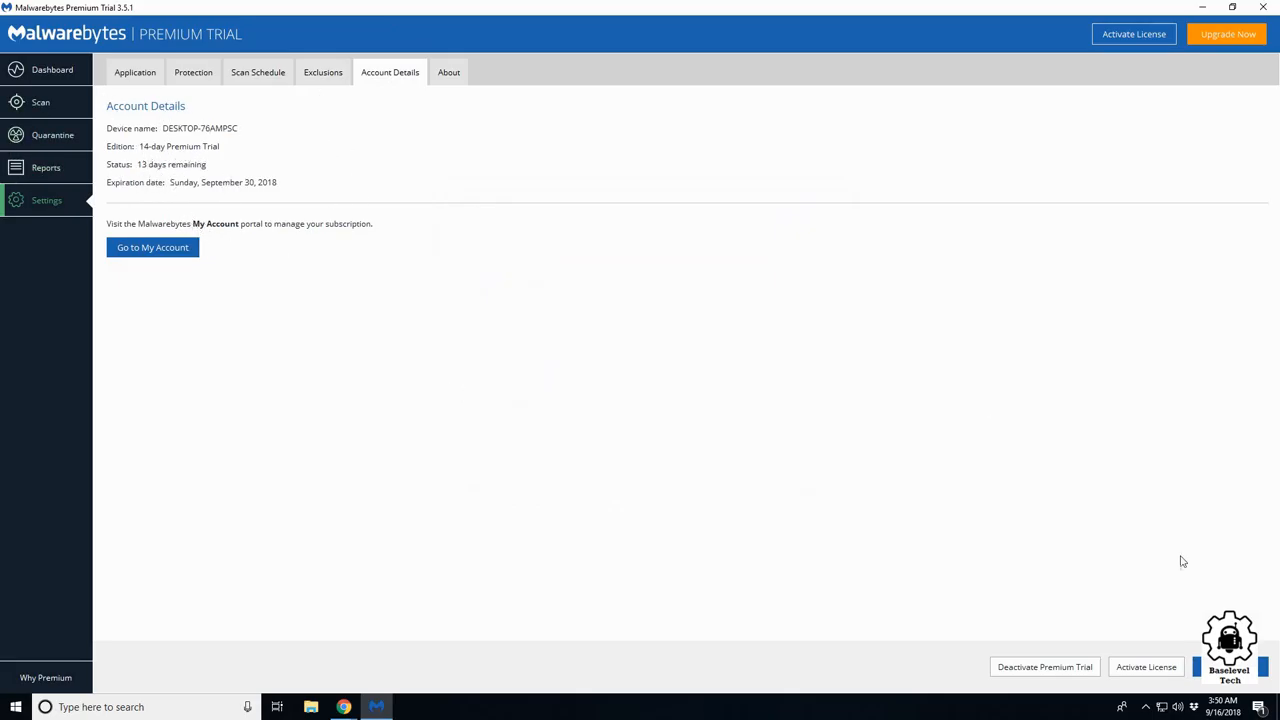
{"action": "mouse_move", "coordinate": [1044, 668]}
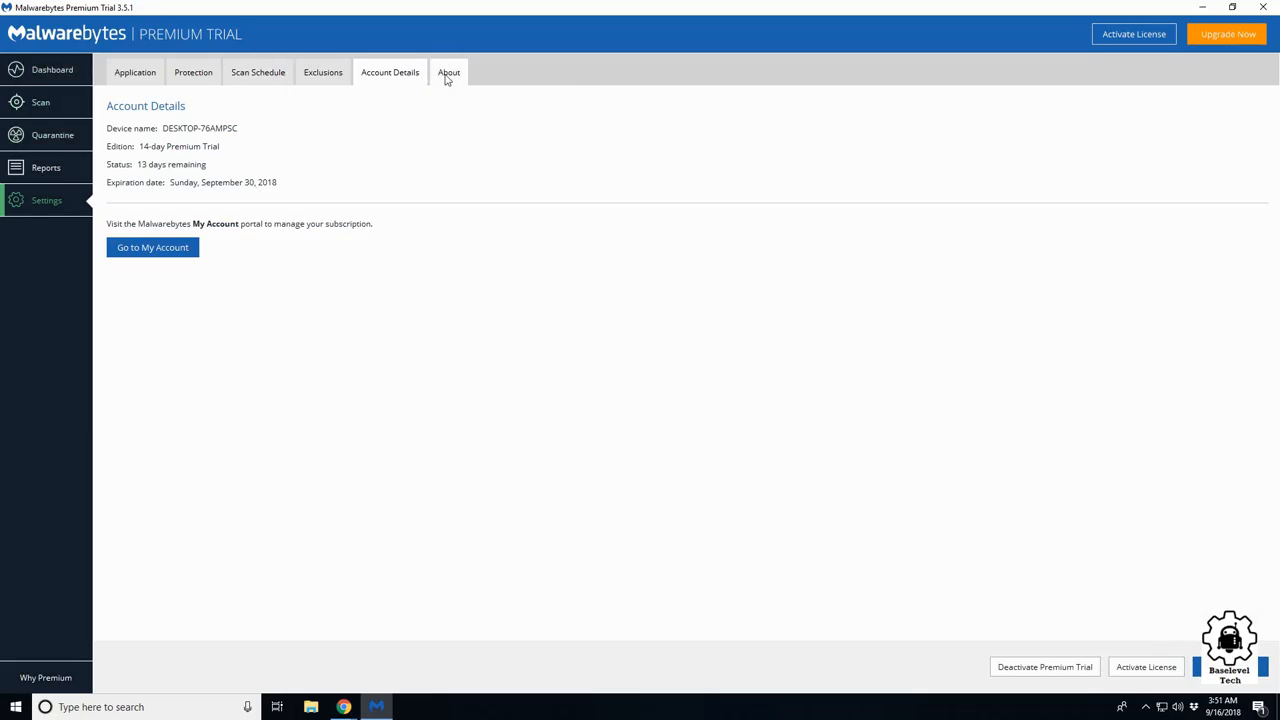
{"action": "left_click", "coordinate": [448, 72]}
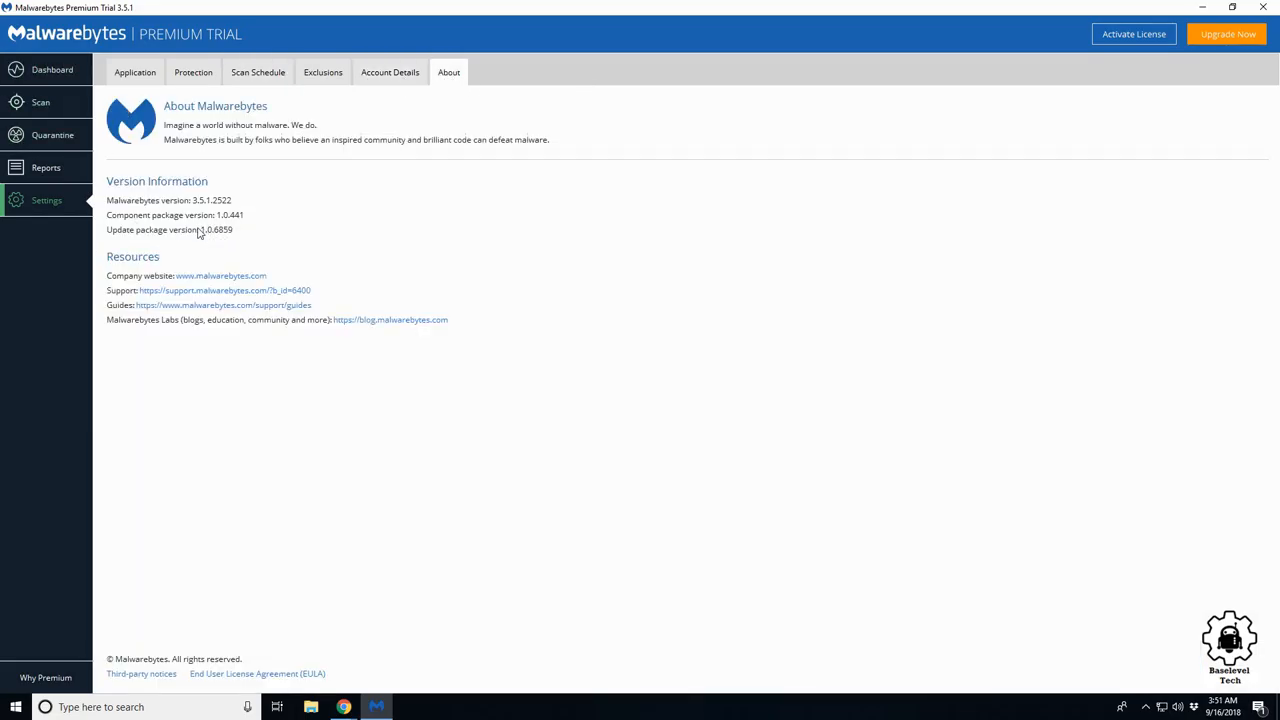
{"action": "mouse_move", "coordinate": [1136, 56]}
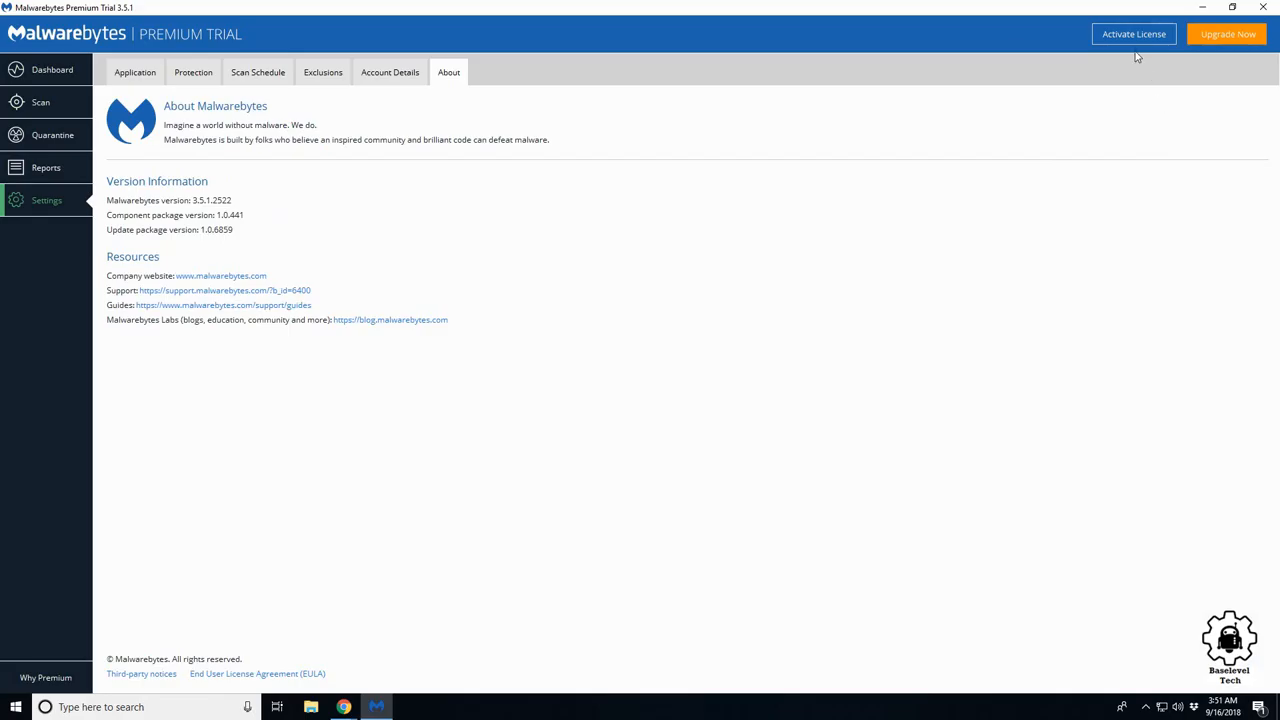
{"action": "mouse_move", "coordinate": [100, 100]}
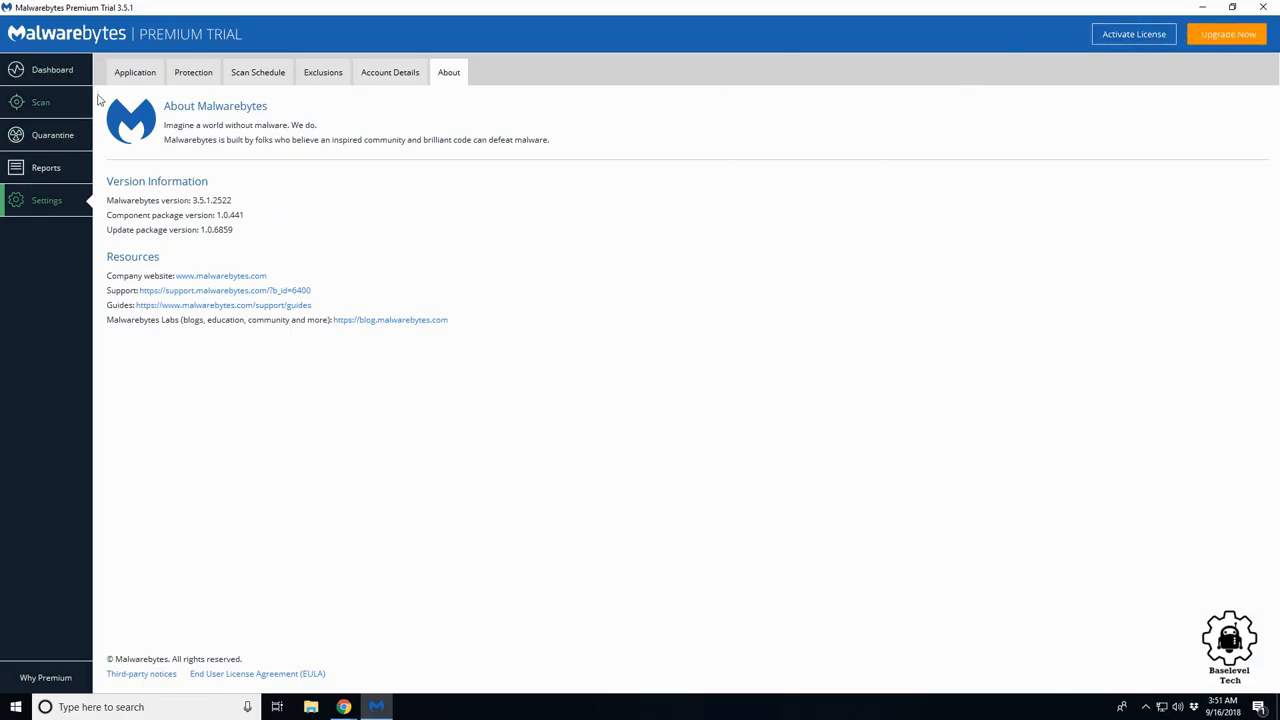
Return to the Dashboard showing 'Awesome! You're protected', then reveal the taskbar's hidden icons.
{"action": "left_click", "coordinate": [52, 68]}
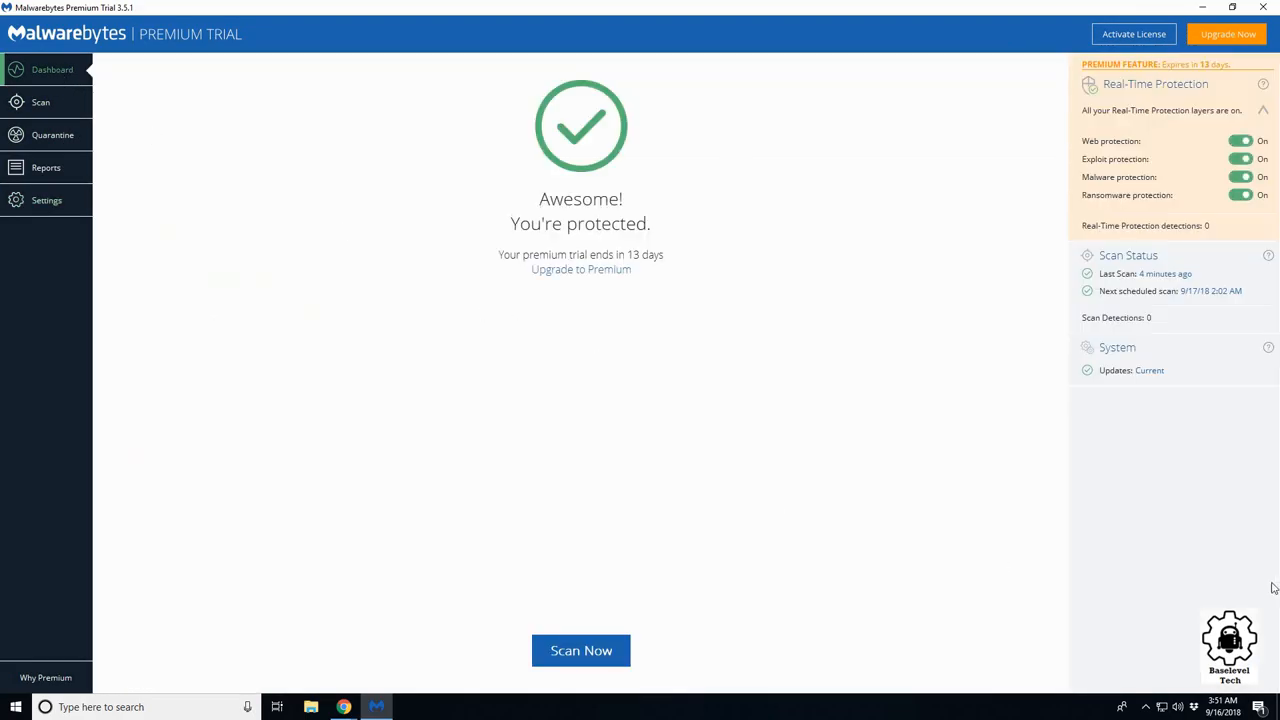
{"action": "left_click", "coordinate": [1146, 708]}
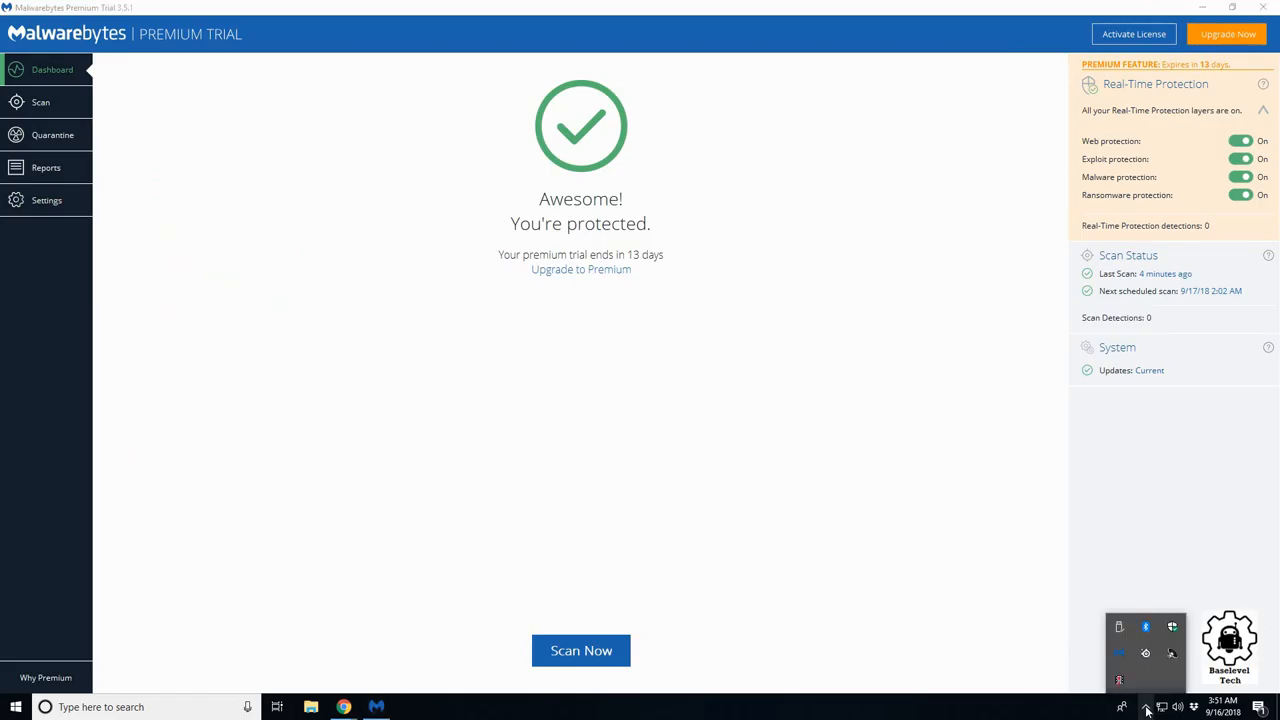
{"action": "mouse_move", "coordinate": [918, 368]}
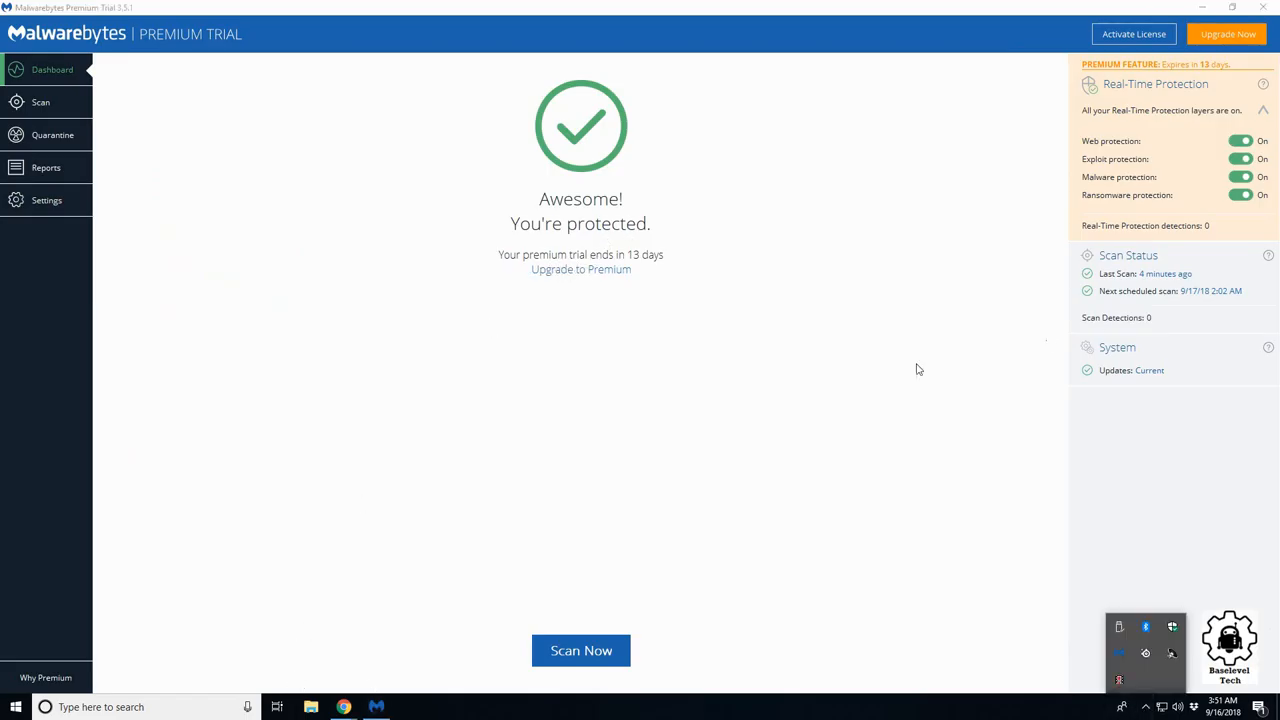
{"action": "mouse_move", "coordinate": [742, 520]}
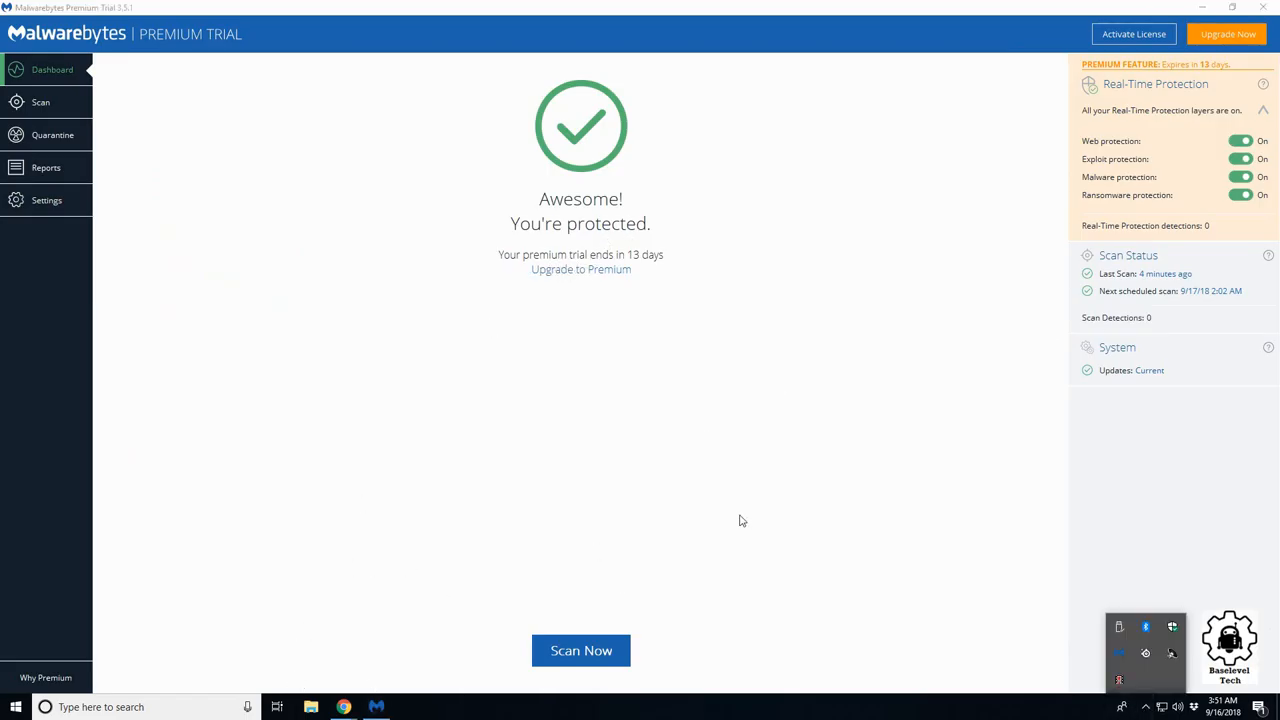
{"action": "mouse_move", "coordinate": [756, 516]}
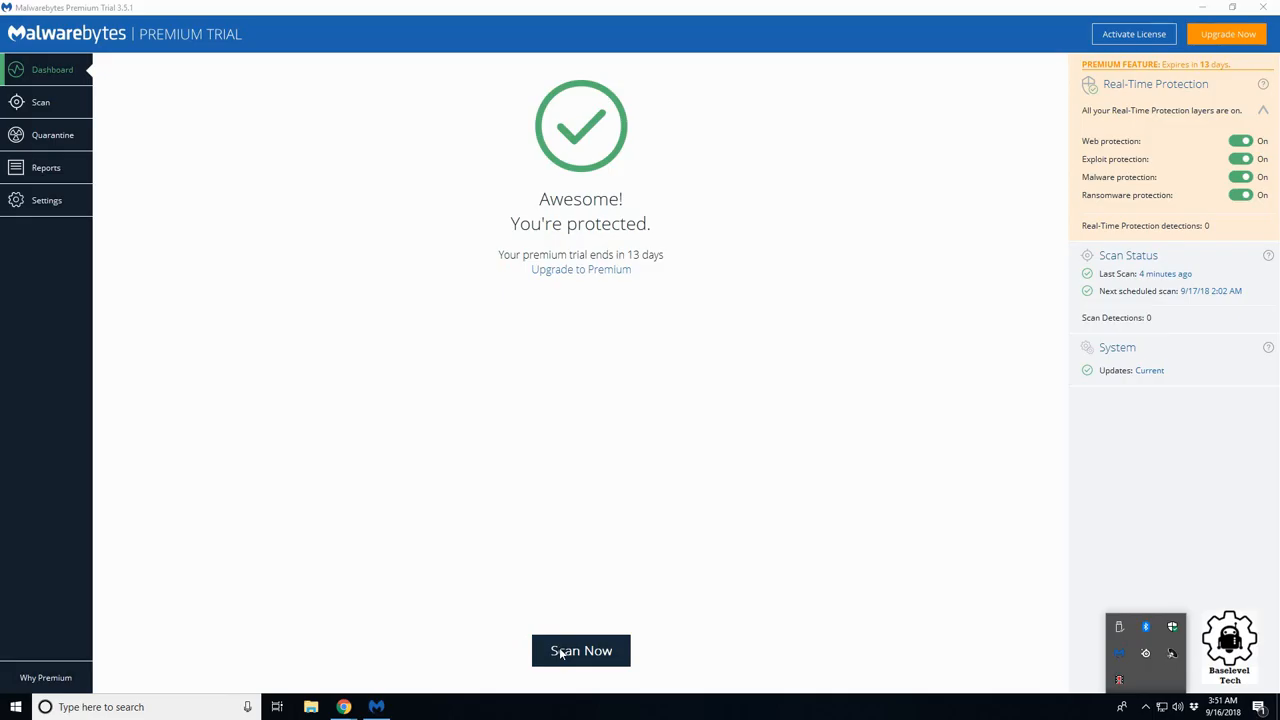
{"action": "mouse_move", "coordinate": [910, 590]}
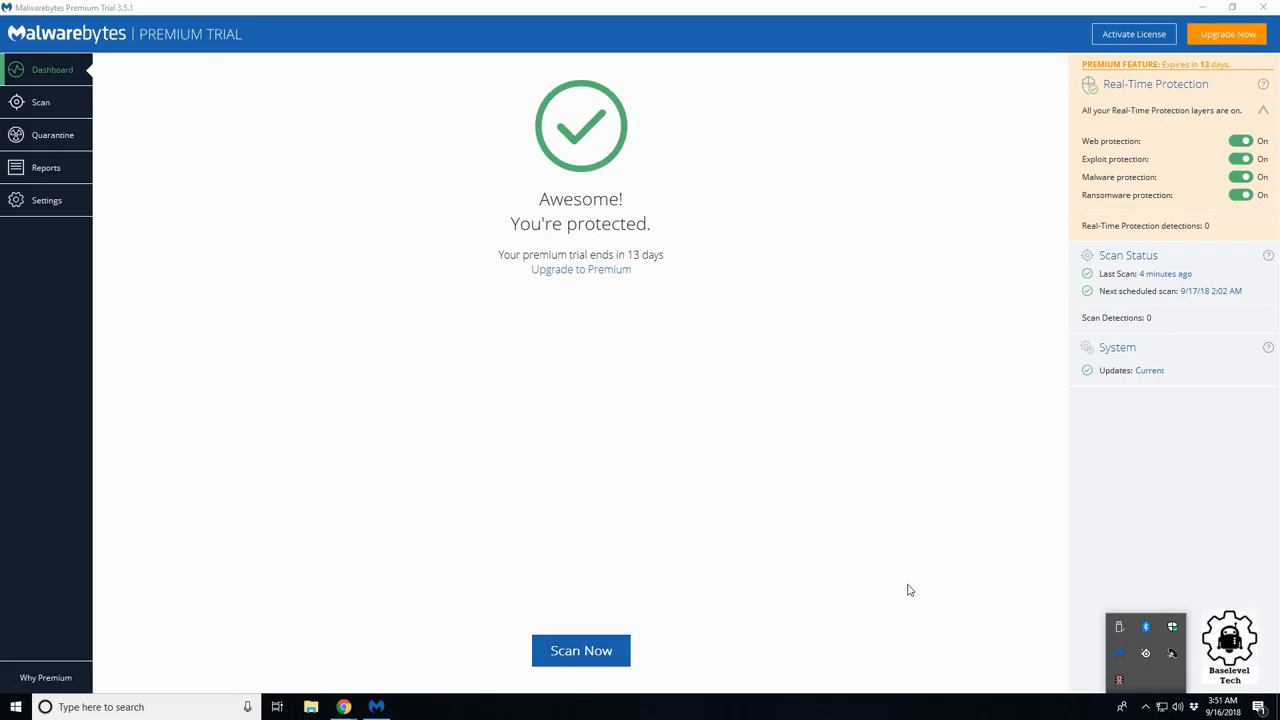